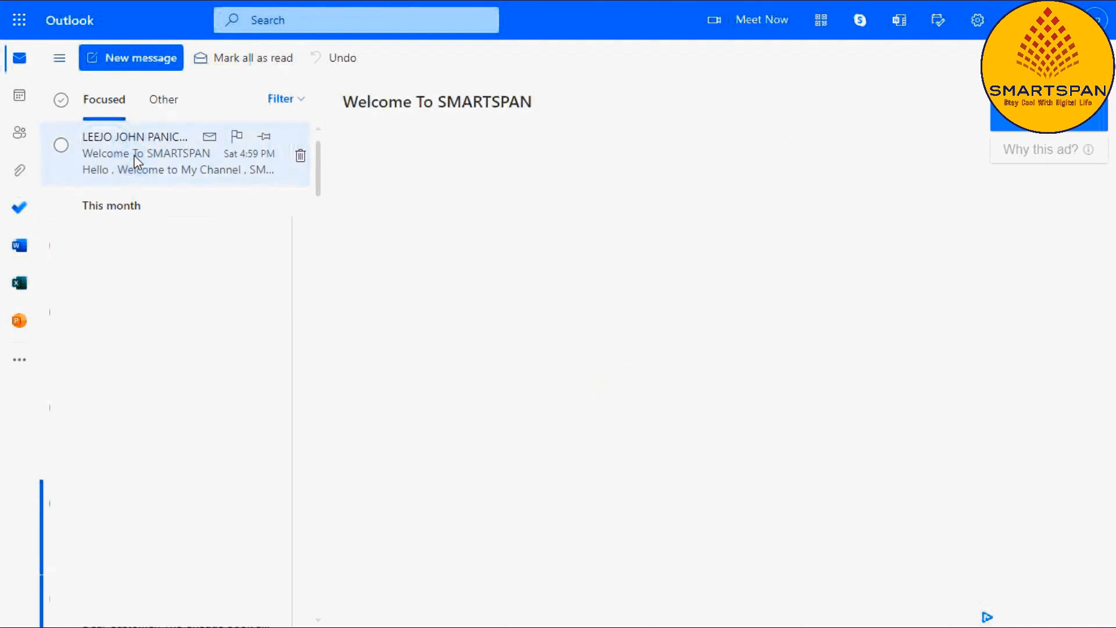
- Forward the Welcome To SMARTSPAN message as an attachment, typing 'Welcome Note'
{"action": "left_click", "coordinate": [146, 153]}
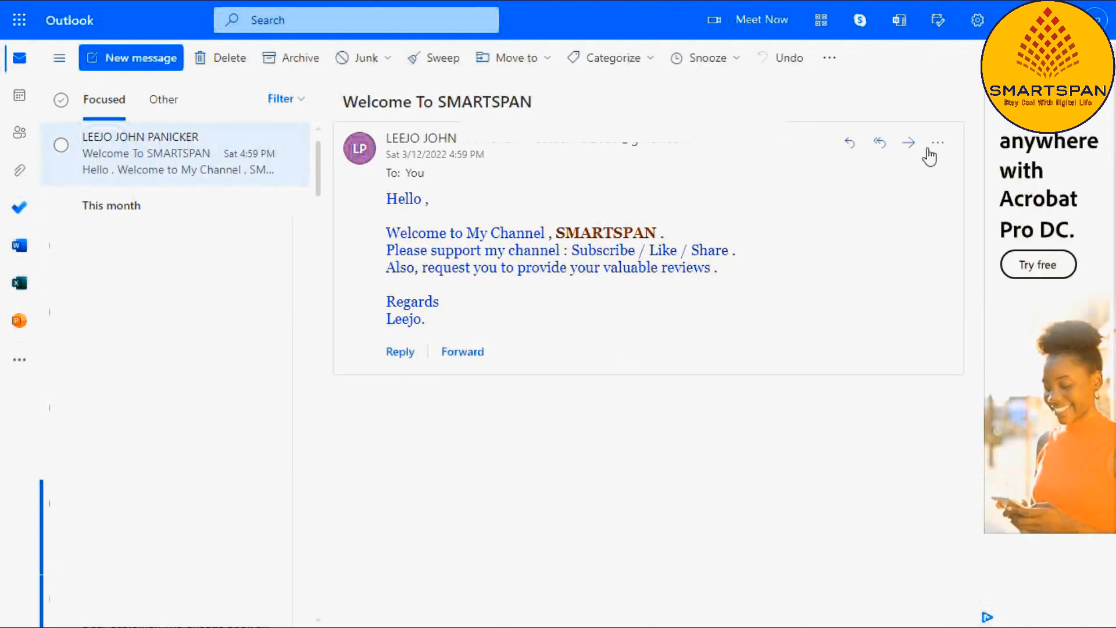
{"action": "left_click", "coordinate": [936, 142]}
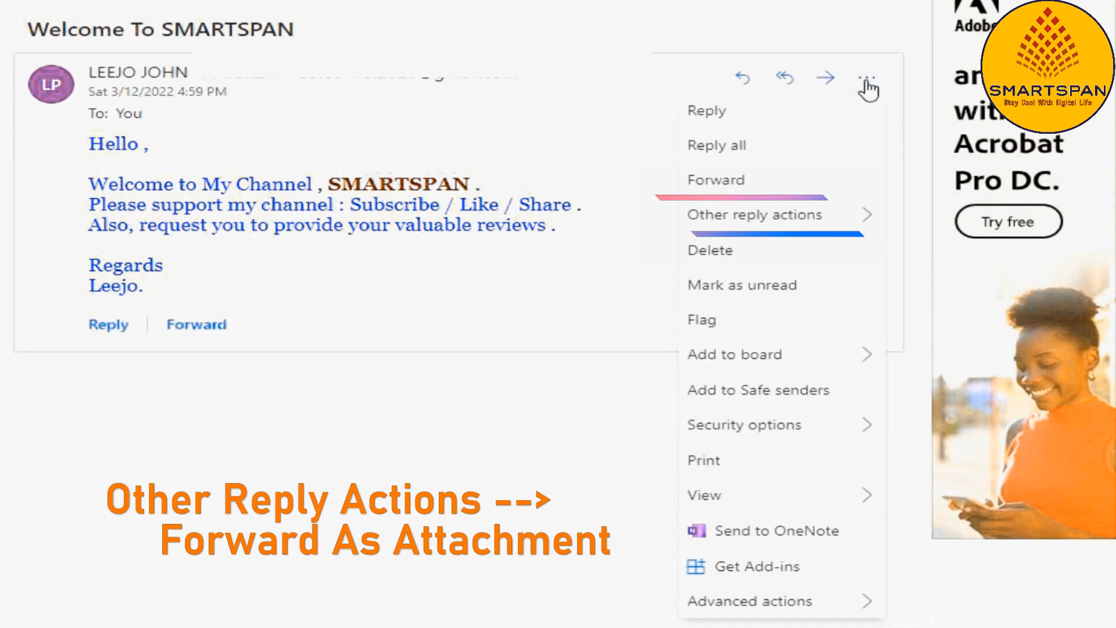
{"action": "mouse_move", "coordinate": [755, 215]}
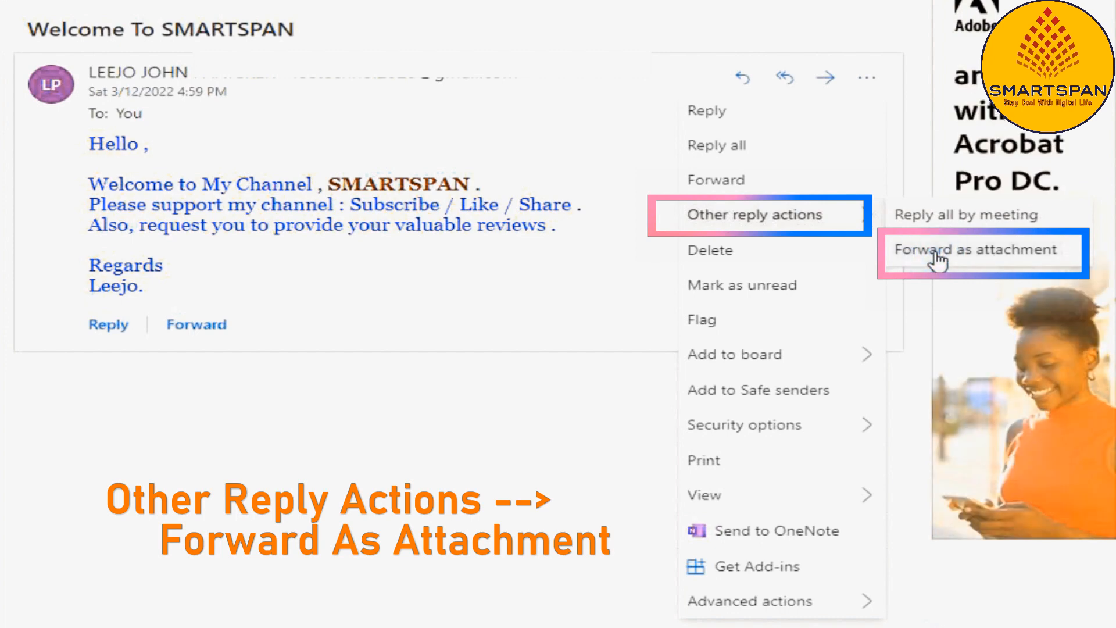
{"action": "left_click", "coordinate": [980, 250]}
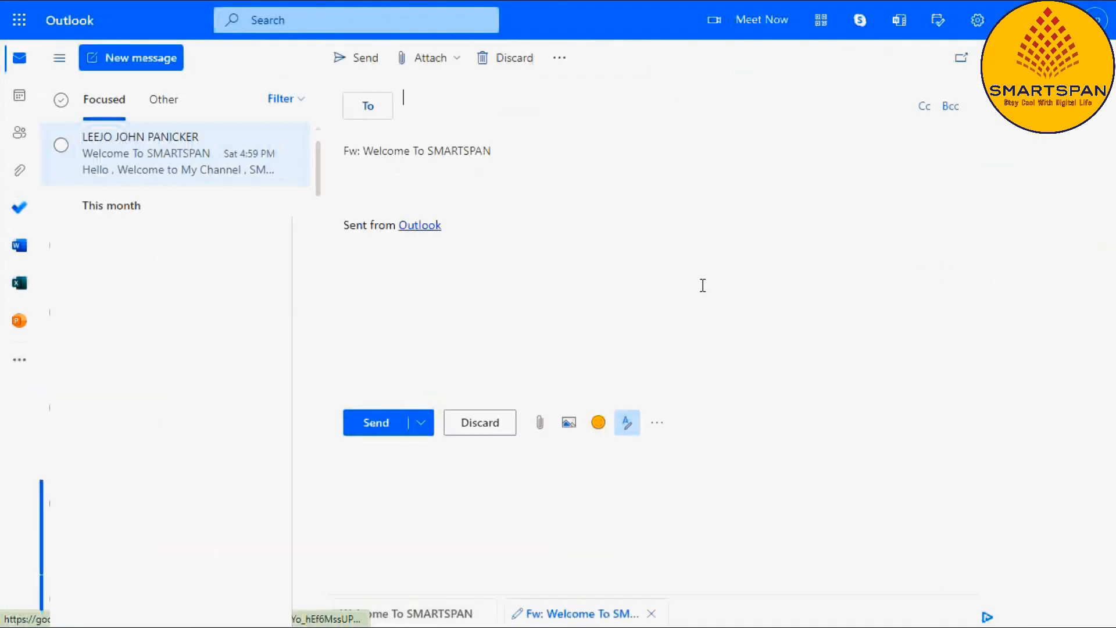
{"action": "type", "text": "Welcome Note"}
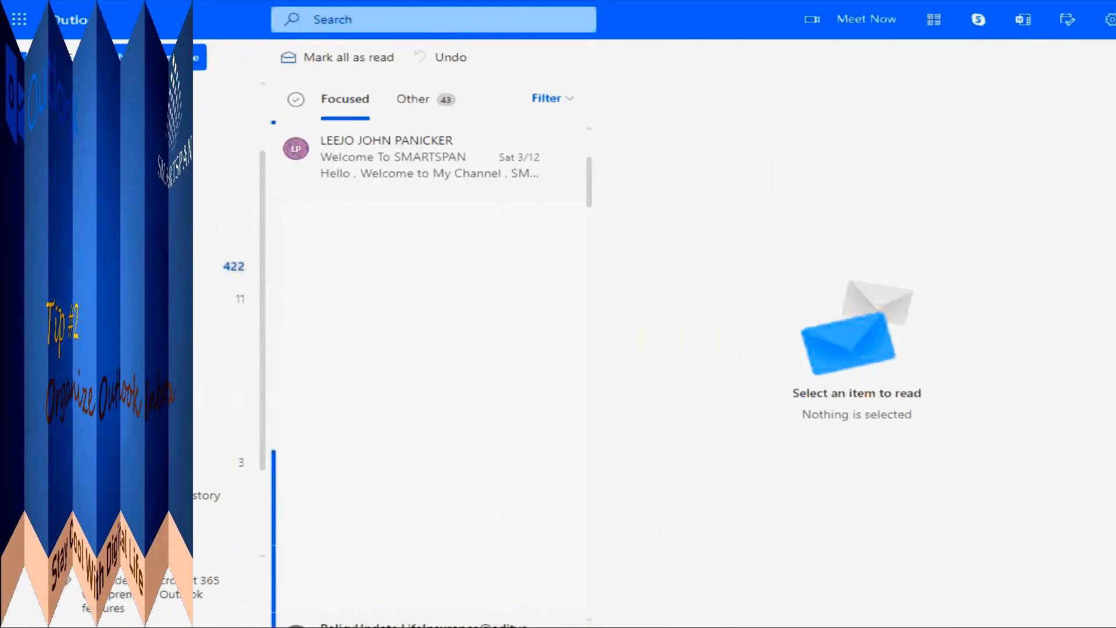
- Open the Smartspan folder and start a new rule from the Welcome To SMARTSPAN message
{"action": "type", "text": "Smartspan"}
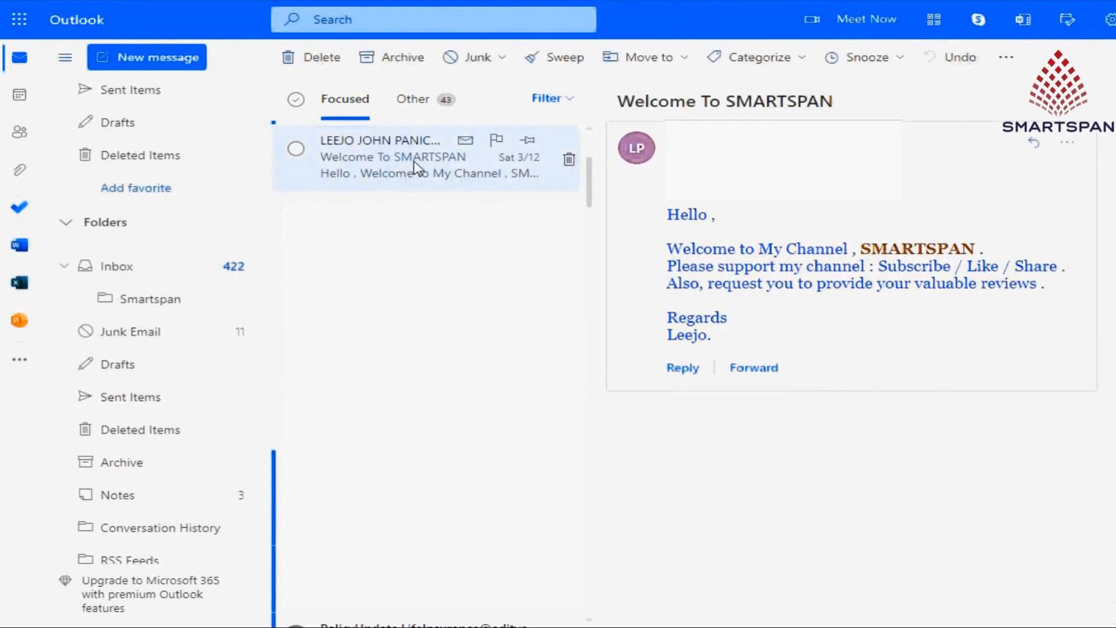
{"action": "left_click", "coordinate": [152, 299]}
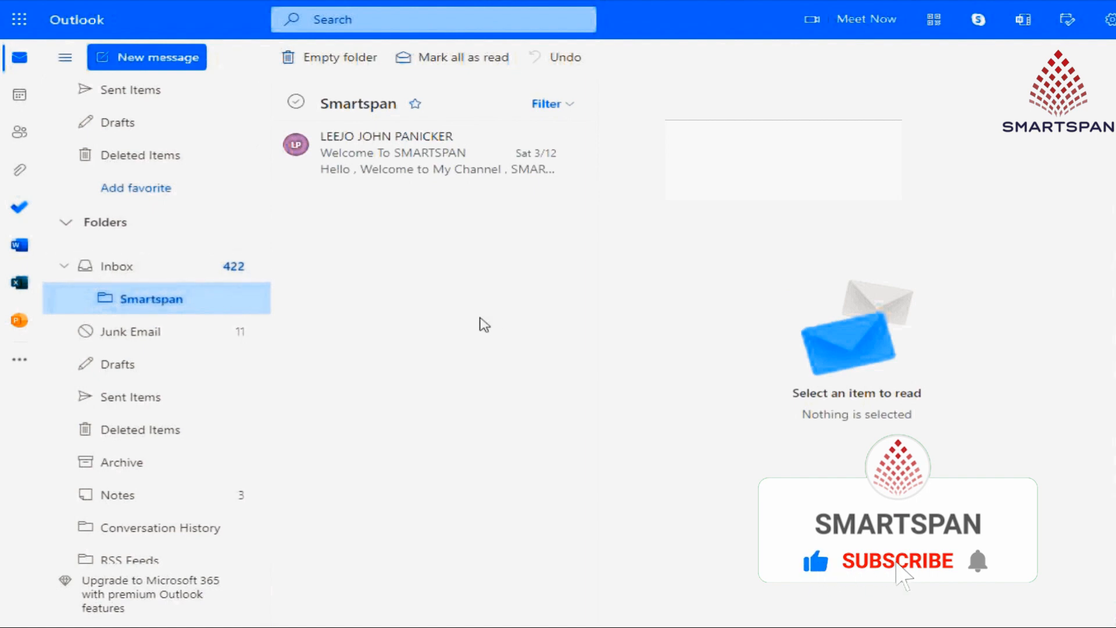
{"action": "right_click", "coordinate": [392, 152]}
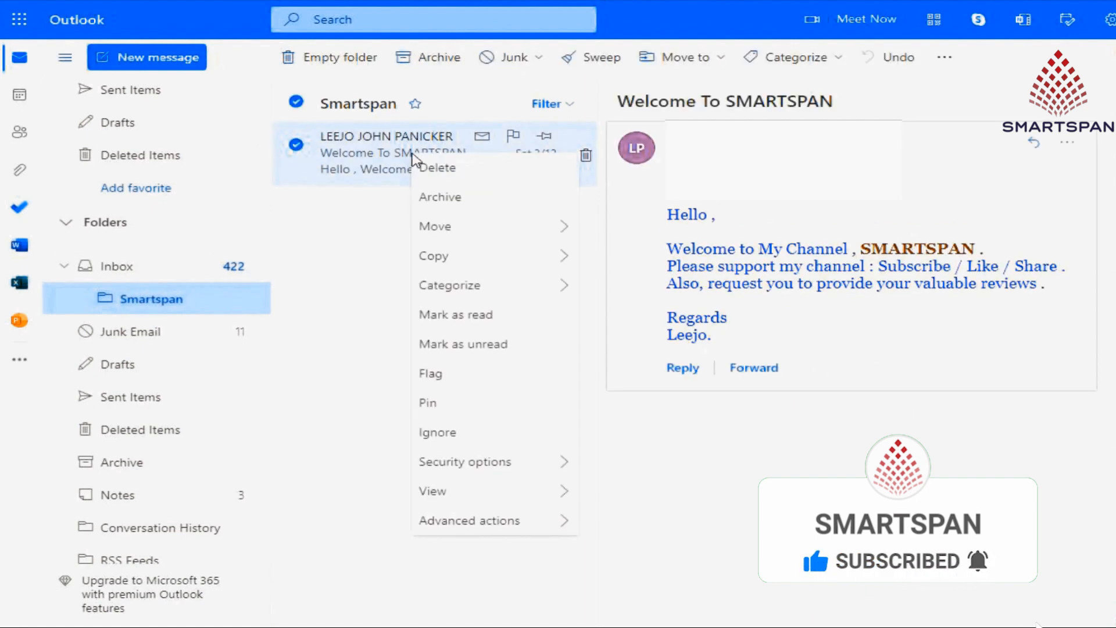
{"action": "mouse_move", "coordinate": [470, 521]}
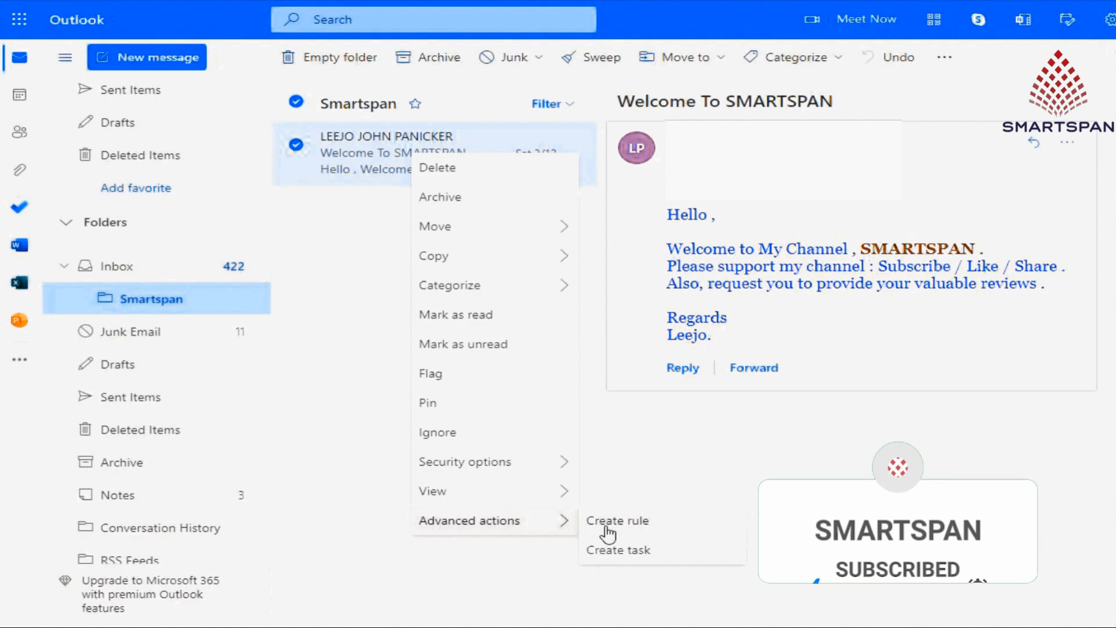
{"action": "left_click", "coordinate": [616, 520]}
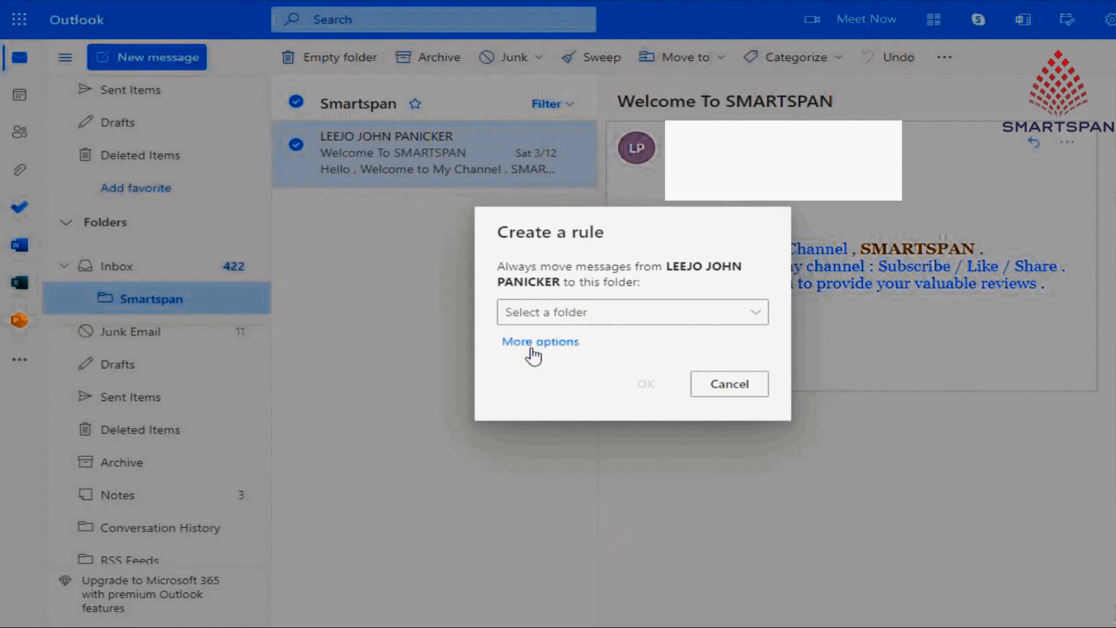
- Add the rule condition: subject or body includes 'Smartspan'
{"action": "left_click", "coordinate": [541, 342]}
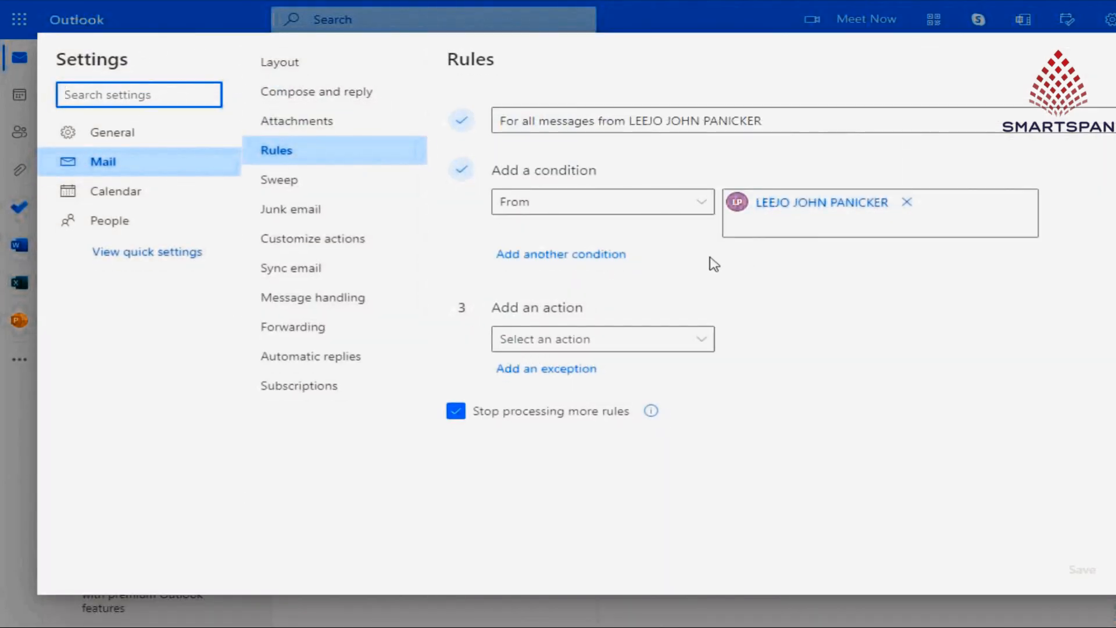
{"action": "left_click", "coordinate": [601, 202]}
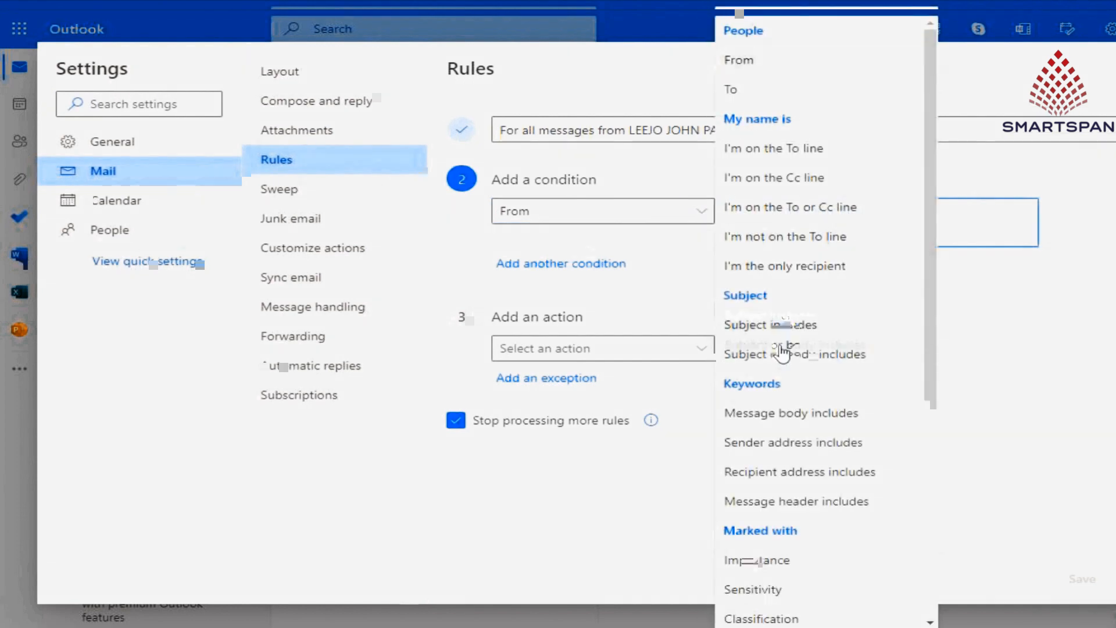
{"action": "left_click", "coordinate": [795, 354]}
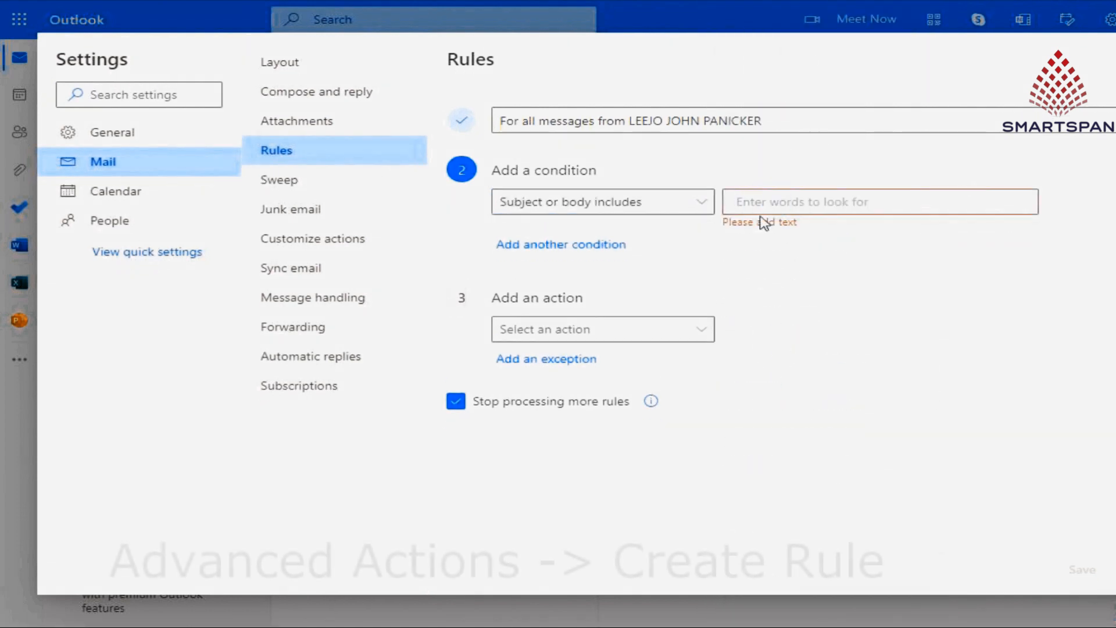
{"action": "type", "text": "s"}
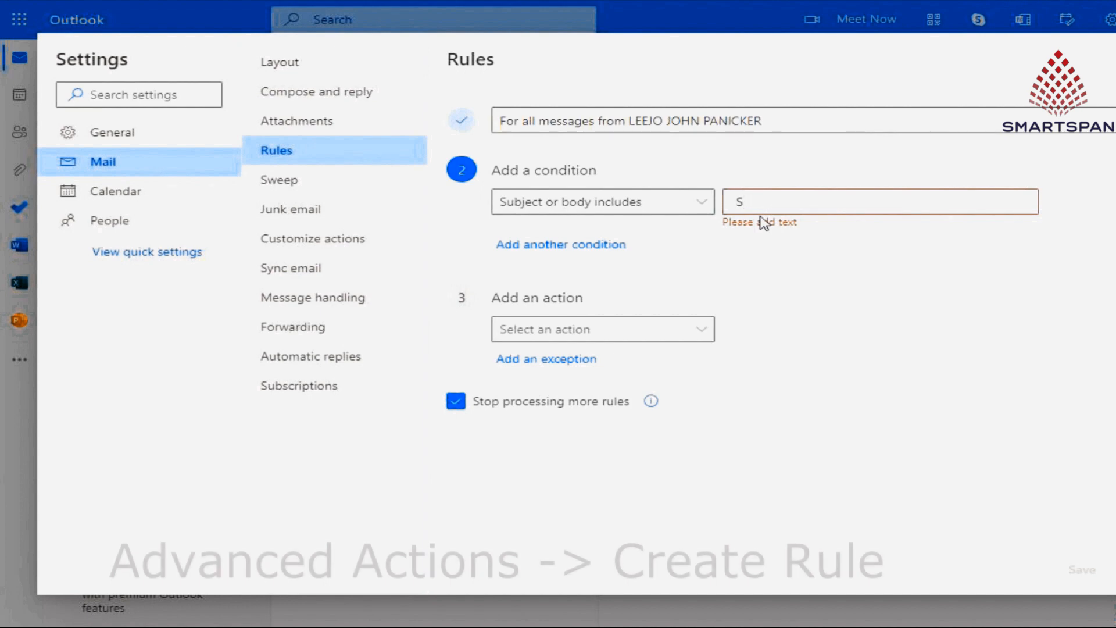
{"action": "type", "text": "martspan"}
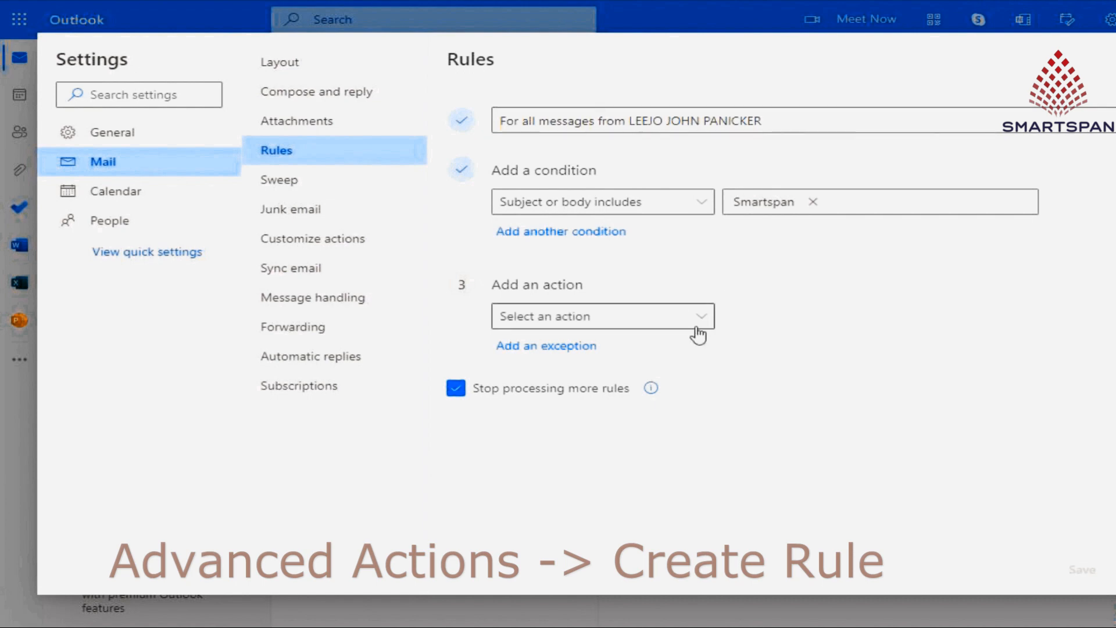
- Add the action to move matching messages into the Smartspan folder
{"action": "left_click", "coordinate": [603, 316]}
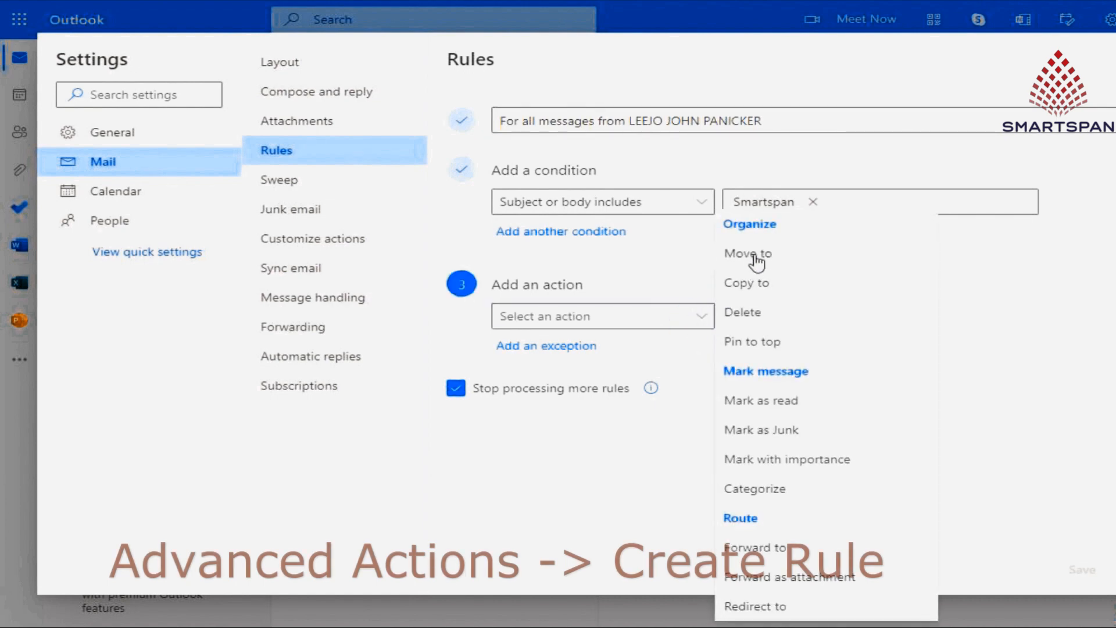
{"action": "left_click", "coordinate": [748, 254]}
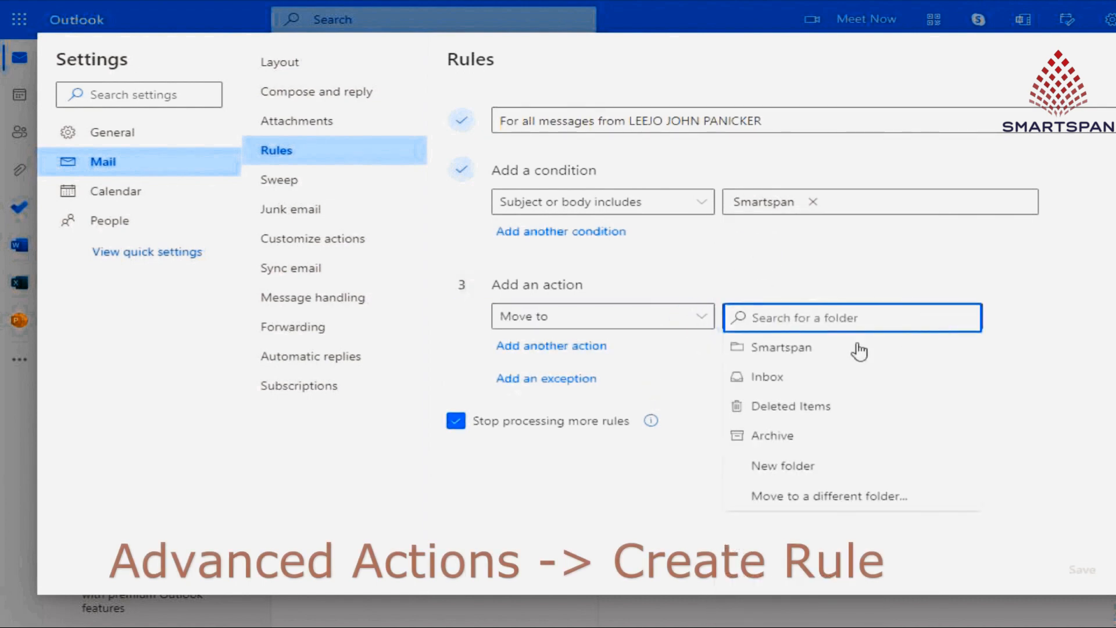
{"action": "left_click", "coordinate": [776, 347]}
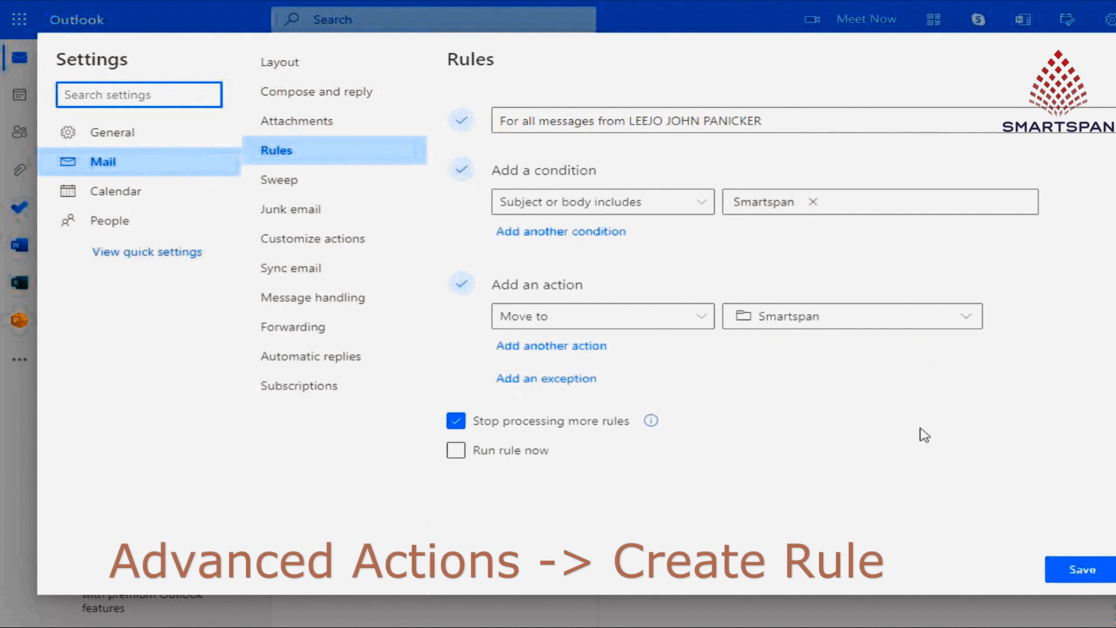
{"action": "left_click", "coordinate": [603, 119]}
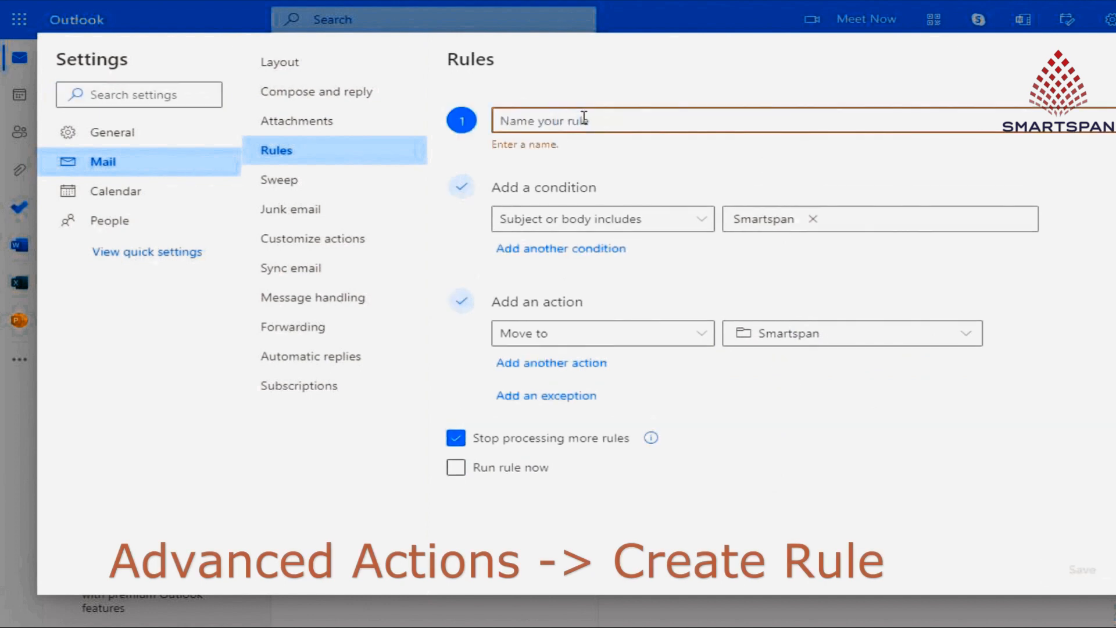
- Name the rule 'Youtube', tick Run rule now, and save it
{"action": "type", "text": "Youtube"}
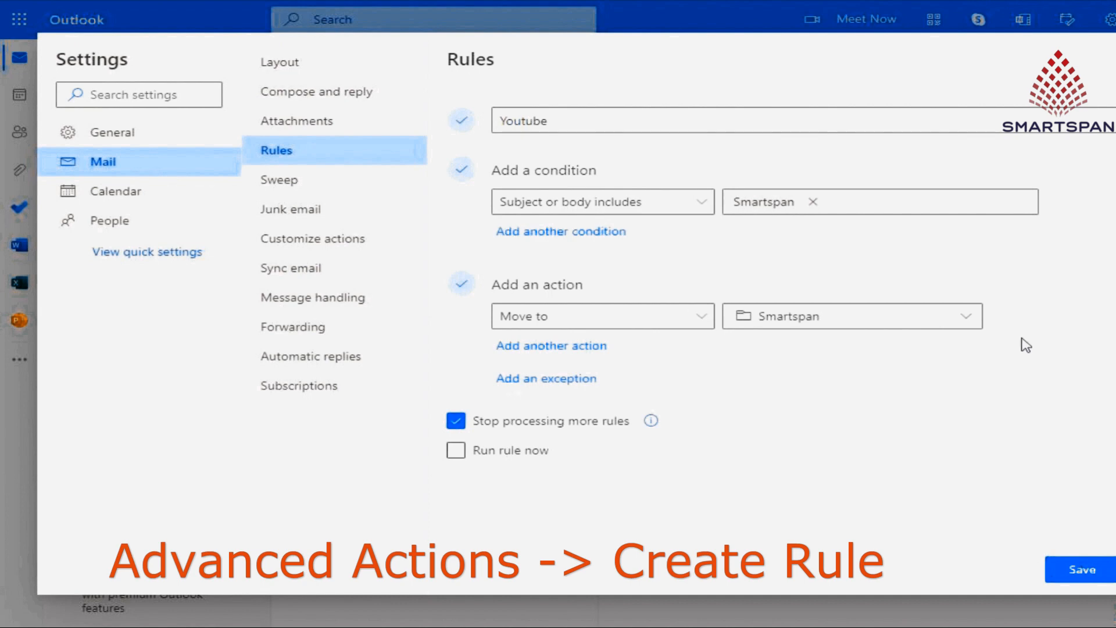
{"action": "left_click", "coordinate": [456, 450]}
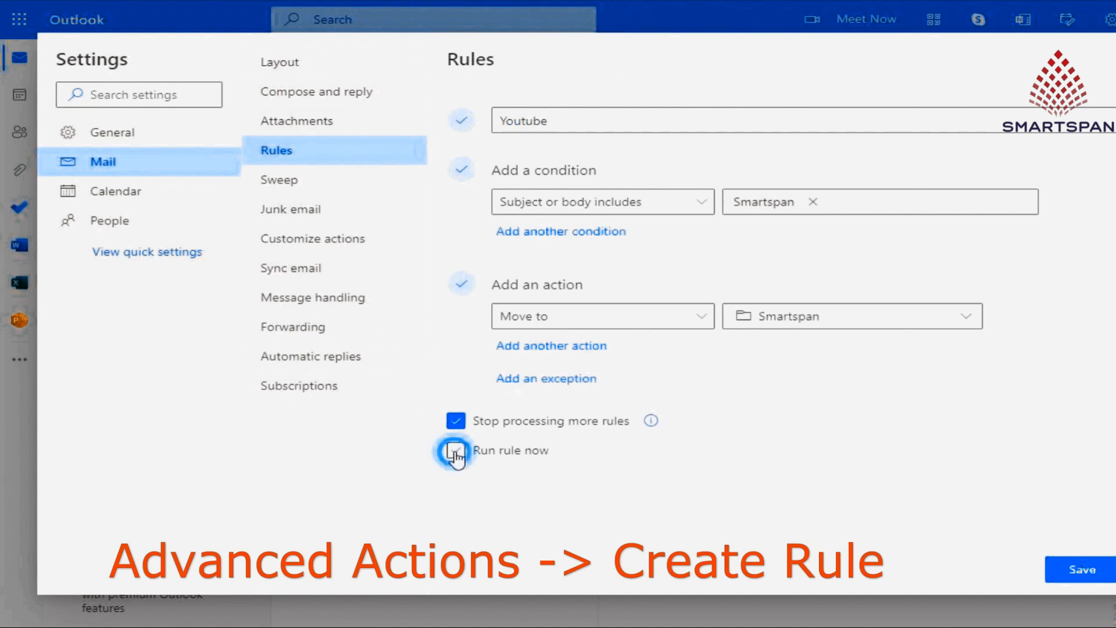
{"action": "left_click", "coordinate": [456, 450]}
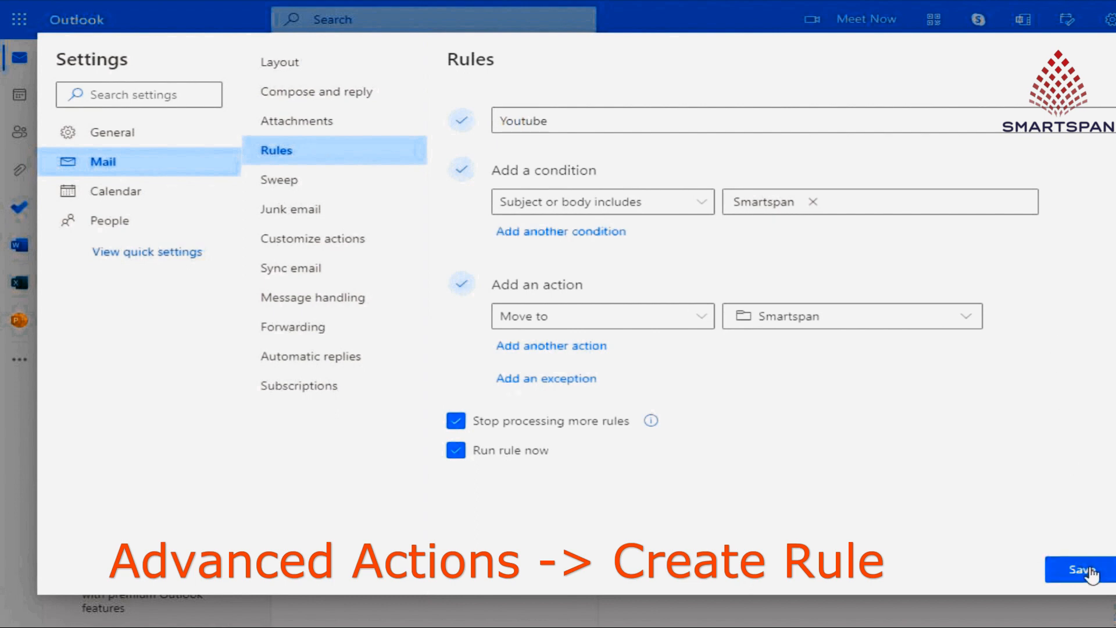
{"action": "left_click", "coordinate": [1081, 569]}
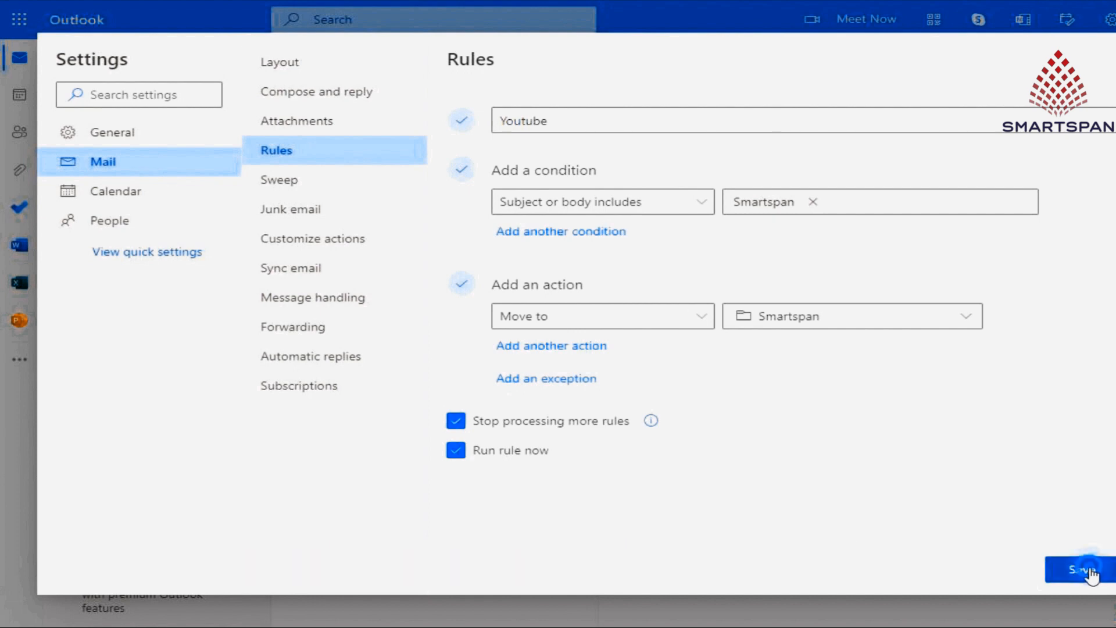
{"action": "left_click", "coordinate": [1079, 570]}
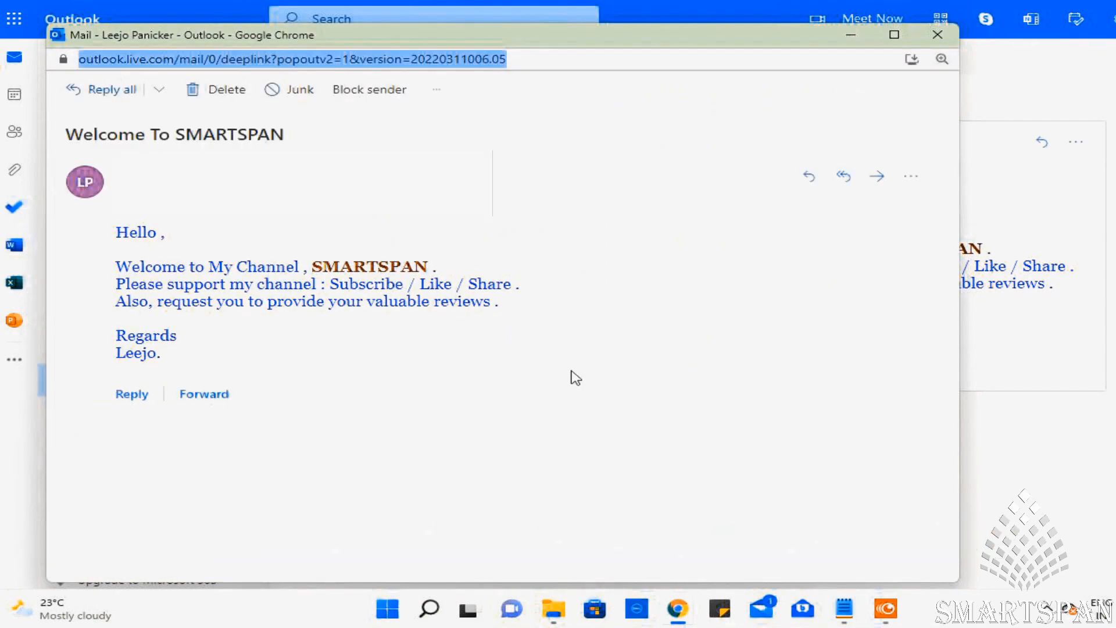
- Pop the Welcome To SMARTSPAN message out into a separate window
{"action": "left_click", "coordinate": [862, 94]}
{"action": "type", "text": "Thank"}
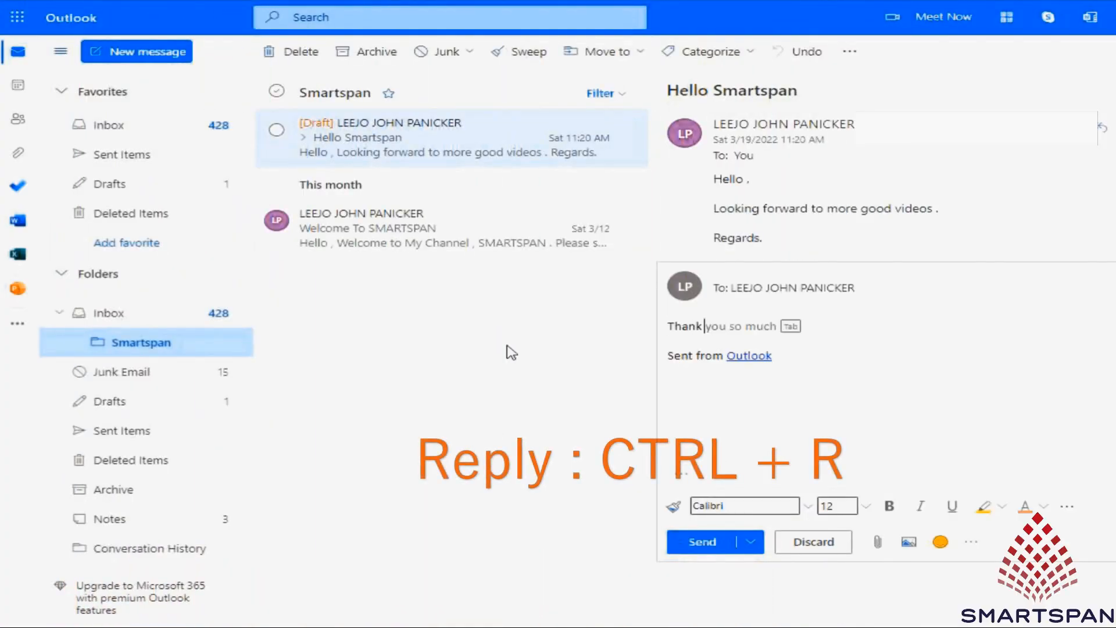
- Return to Mail, open the Smartspan folder, then switch to the Calendar with Ctrl+2
{"action": "left_click", "coordinate": [452, 228]}
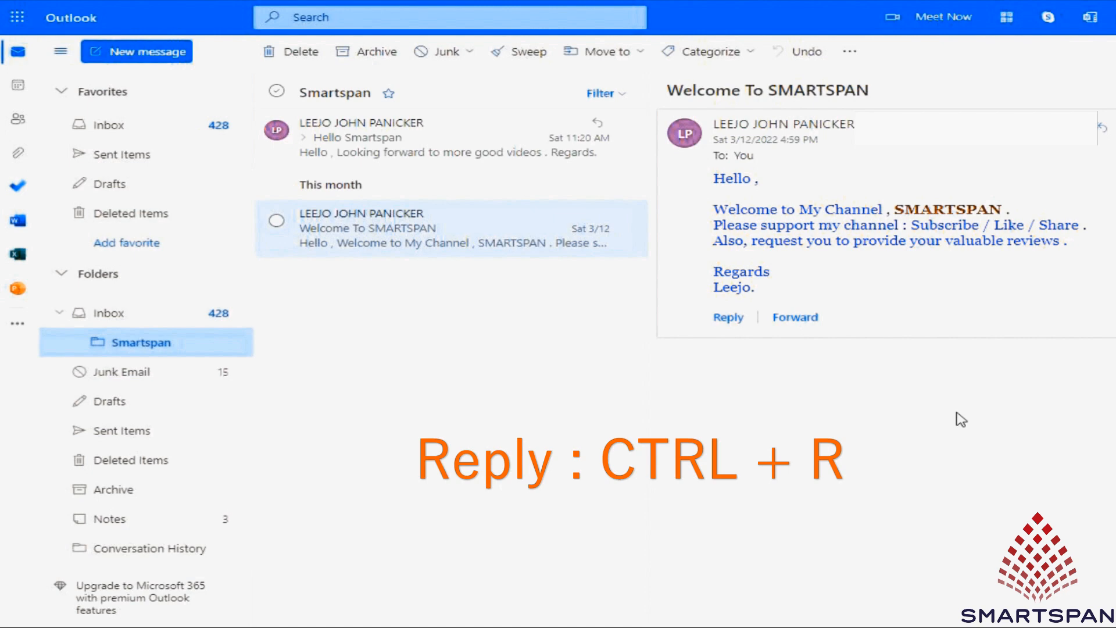
{"action": "key", "text": "ctrl+f"}
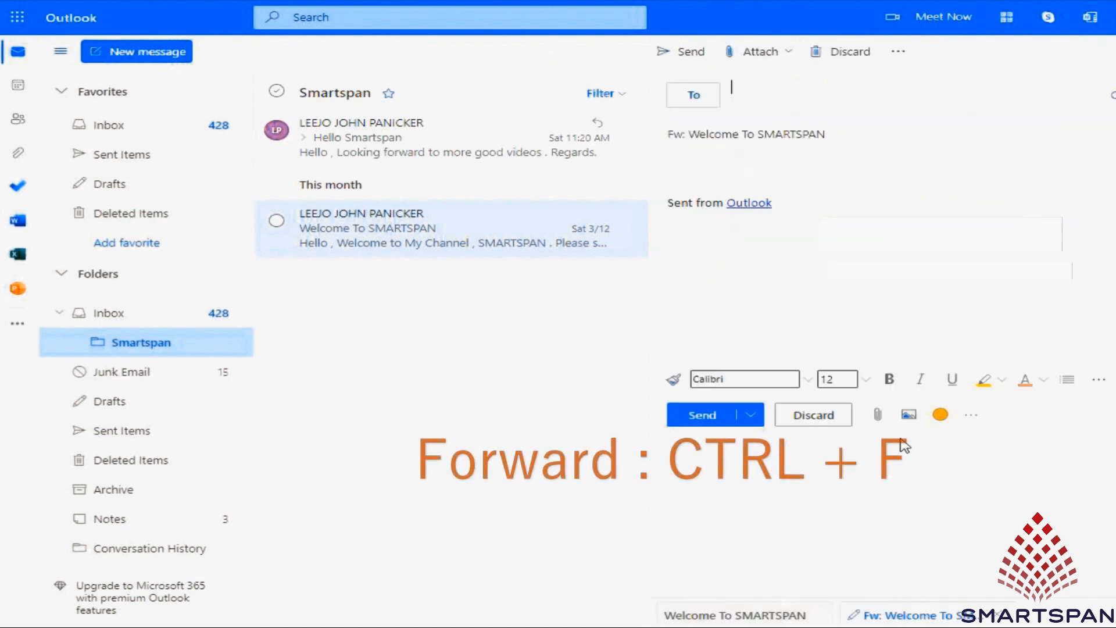
{"action": "key", "text": "ctrl+1"}
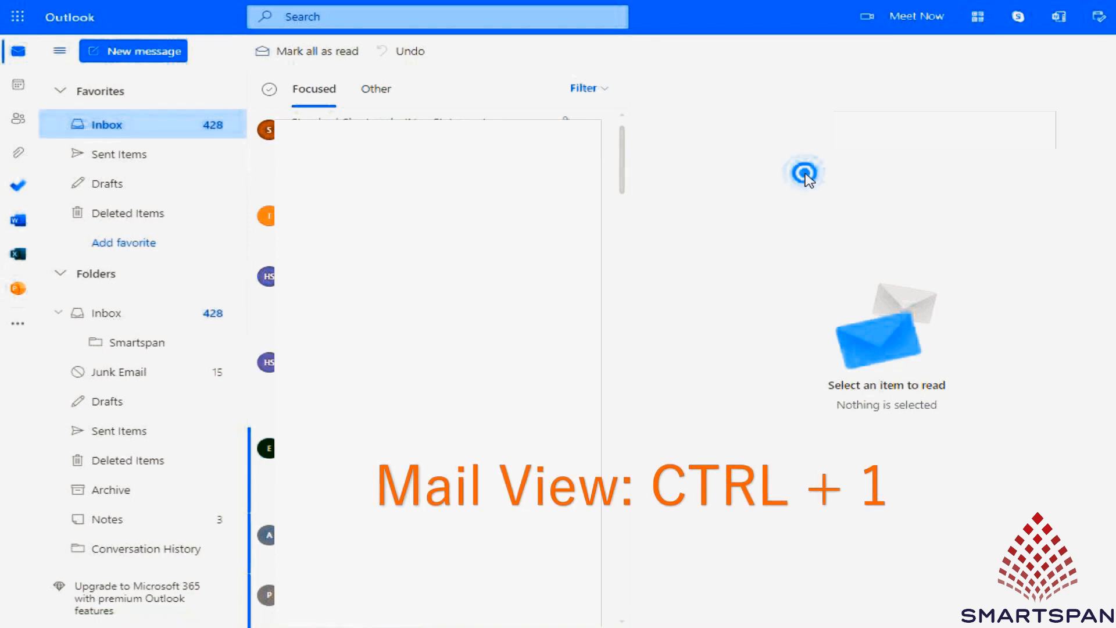
{"action": "left_click", "coordinate": [132, 343]}
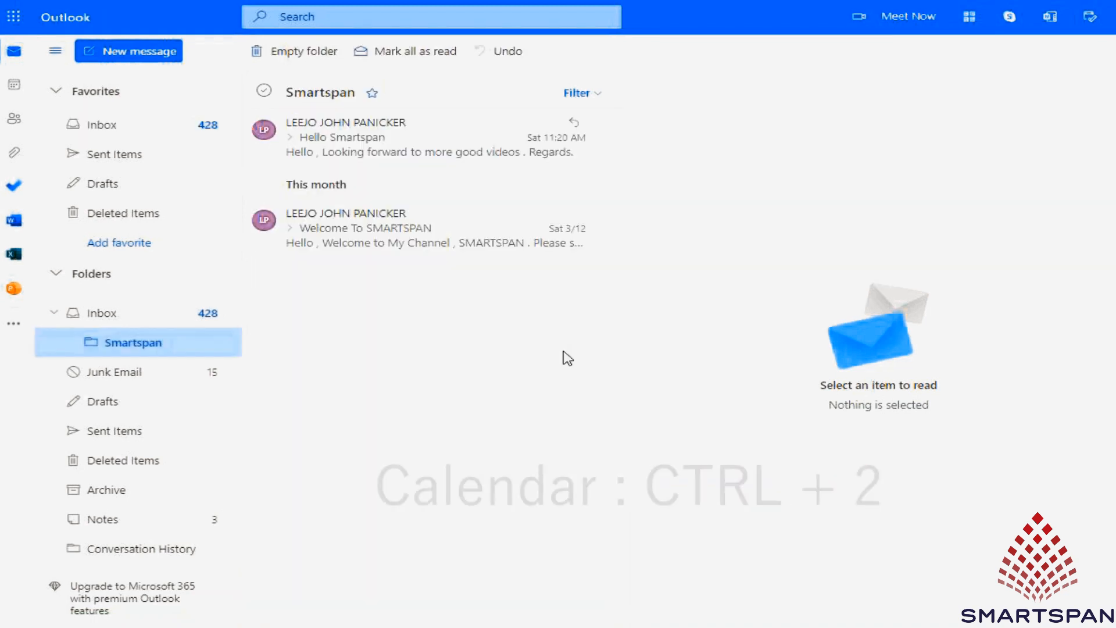
{"action": "key", "text": "ctrl+2"}
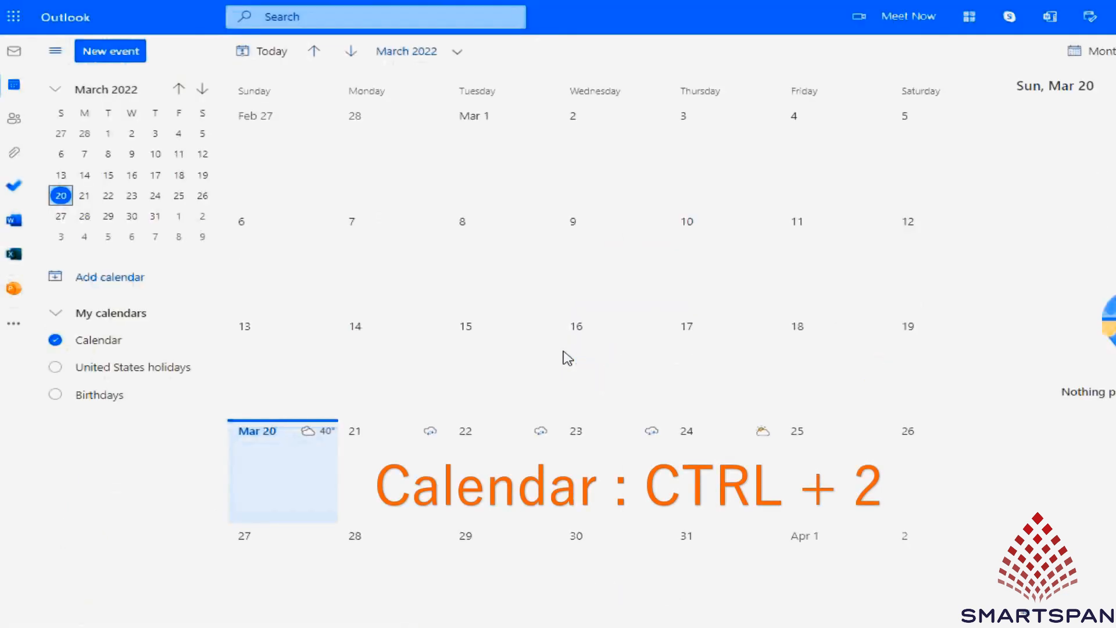
{"action": "mouse_move", "coordinate": [571, 358]}
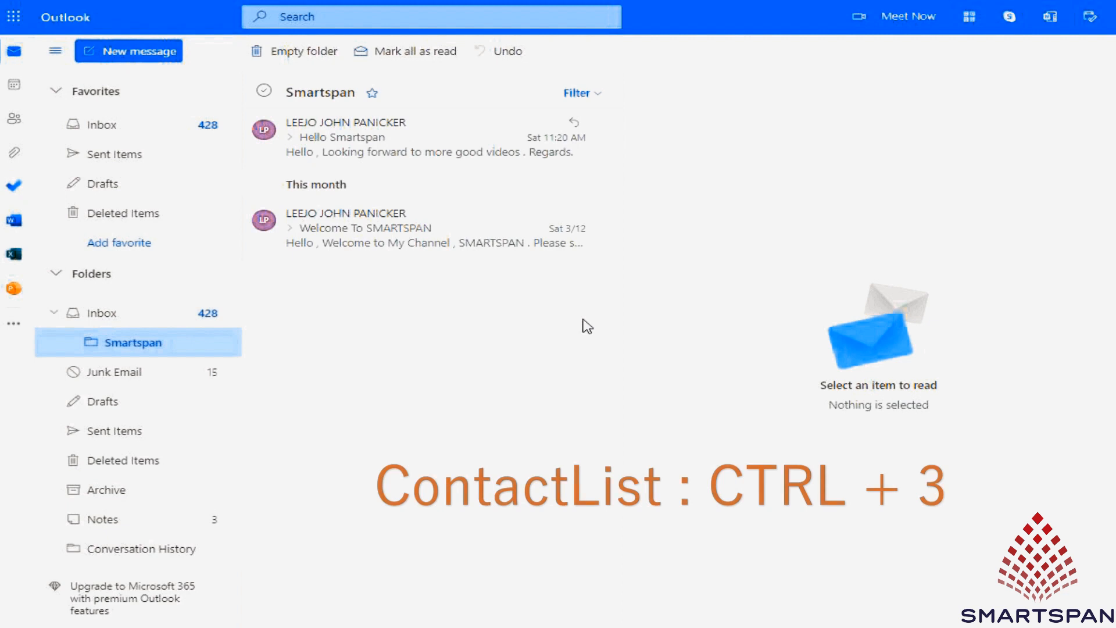
{"action": "key", "text": "ctrl+3"}
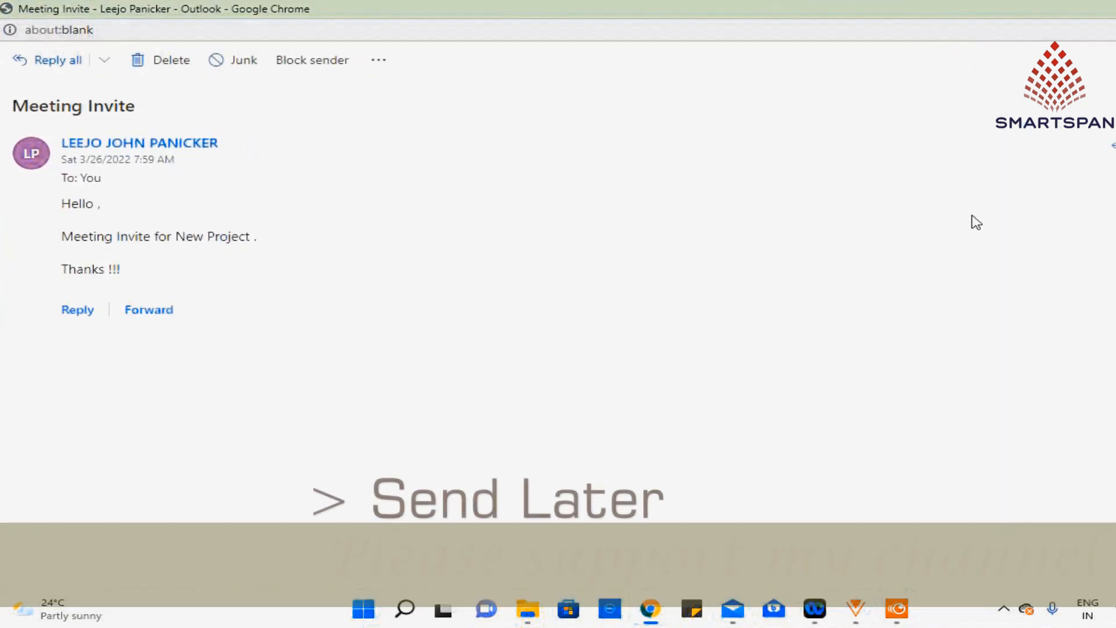
- Write a reply to the Meeting Invite asking for Thursday
{"action": "left_click", "coordinate": [77, 308]}
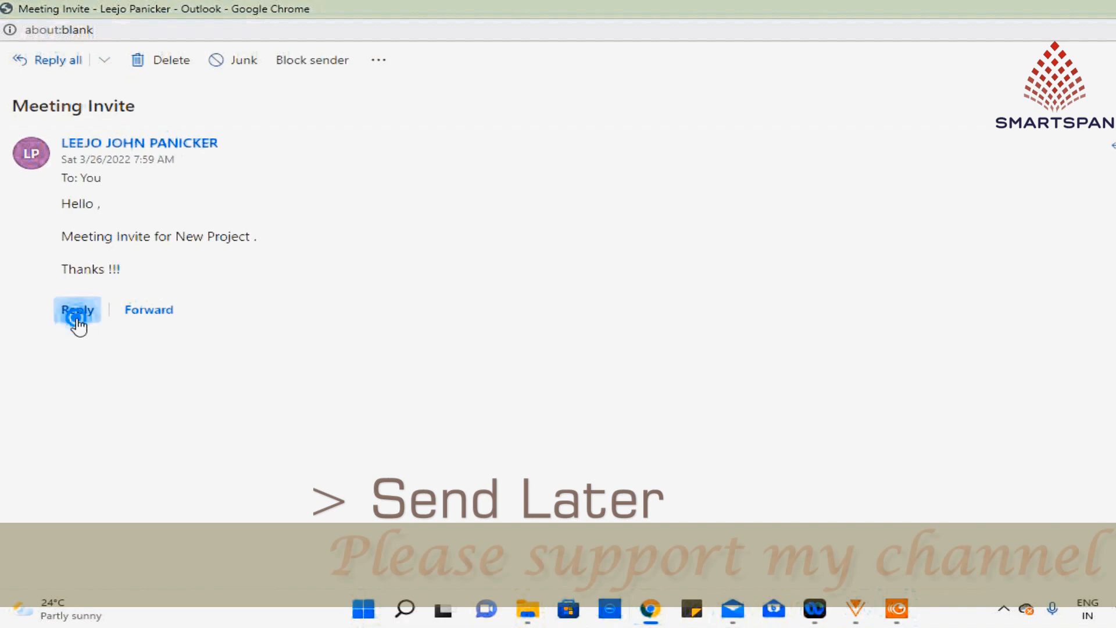
{"action": "left_click", "coordinate": [76, 309]}
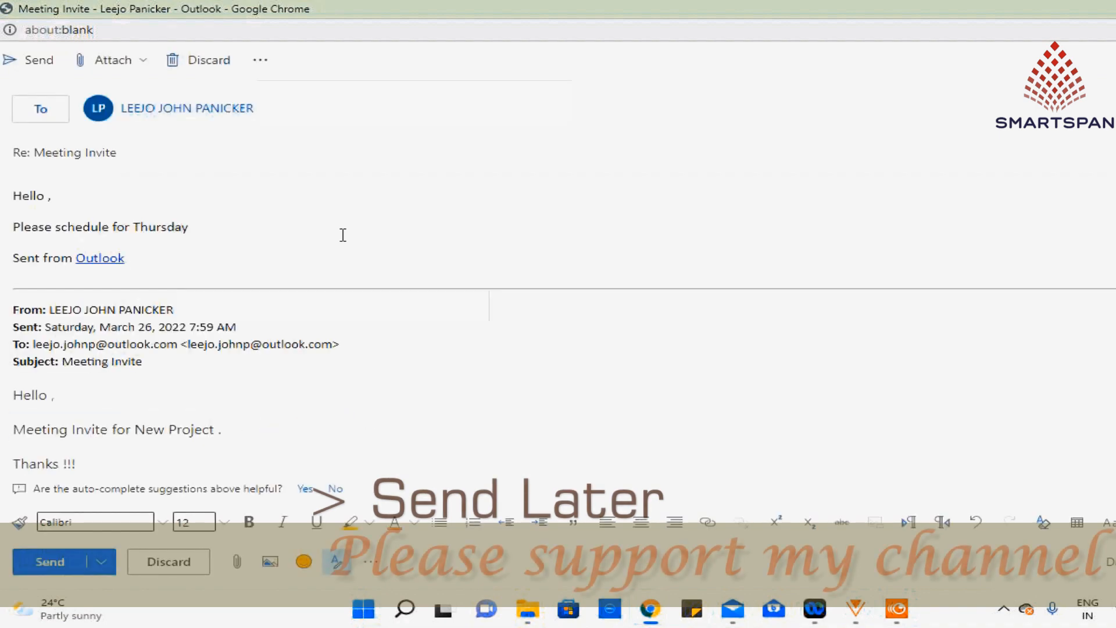
{"action": "type", "text": ". Thanks !!!"}
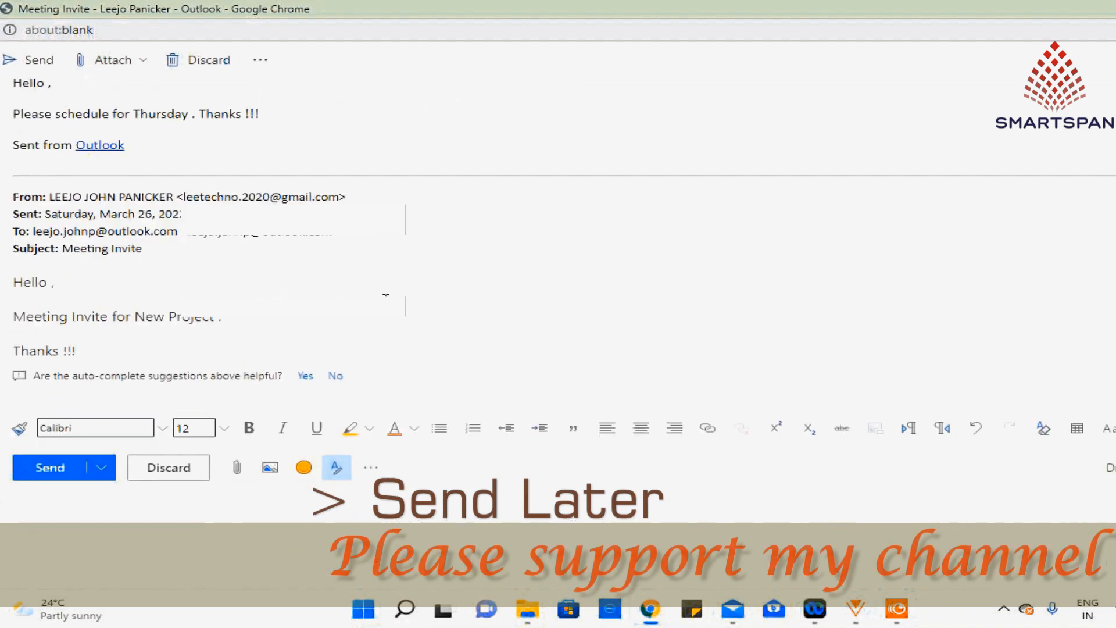
- Schedule the reply to send on Monday, March 28 at 9:00 AM
{"action": "left_click", "coordinate": [101, 467]}
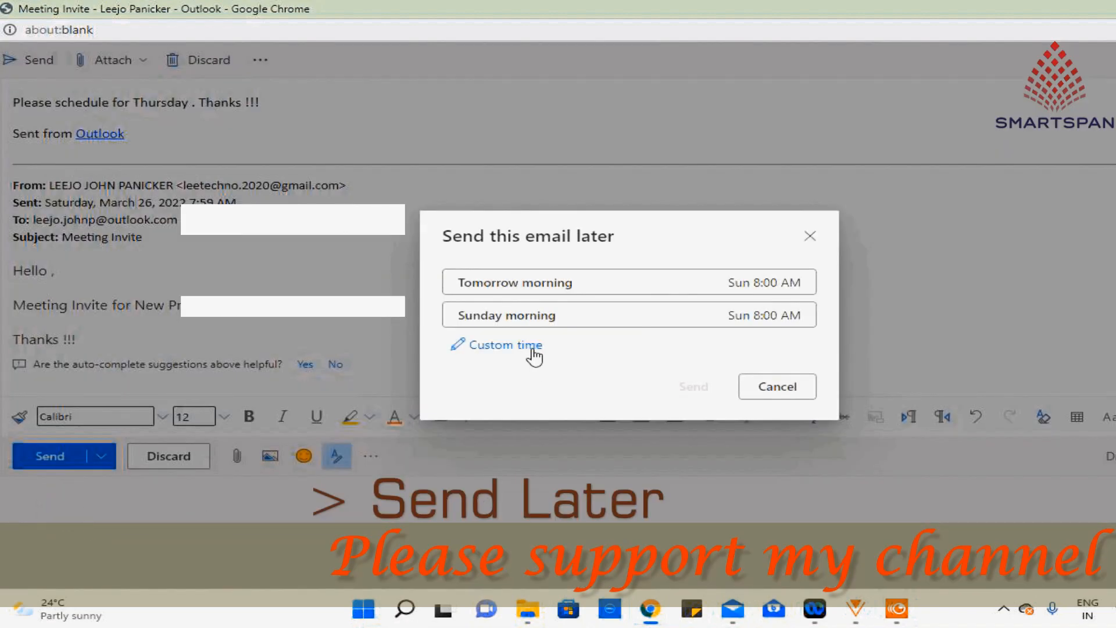
{"action": "left_click", "coordinate": [504, 345]}
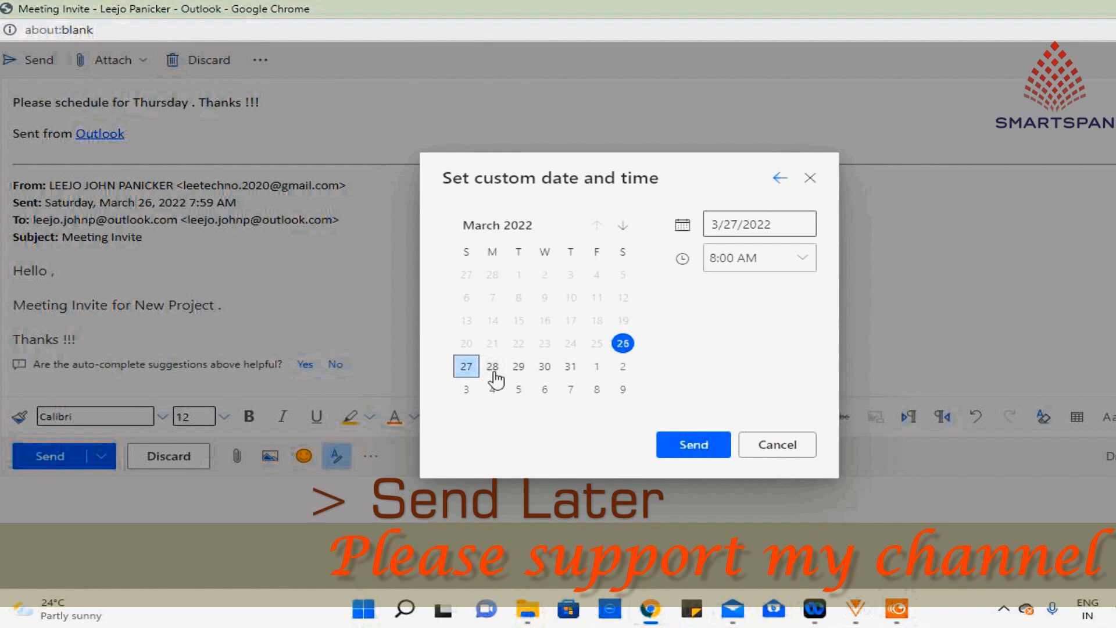
{"action": "left_click", "coordinate": [492, 366]}
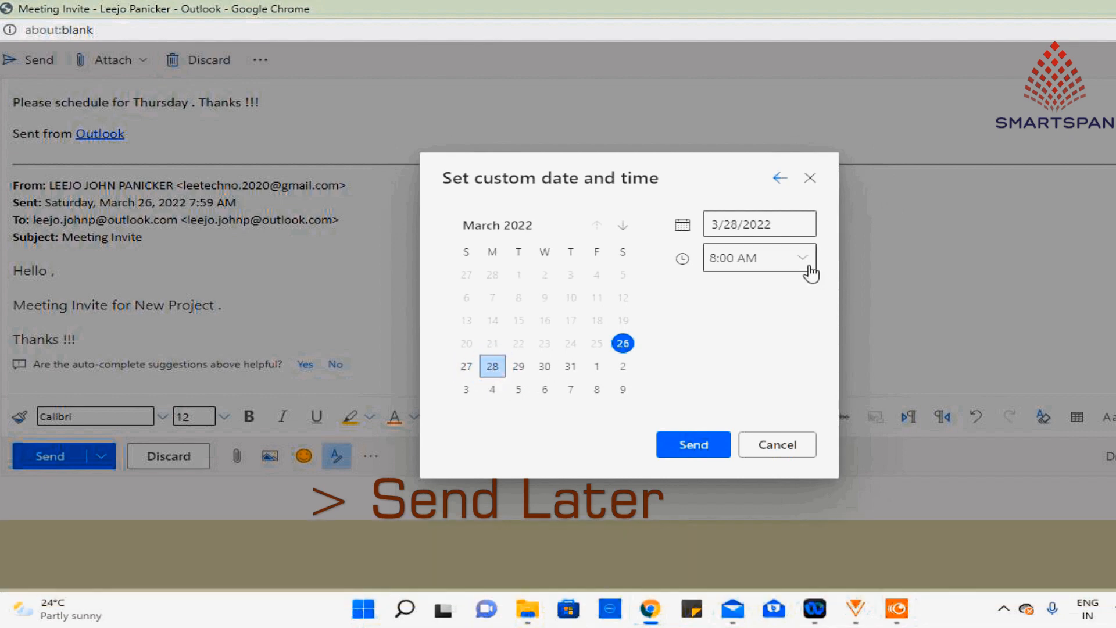
{"action": "left_click", "coordinate": [757, 257]}
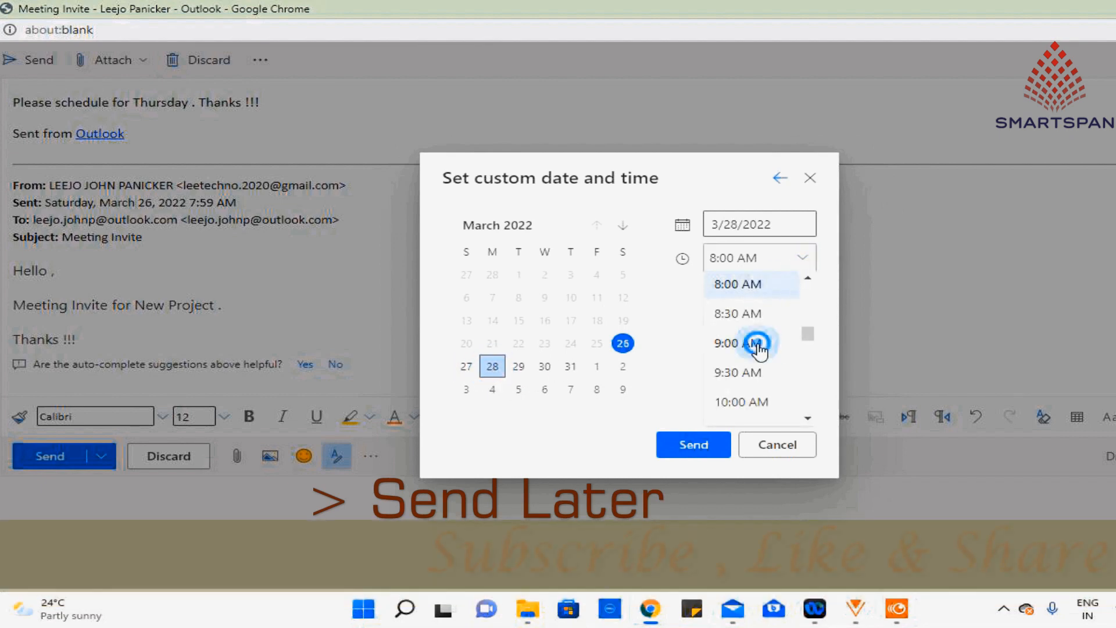
{"action": "left_click", "coordinate": [738, 342]}
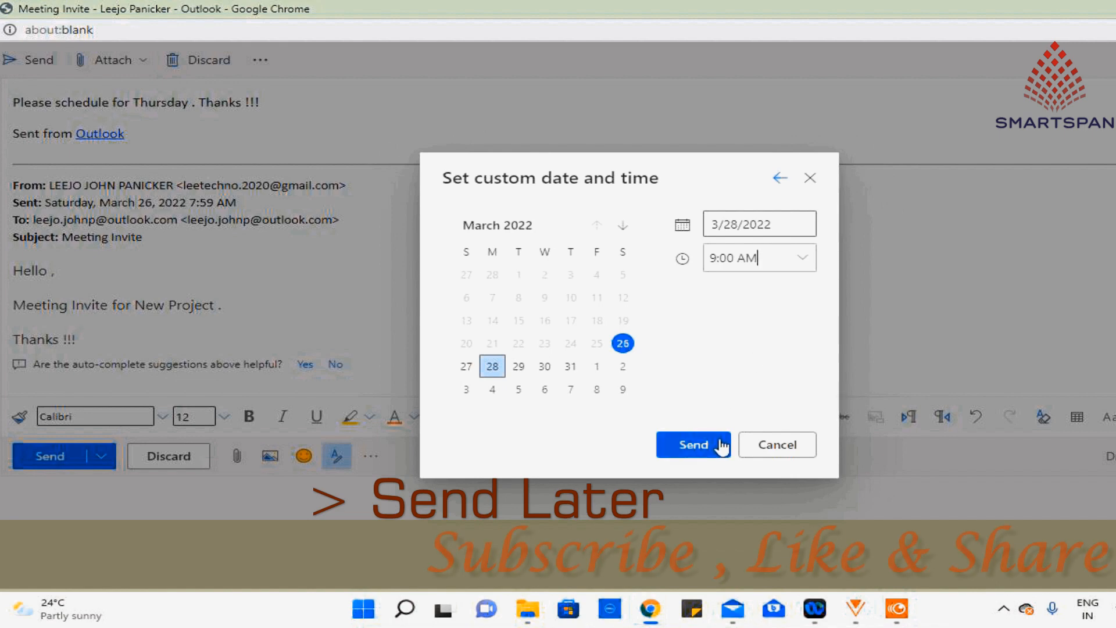
{"action": "left_click", "coordinate": [689, 445]}
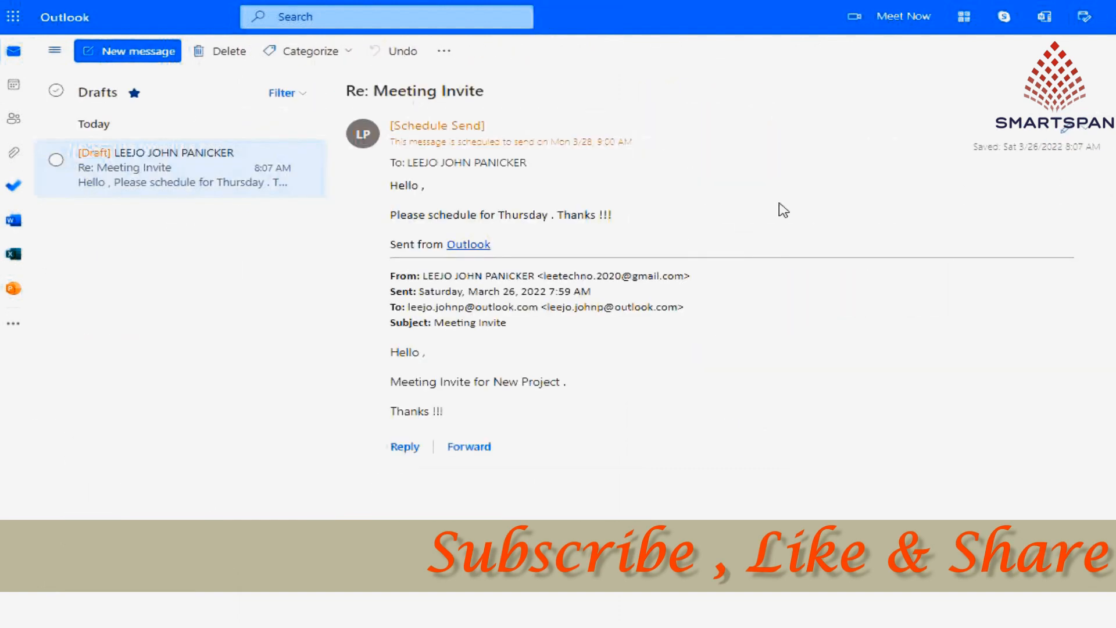
- Select the Meeting Invite in Smartspan and open Sweep options for its sender
{"action": "left_click", "coordinate": [131, 342]}
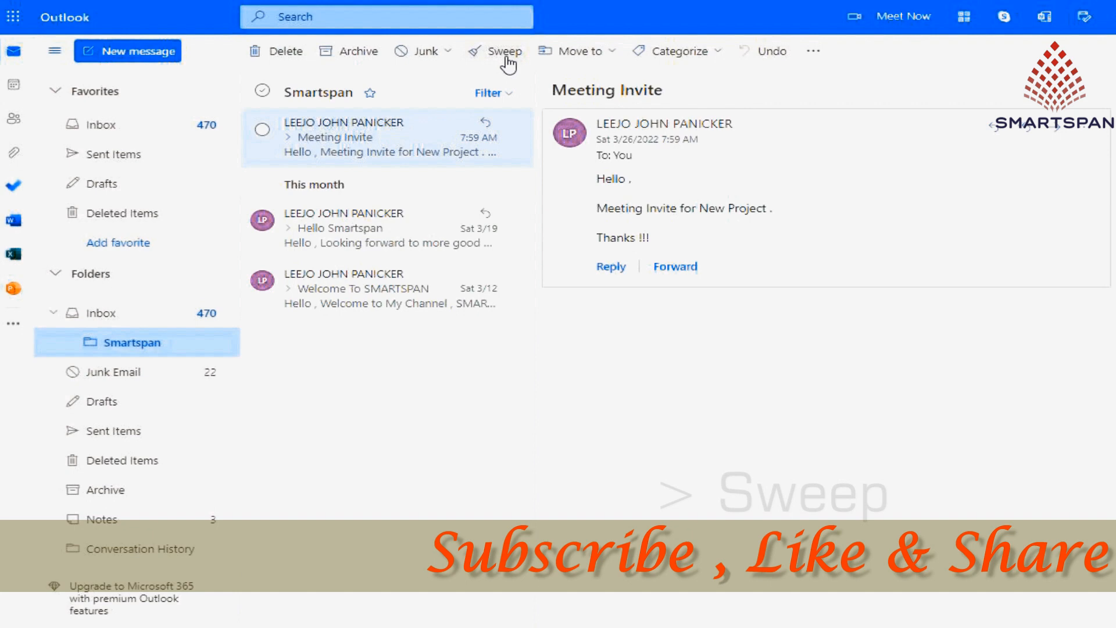
{"action": "left_click", "coordinate": [502, 51]}
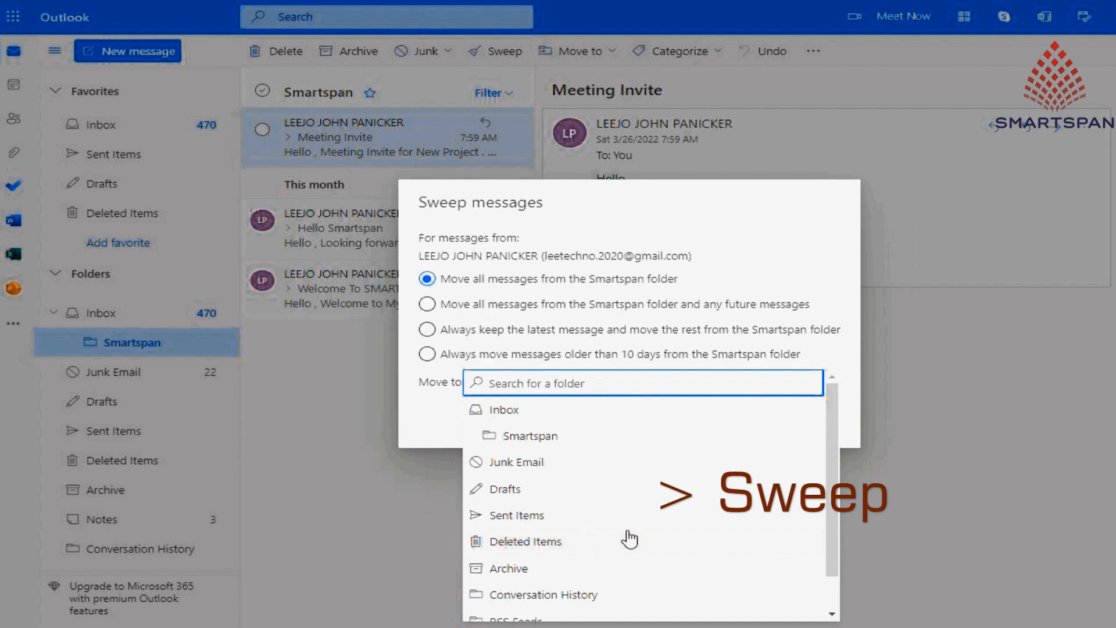
{"action": "mouse_move", "coordinate": [953, 460]}
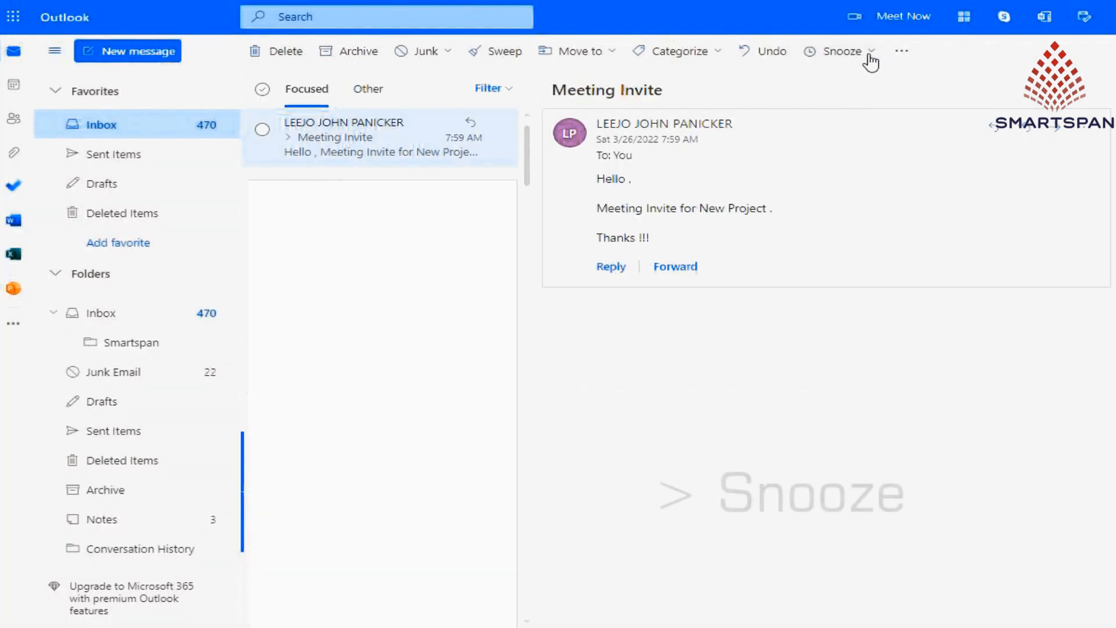
- Snooze the Meeting Invite with a custom date of March 28 at 9:00 AM
{"action": "left_click", "coordinate": [840, 50]}
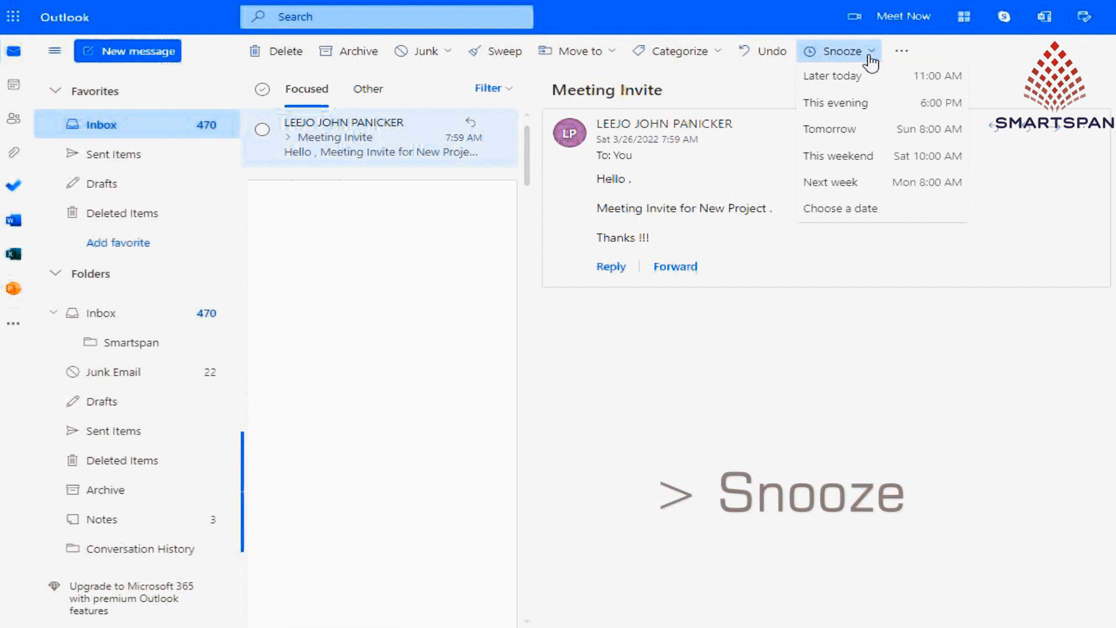
{"action": "left_click", "coordinate": [840, 208]}
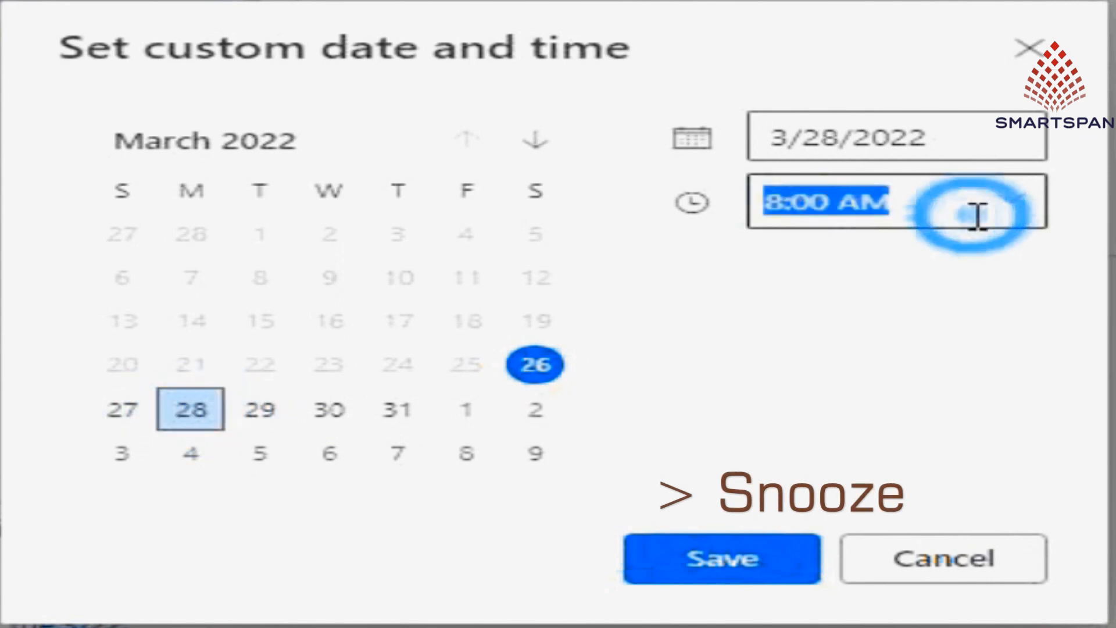
{"action": "type", "text": "9:00 AM"}
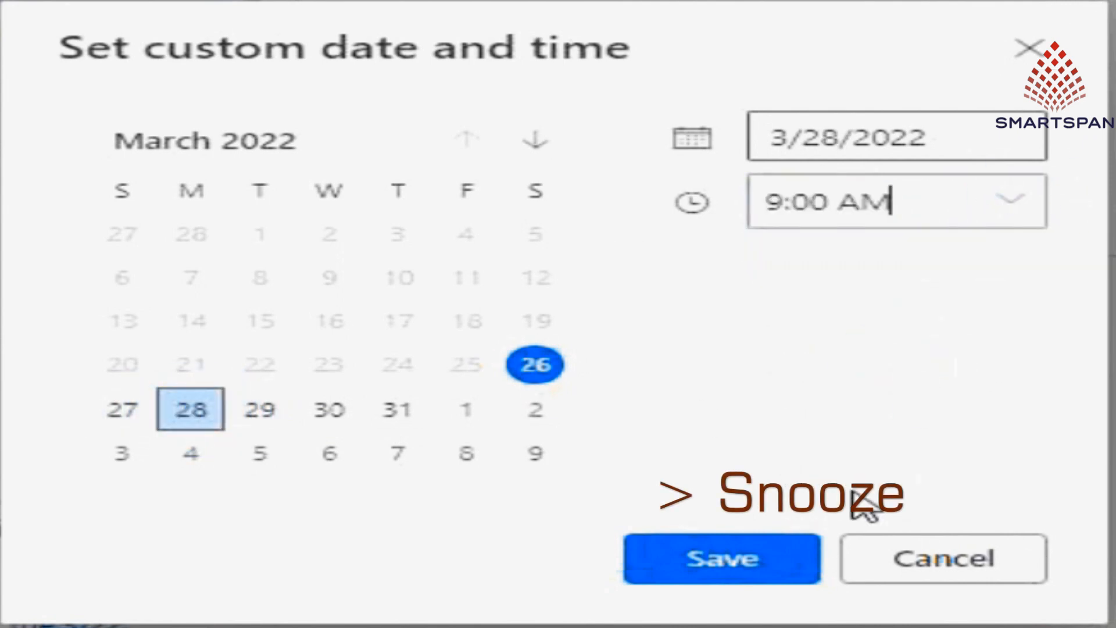
{"action": "left_click", "coordinate": [721, 558]}
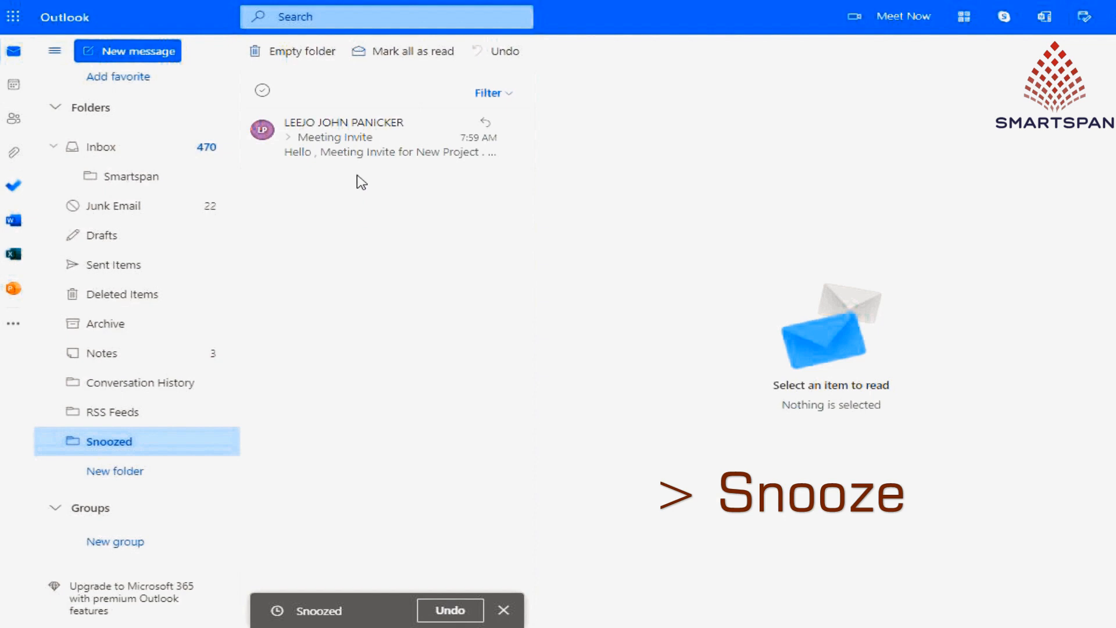
- Return to the Smartspan folder and apply the Attachments filter
{"action": "left_click", "coordinate": [388, 137]}
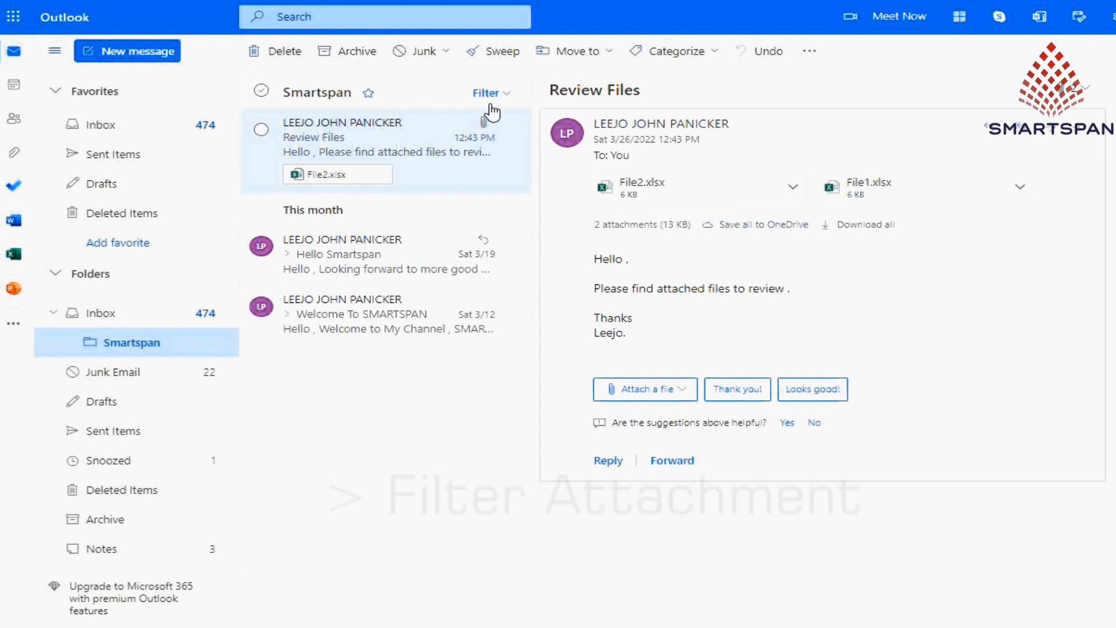
{"action": "left_click", "coordinate": [488, 92]}
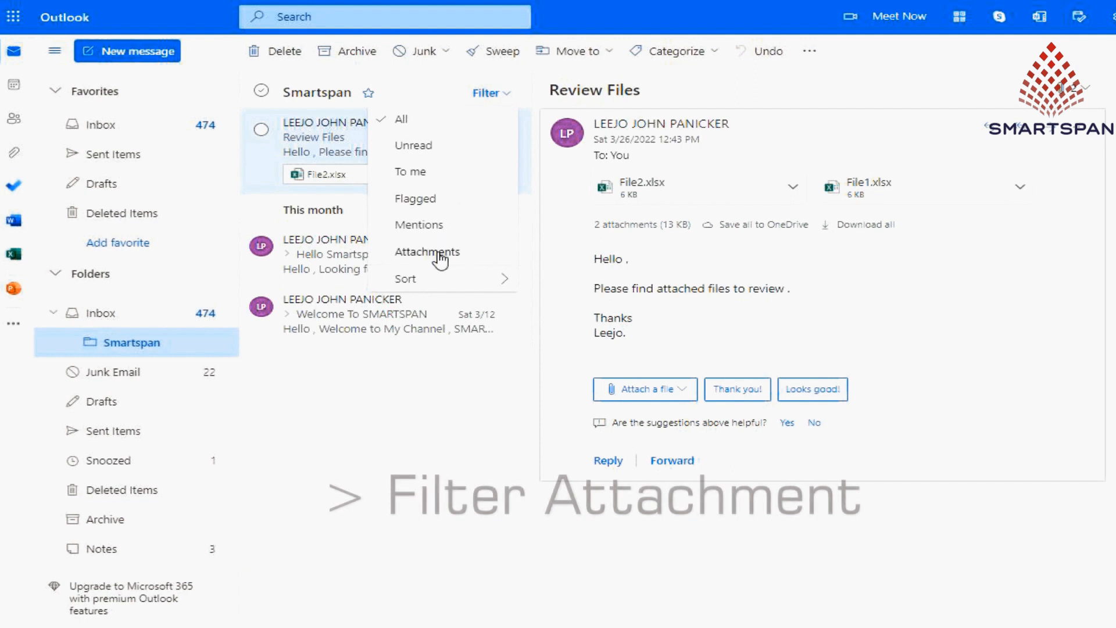
{"action": "left_click", "coordinate": [427, 251]}
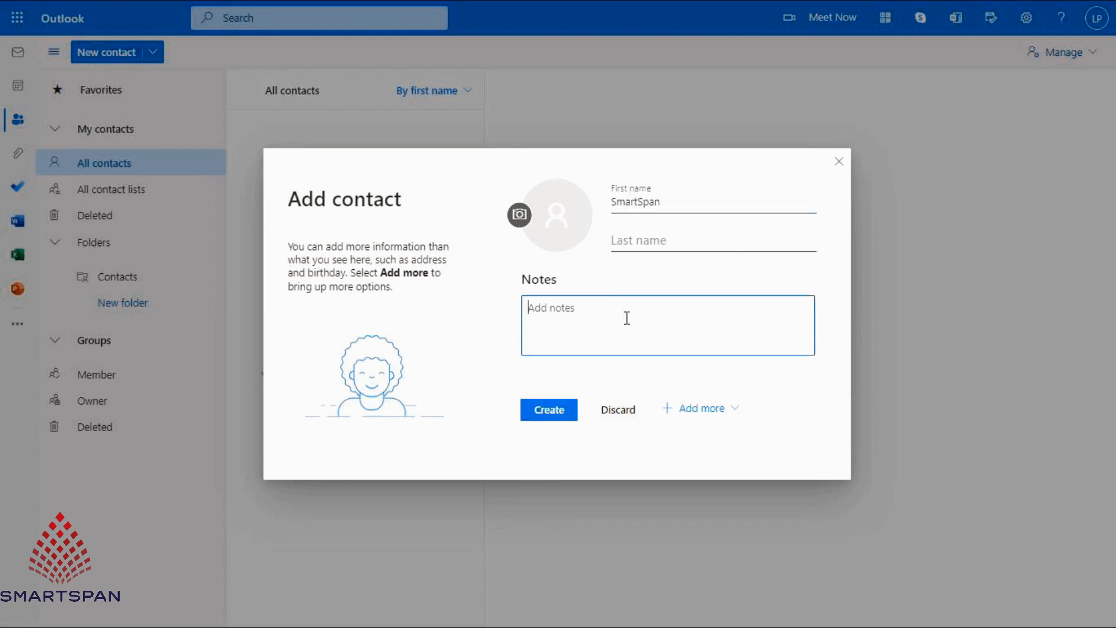
- Add note 'Youtuber', nickname and Mr title fields, then save the contact and open it
{"action": "type", "text": "Youtuber"}
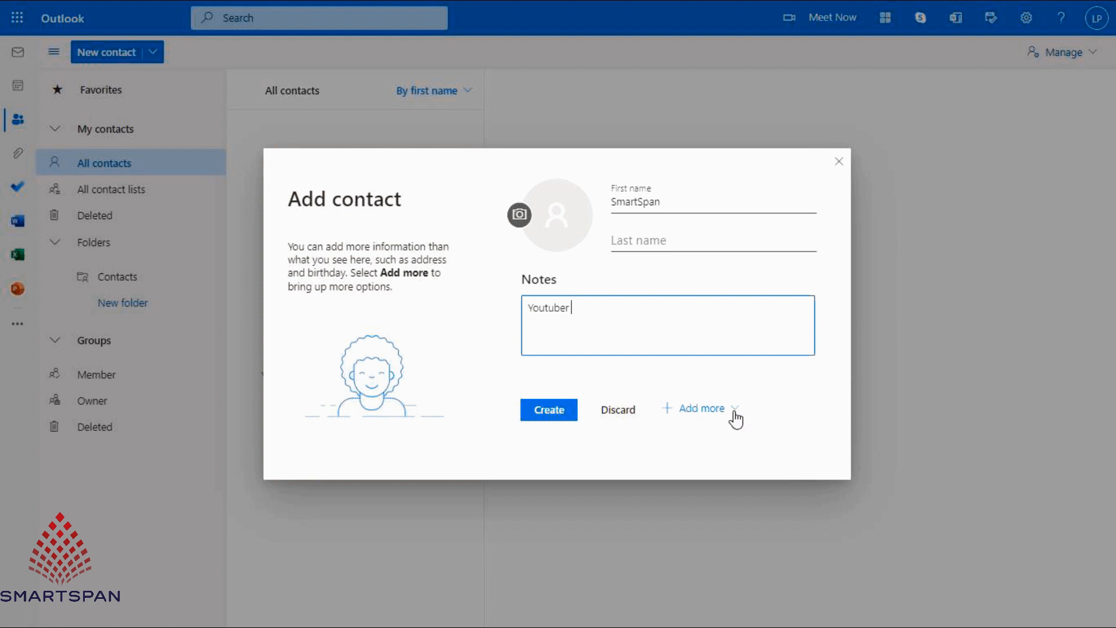
{"action": "left_click", "coordinate": [698, 408]}
{"action": "type", "text": "Le"}
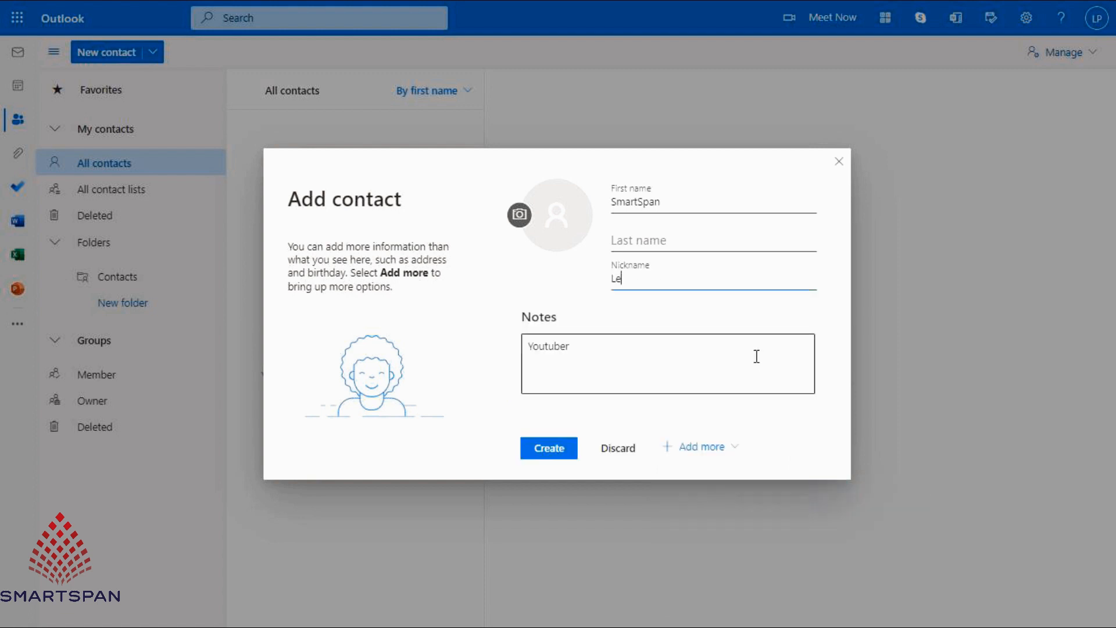
{"action": "left_click", "coordinate": [699, 446]}
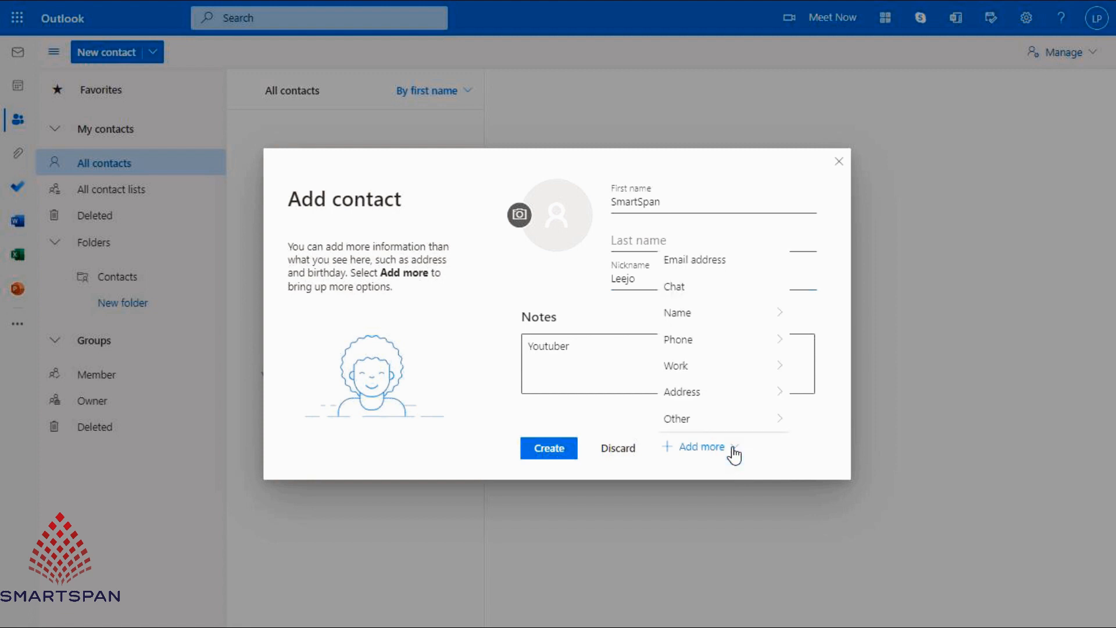
{"action": "left_click", "coordinate": [677, 313]}
{"action": "type", "text": "Mr"}
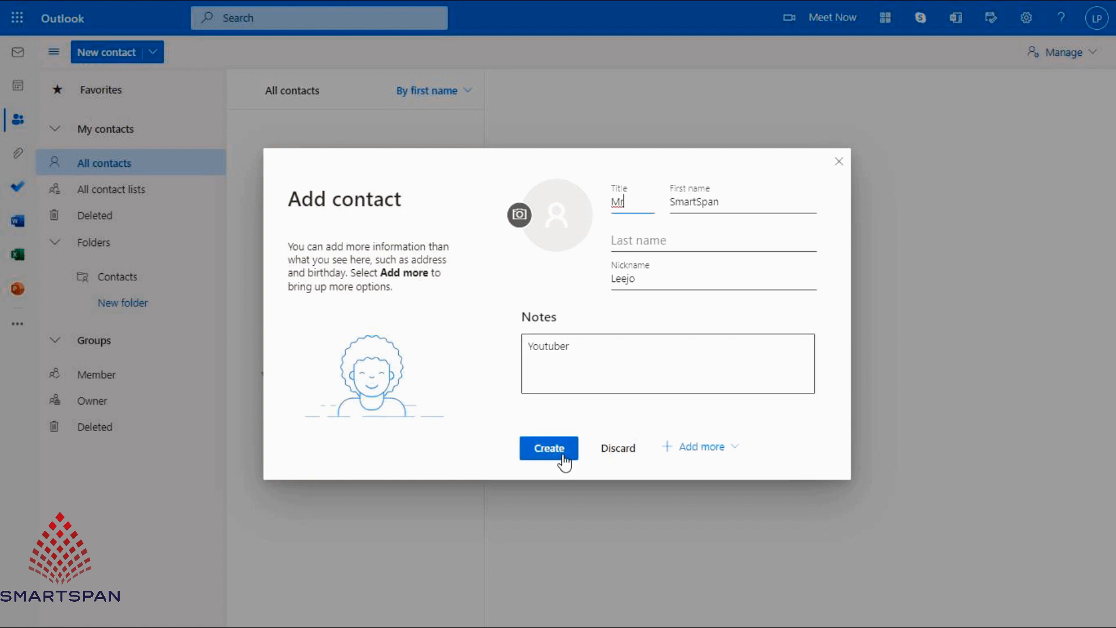
{"action": "left_click", "coordinate": [548, 448]}
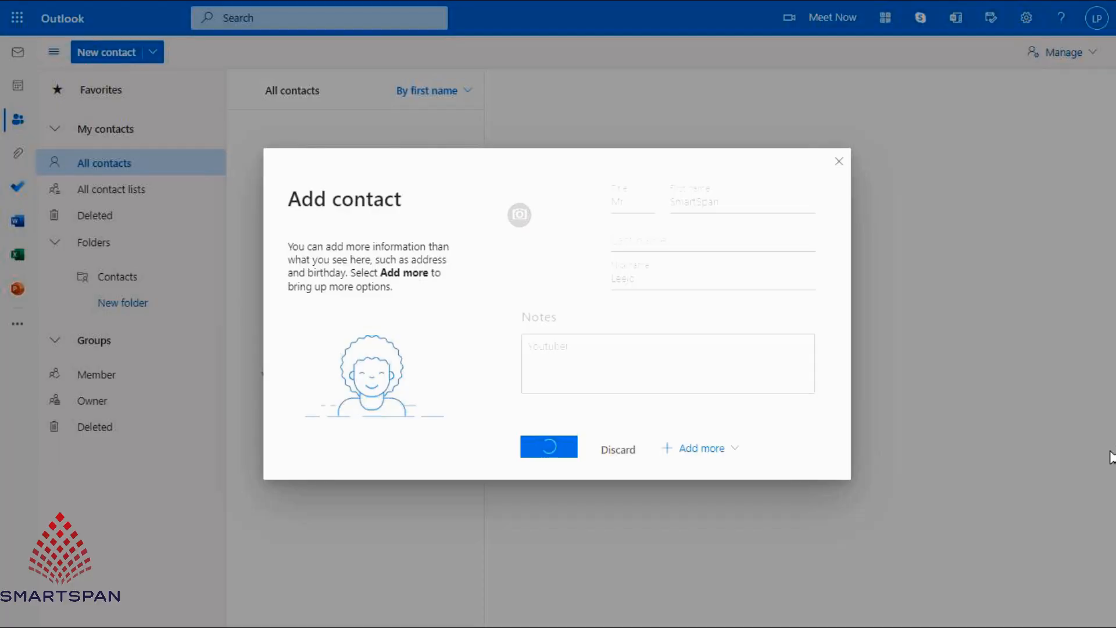
{"action": "left_click", "coordinate": [548, 447]}
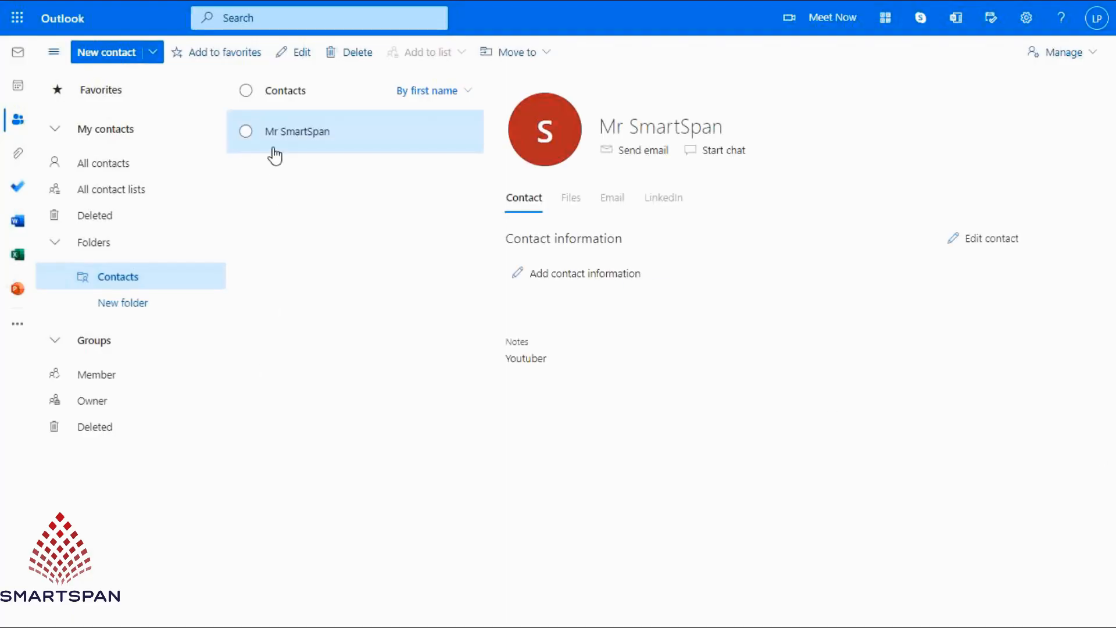
- Export all contacts to contacts.csv, then delete the remaining contact
{"action": "left_click", "coordinate": [1061, 52]}
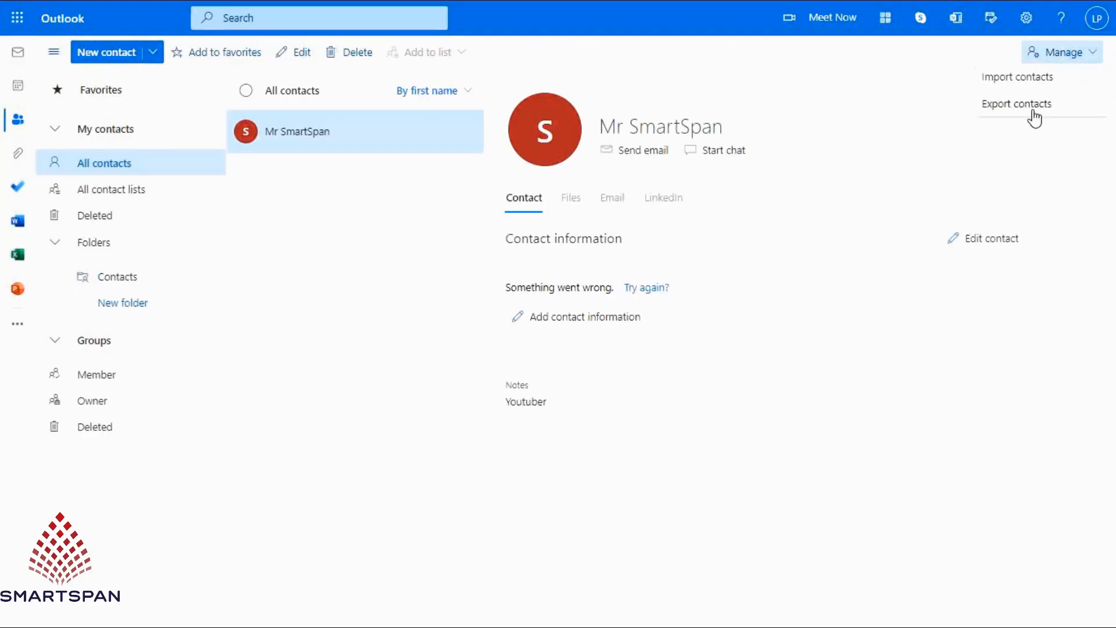
{"action": "left_click", "coordinate": [1016, 103]}
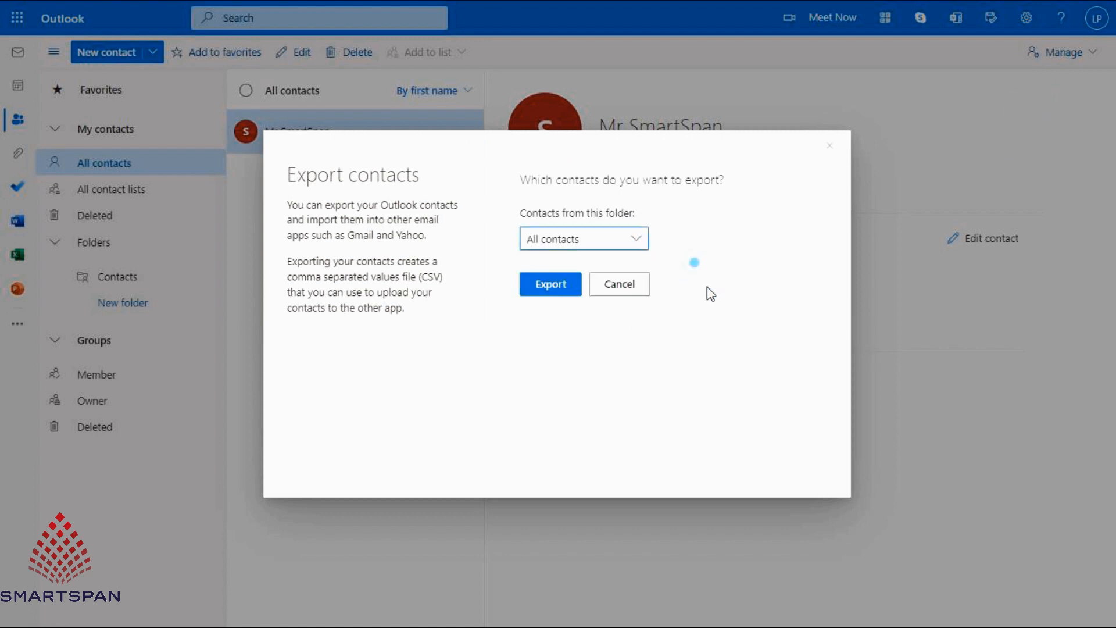
{"action": "left_click", "coordinate": [549, 284]}
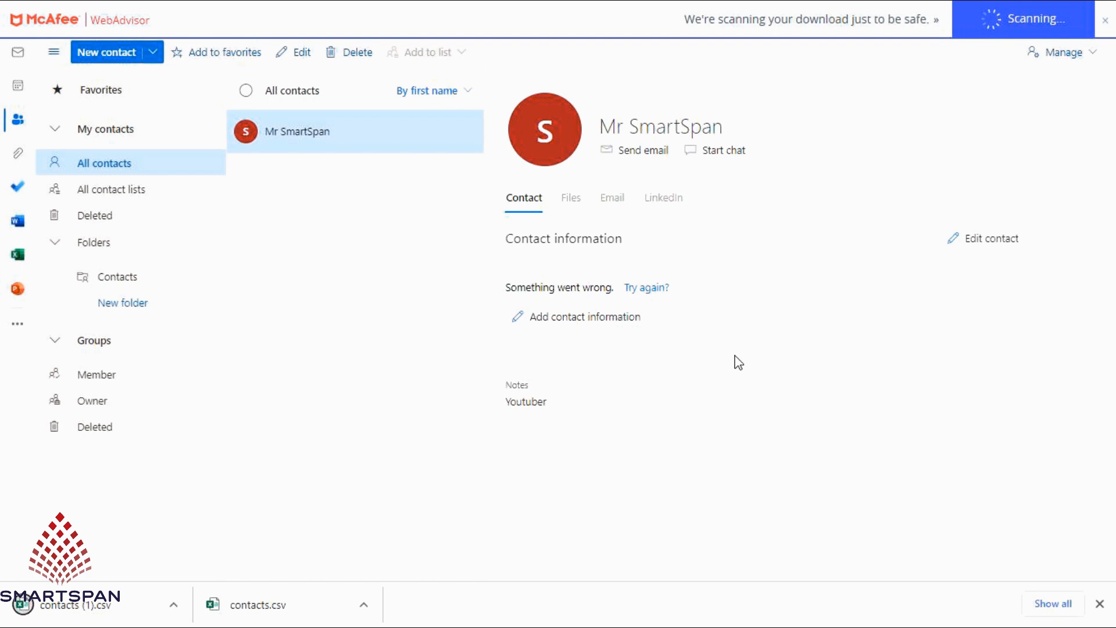
{"action": "left_click", "coordinate": [257, 605]}
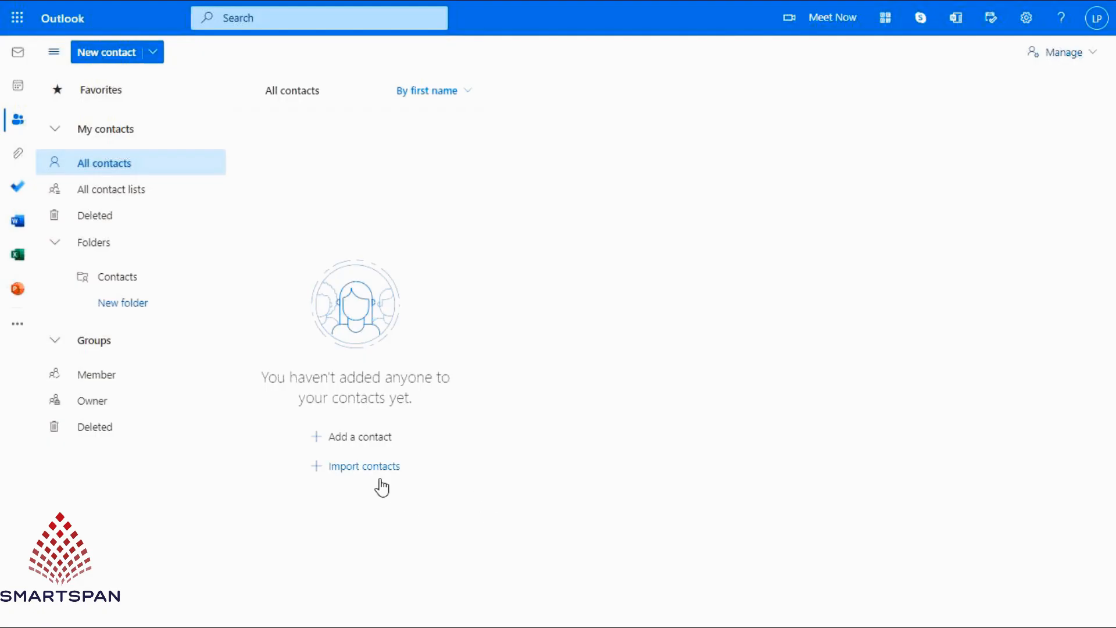
{"action": "mouse_move", "coordinate": [116, 216]}
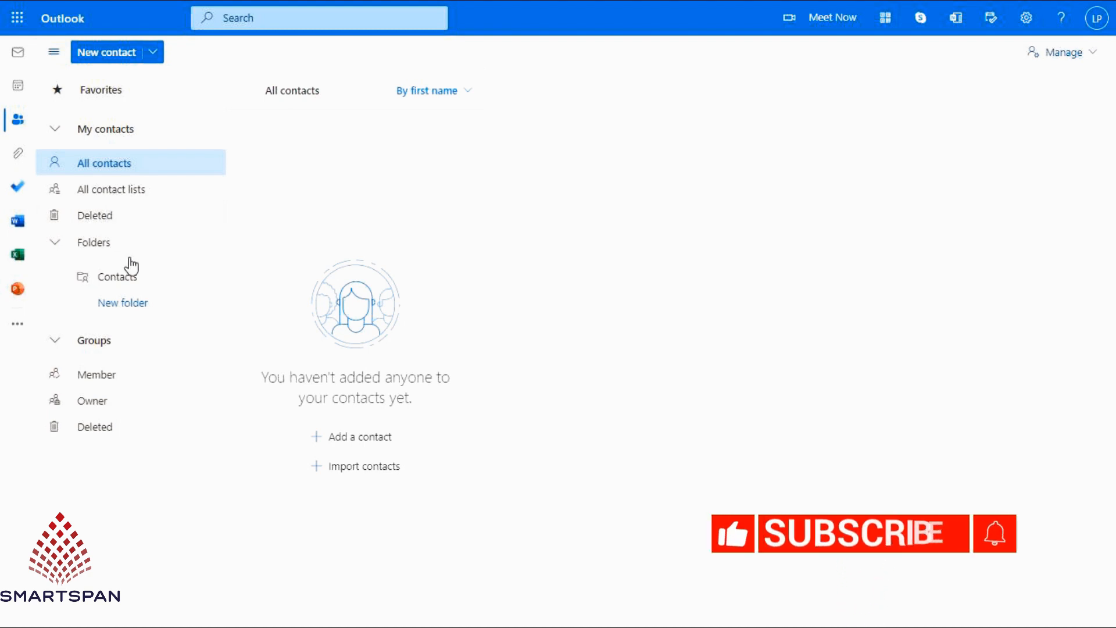
- Create a 'Personal' contact folder, open it, and bring up Import contacts
{"action": "left_click", "coordinate": [121, 302]}
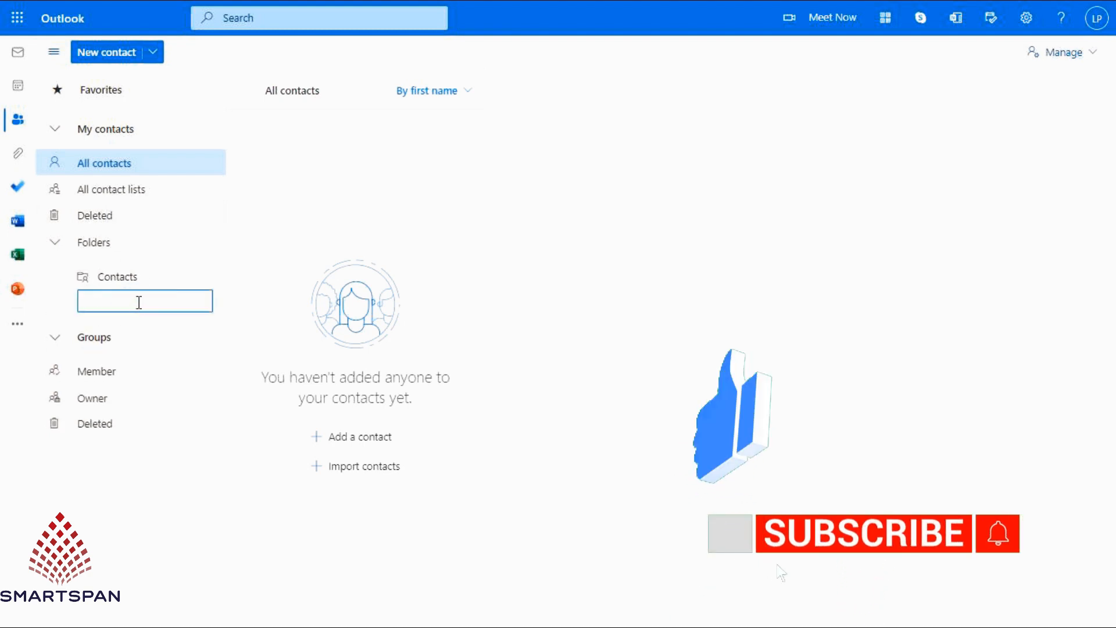
{"action": "type", "text": "Personal"}
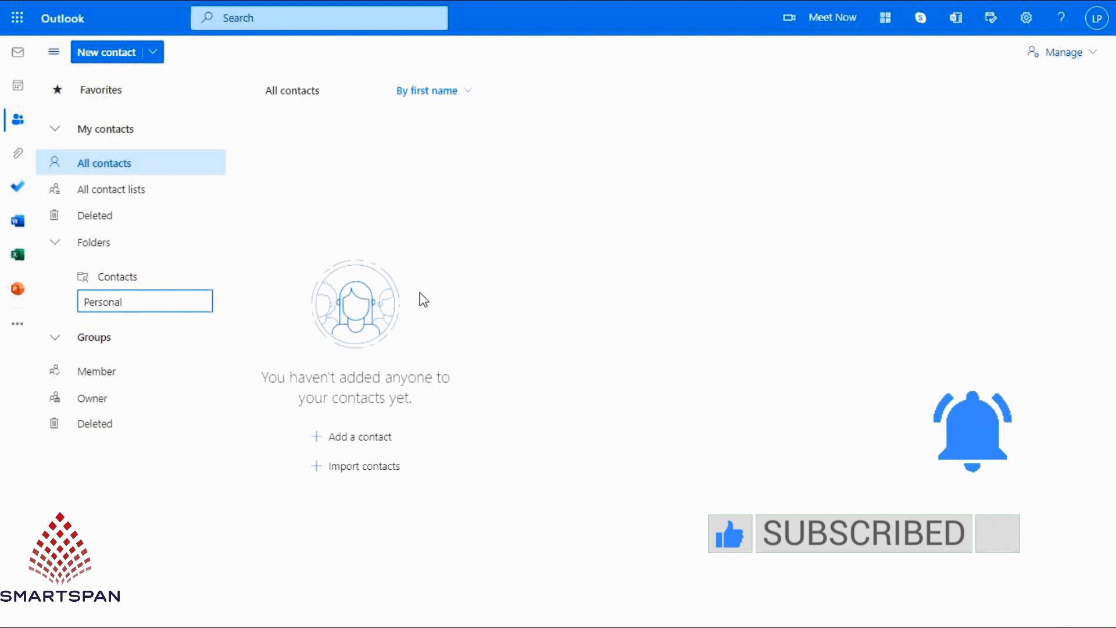
{"action": "left_click", "coordinate": [129, 302]}
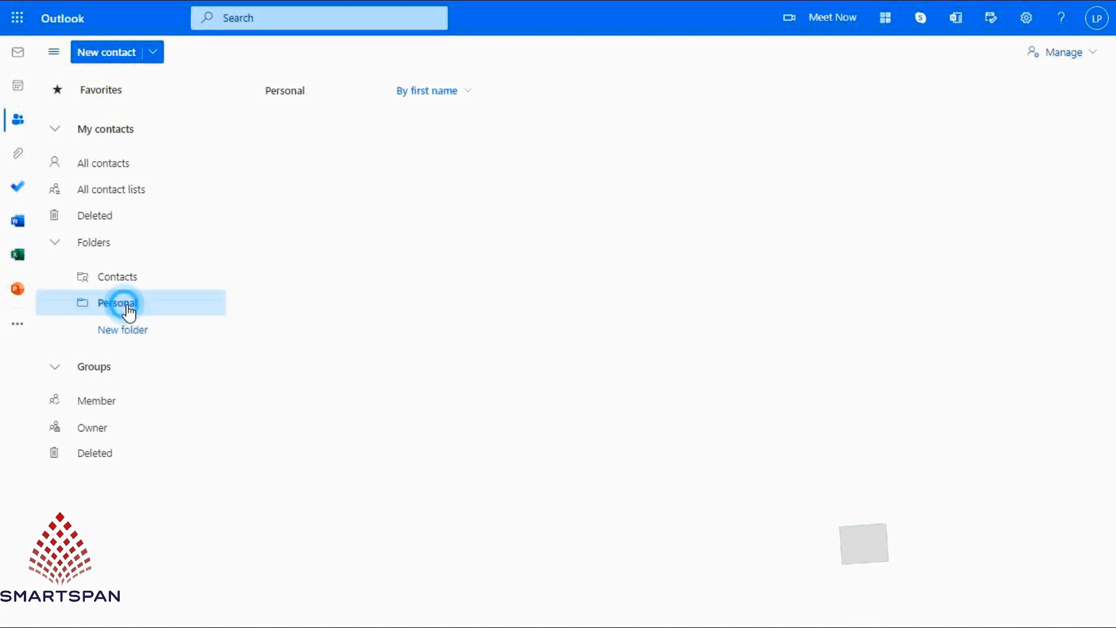
{"action": "left_click", "coordinate": [117, 302]}
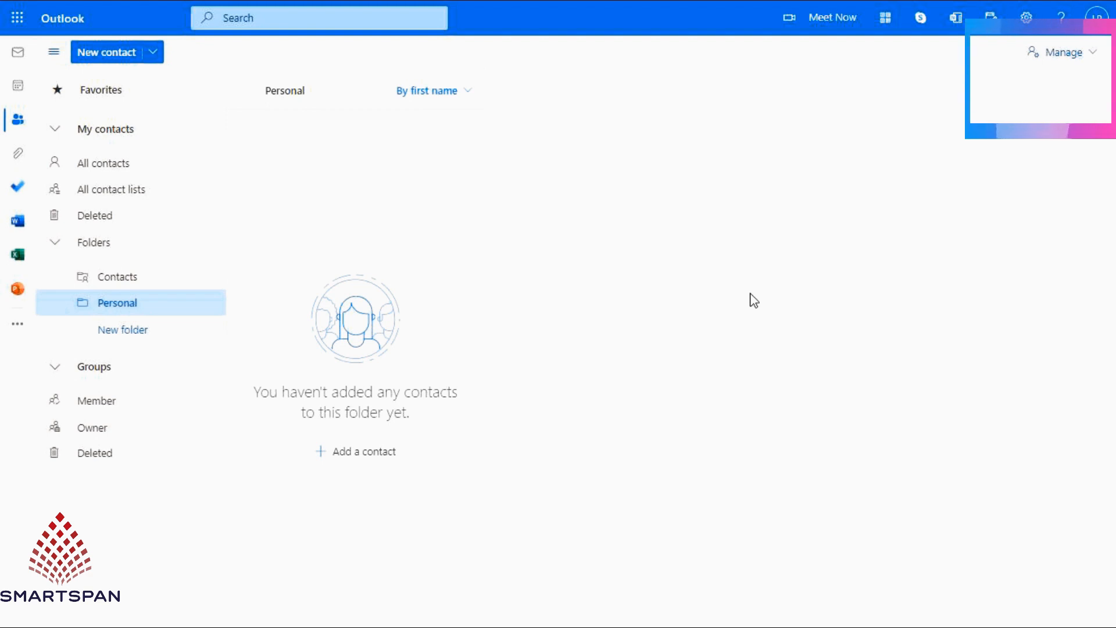
{"action": "mouse_move", "coordinate": [385, 169]}
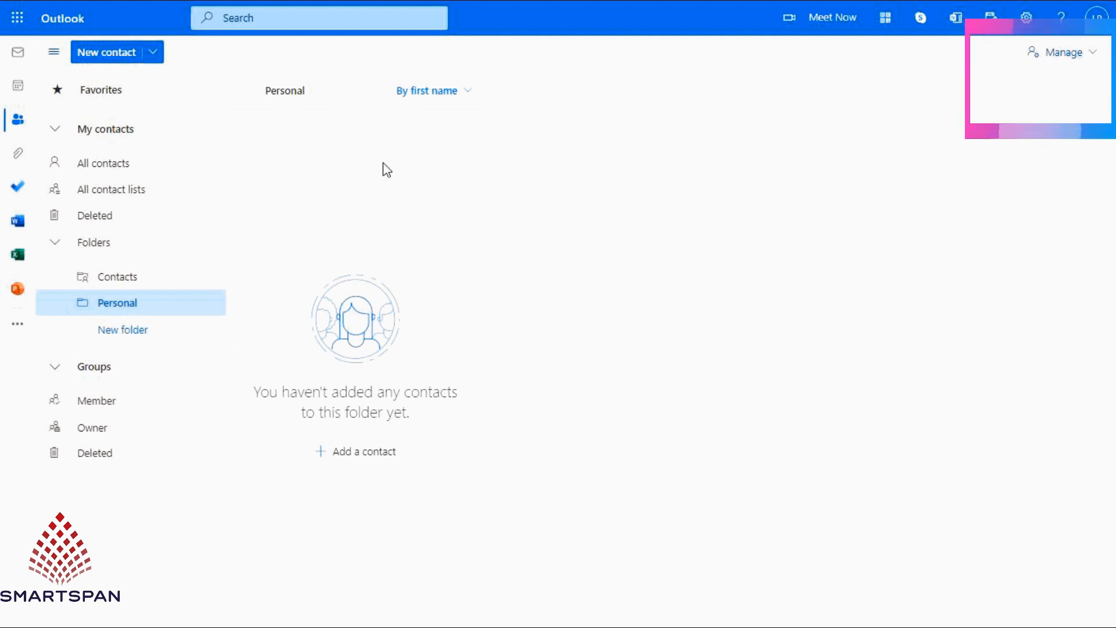
{"action": "left_click", "coordinate": [1062, 51]}
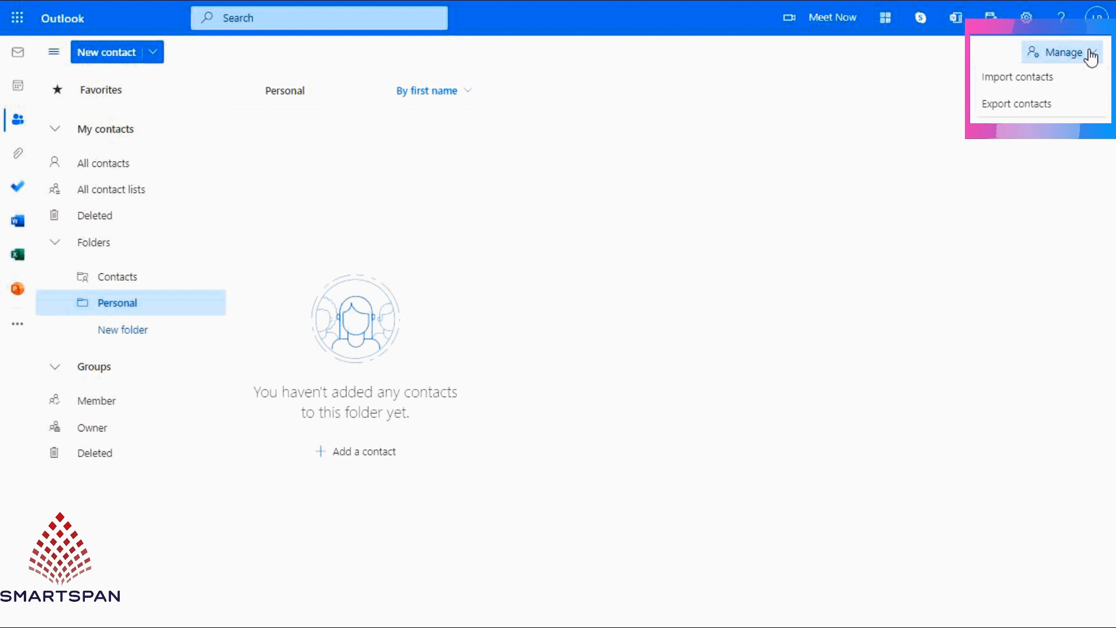
{"action": "mouse_move", "coordinate": [1042, 127]}
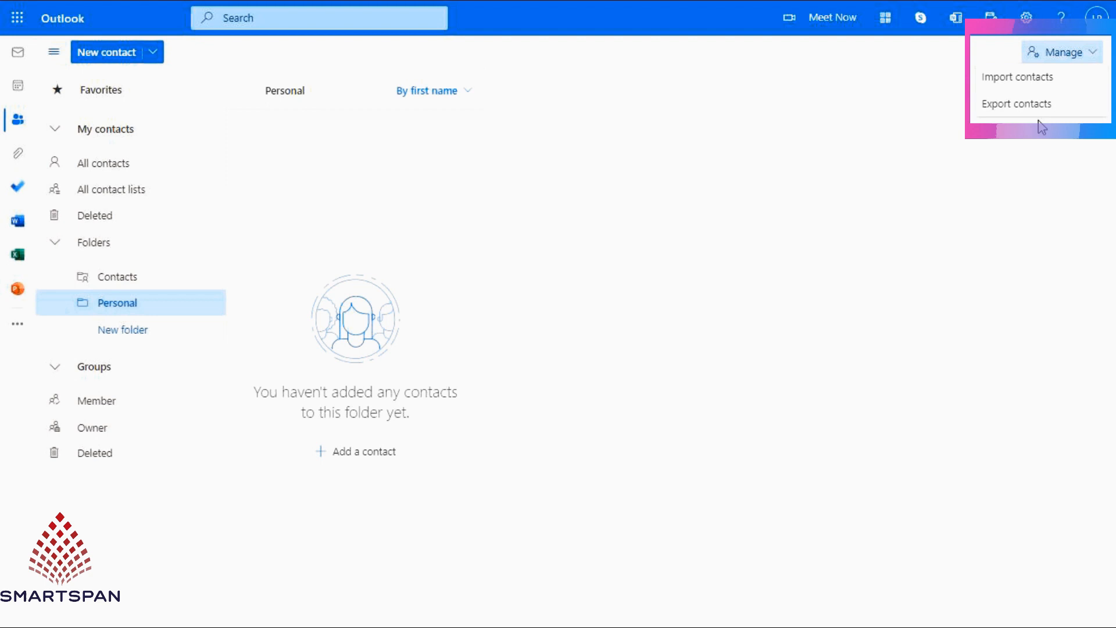
{"action": "mouse_move", "coordinate": [1017, 77]}
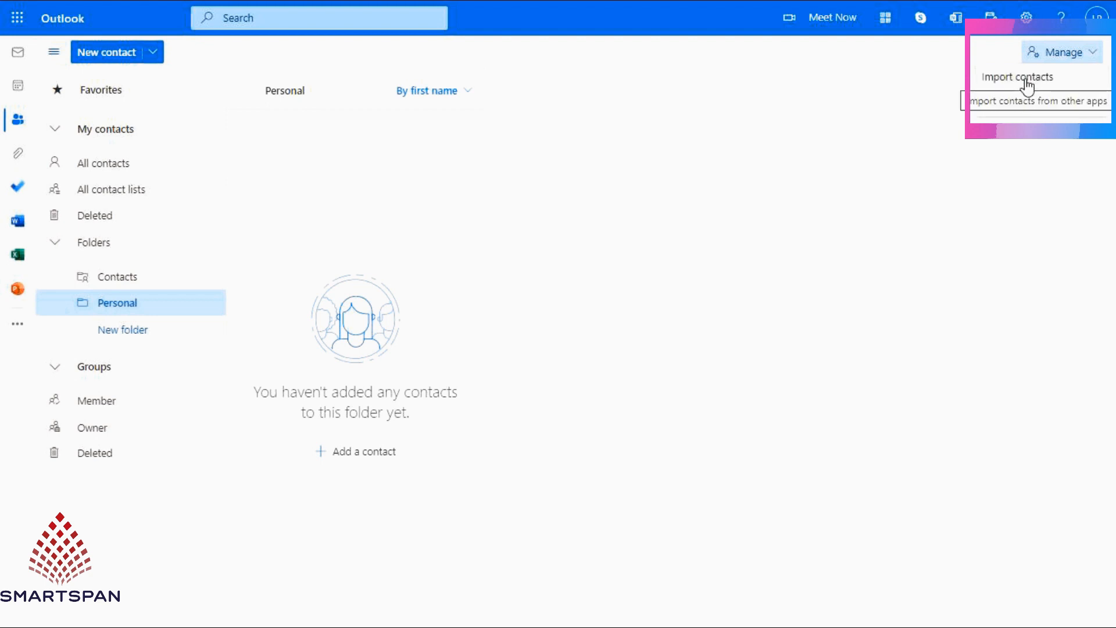
{"action": "left_click", "coordinate": [1016, 76]}
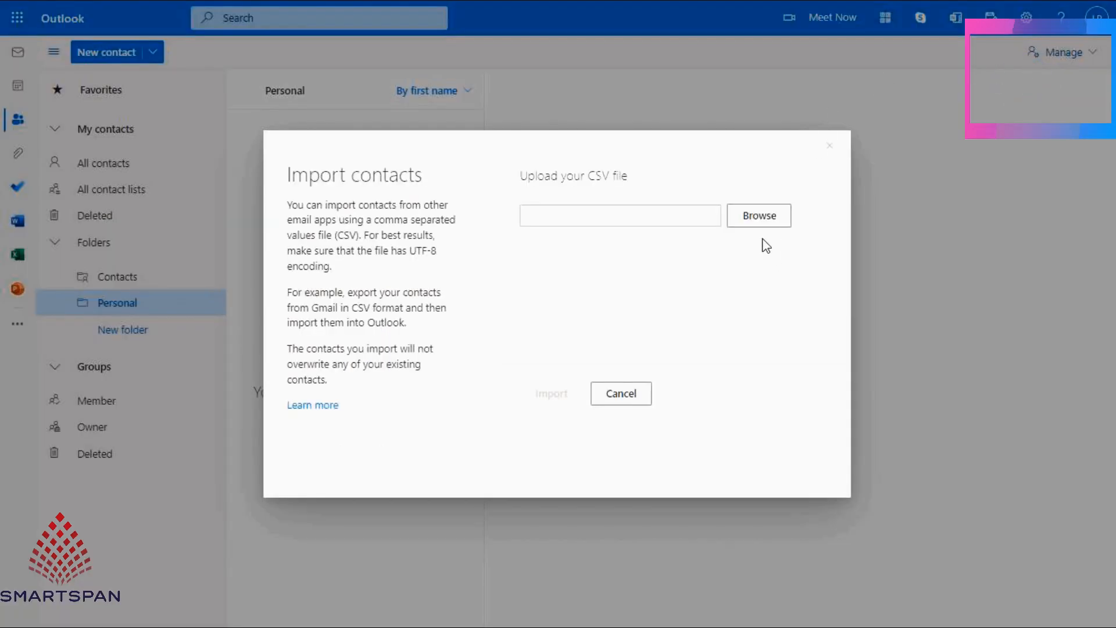
- Import ContactList.csv, then check All contacts and the Personal folder
{"action": "left_click", "coordinate": [759, 215]}
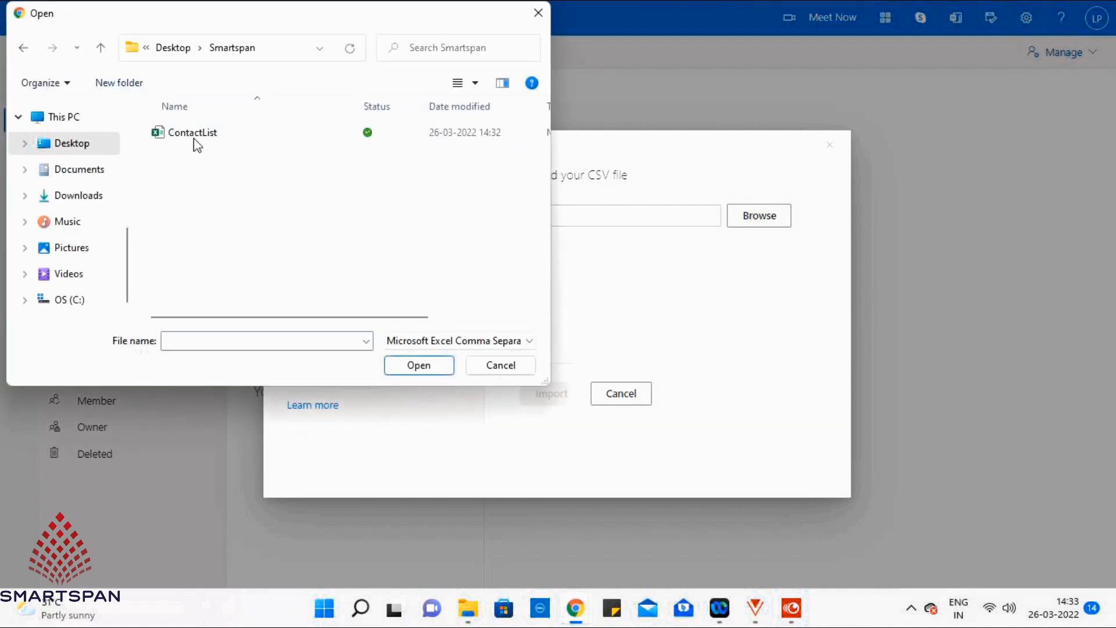
{"action": "left_click", "coordinate": [191, 132]}
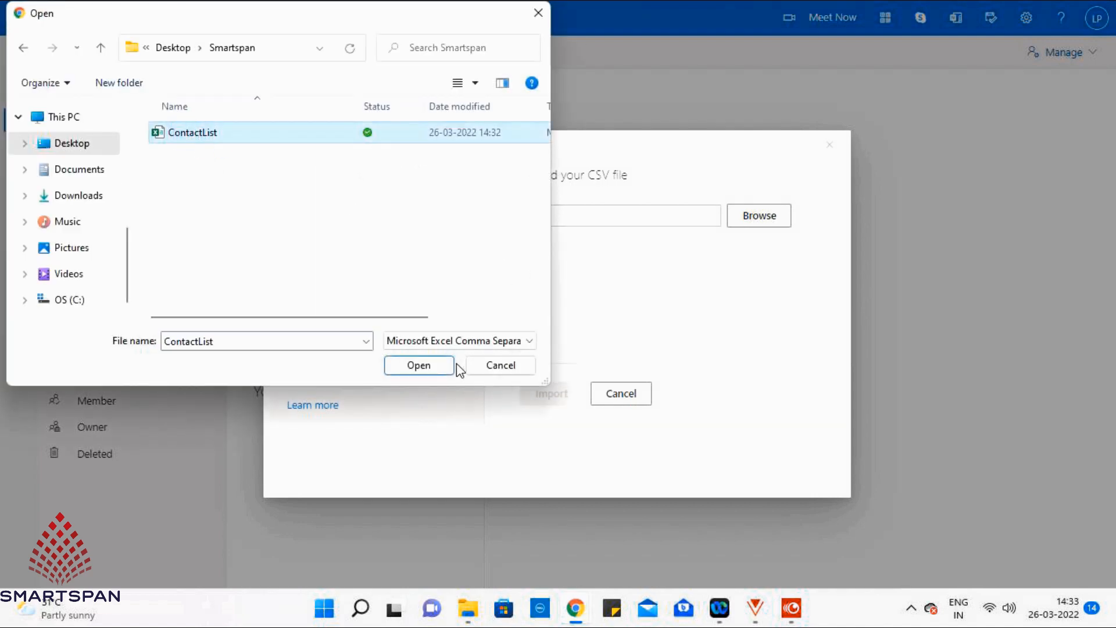
{"action": "left_click", "coordinate": [419, 365]}
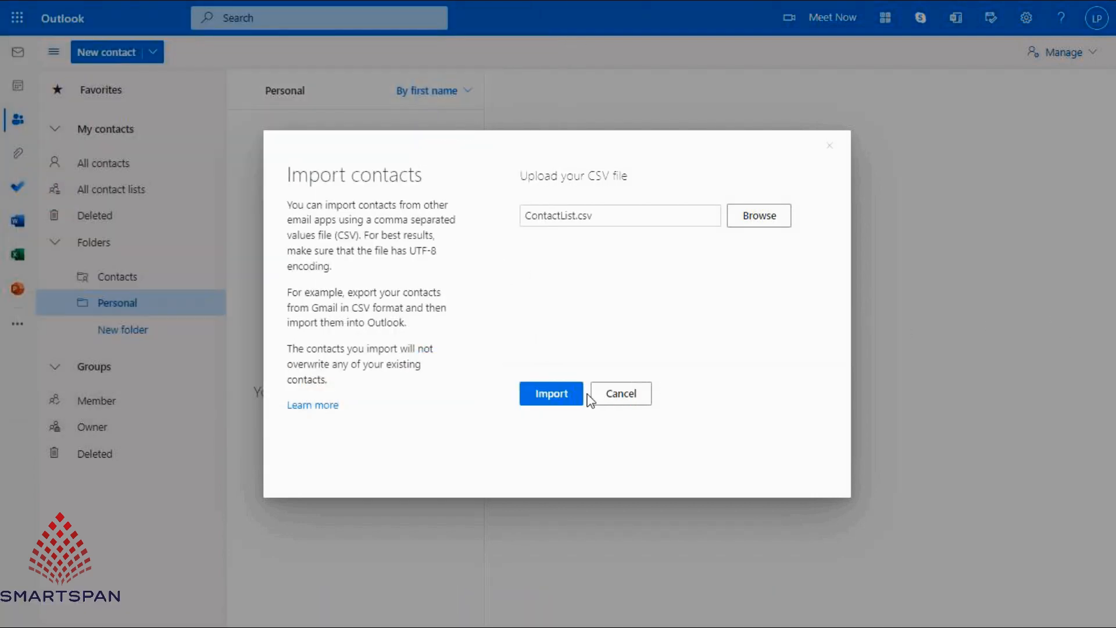
{"action": "left_click", "coordinate": [550, 394]}
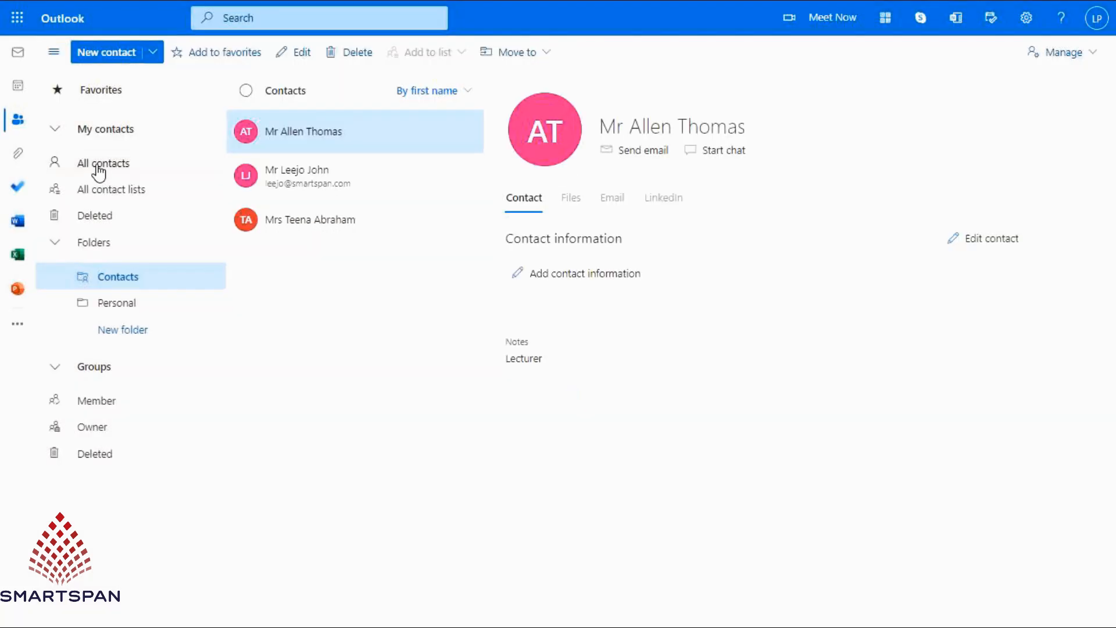
{"action": "left_click", "coordinate": [103, 163]}
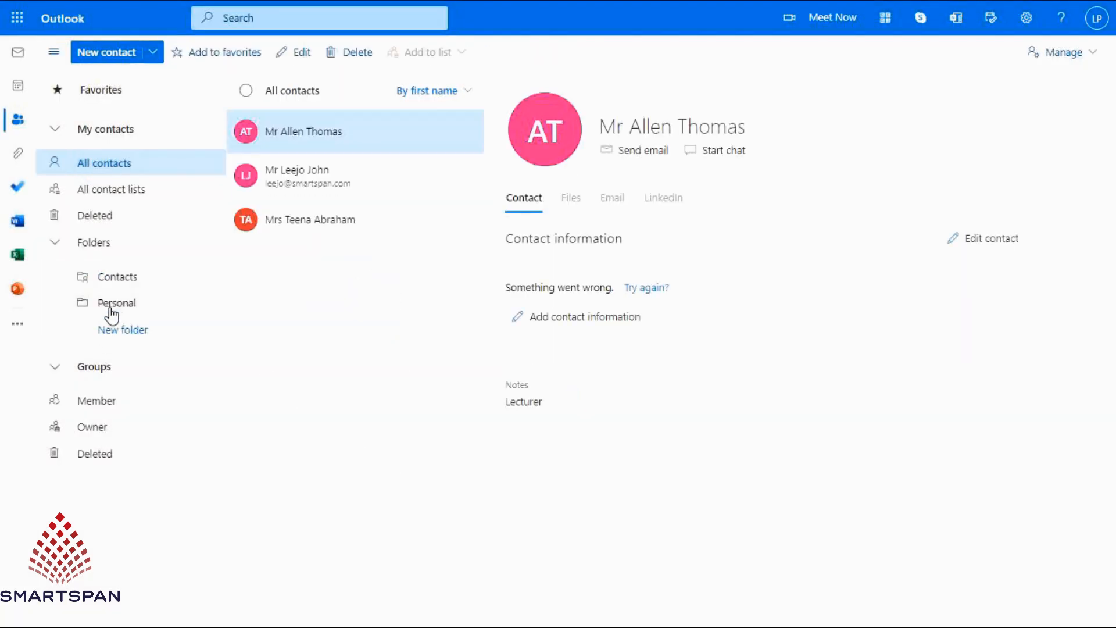
{"action": "left_click", "coordinate": [116, 302]}
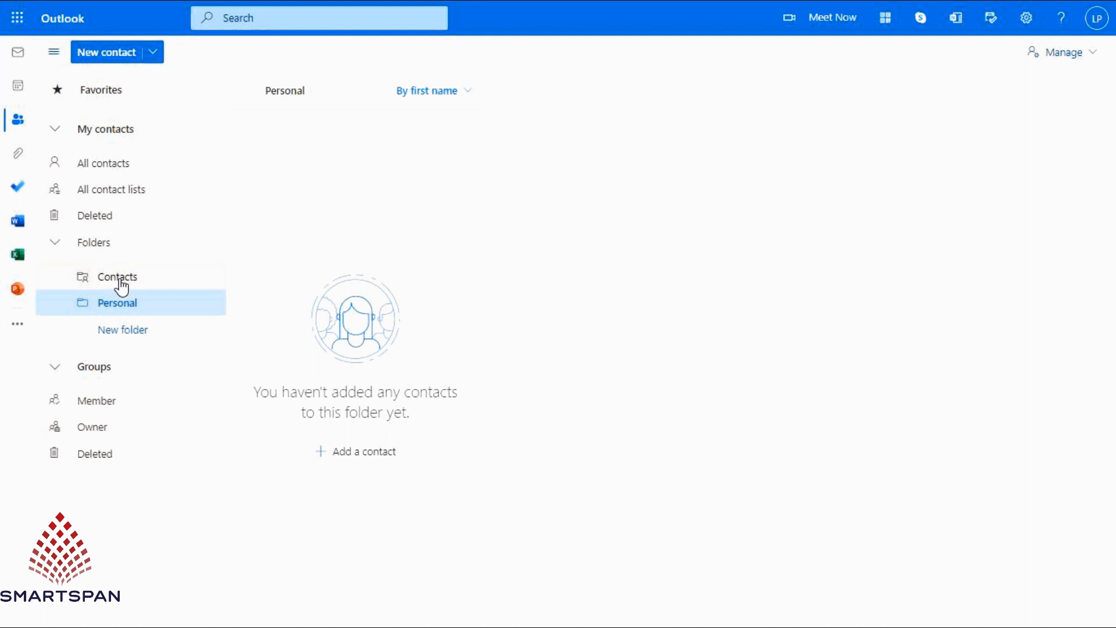
- Select all three contacts, move them to Personal, and confirm they appear there
{"action": "left_click", "coordinate": [117, 276]}
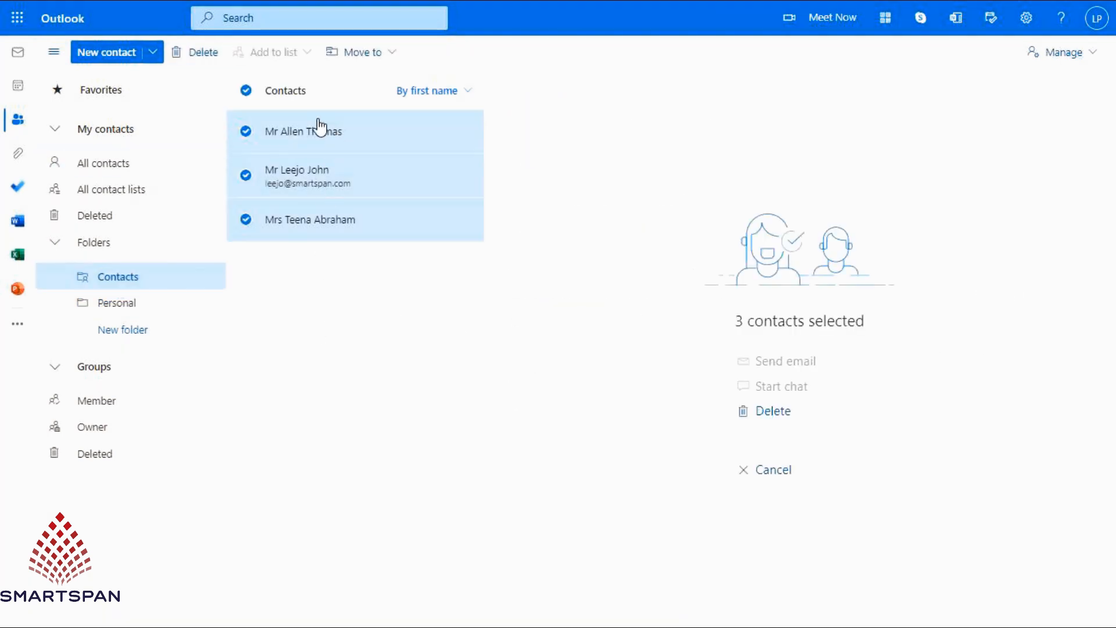
{"action": "left_click", "coordinate": [362, 51]}
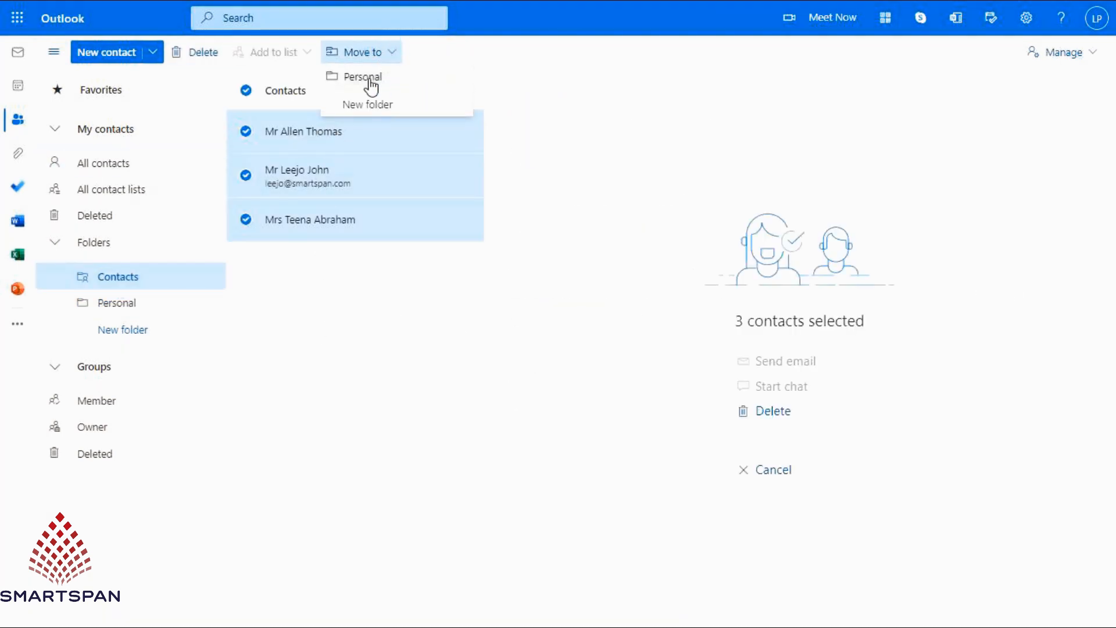
{"action": "left_click", "coordinate": [362, 76]}
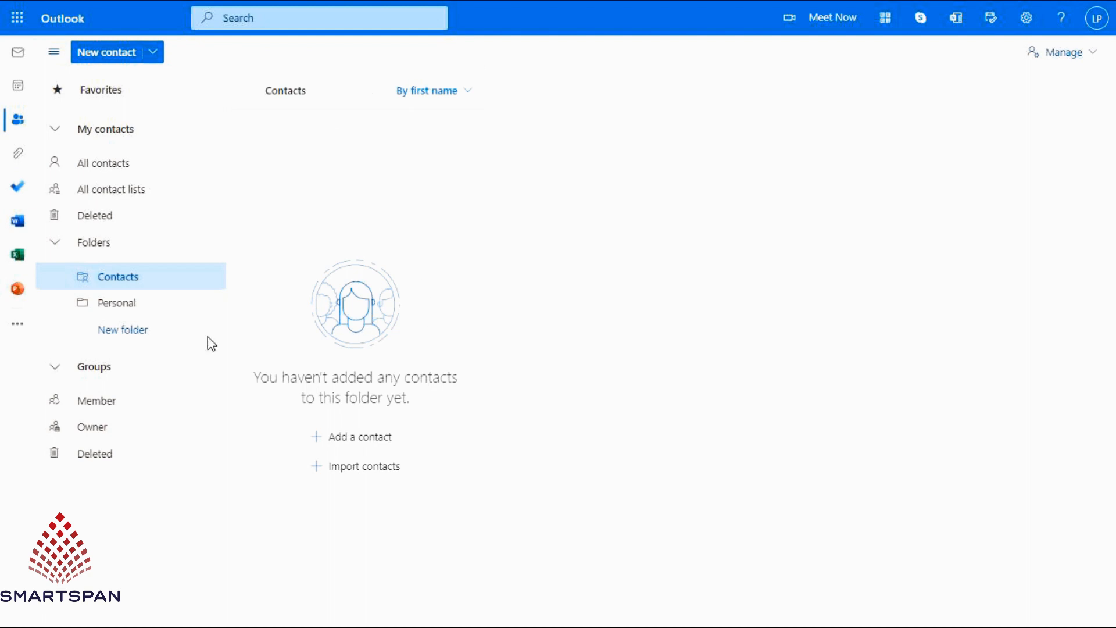
{"action": "left_click", "coordinate": [117, 302]}
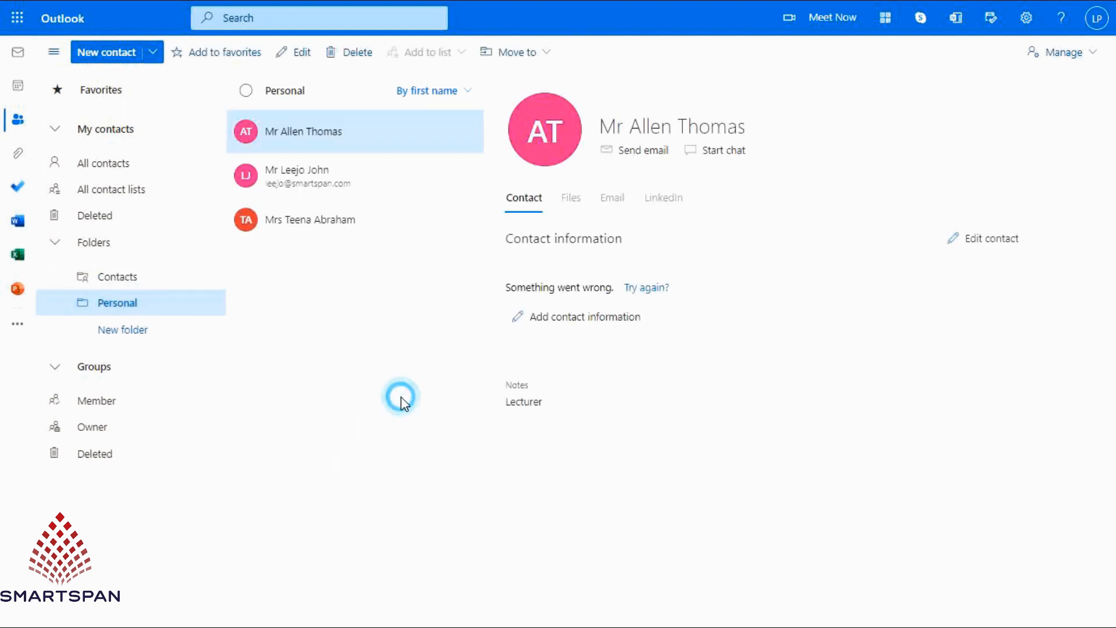
{"action": "mouse_move", "coordinate": [452, 416]}
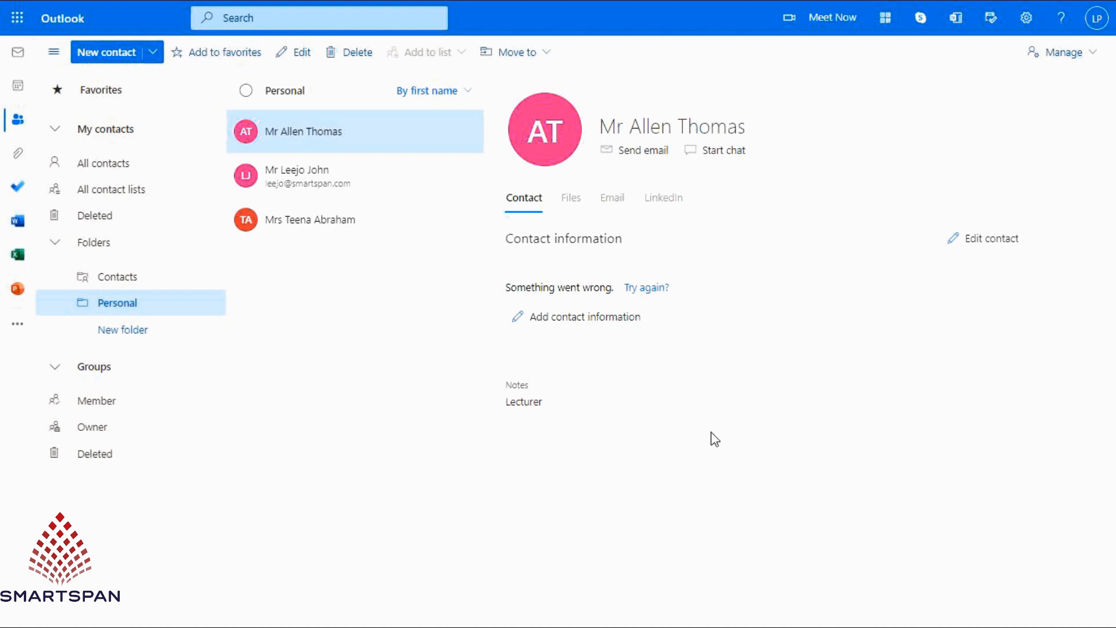
{"action": "left_click", "coordinate": [1027, 19]}
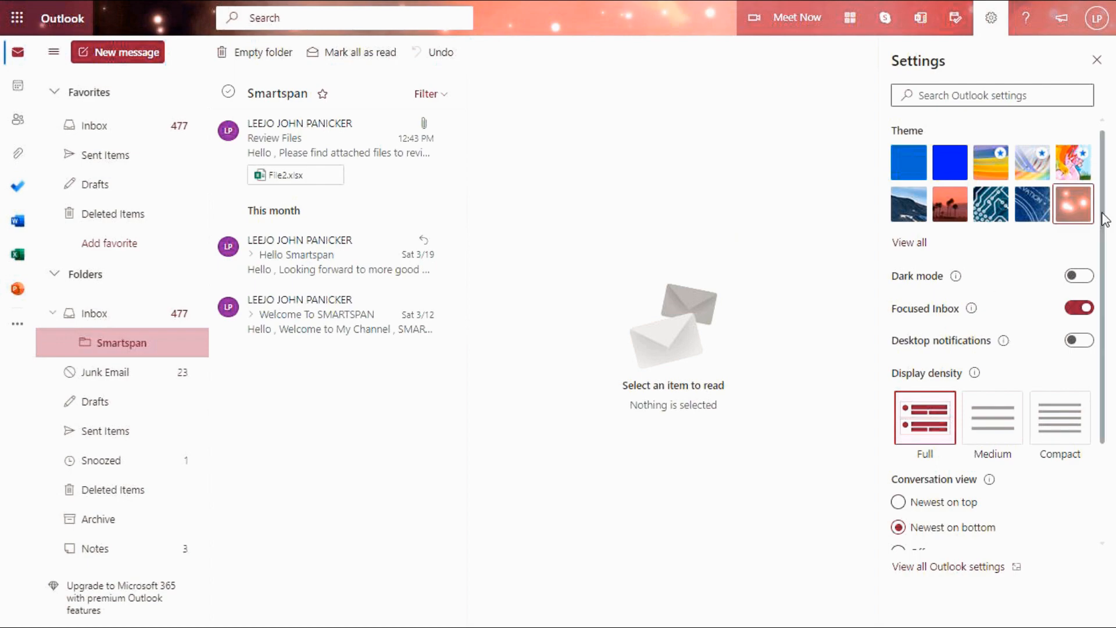
- Toggle dark mode and switch desktop notifications on, then back off
{"action": "left_click", "coordinate": [1079, 276]}
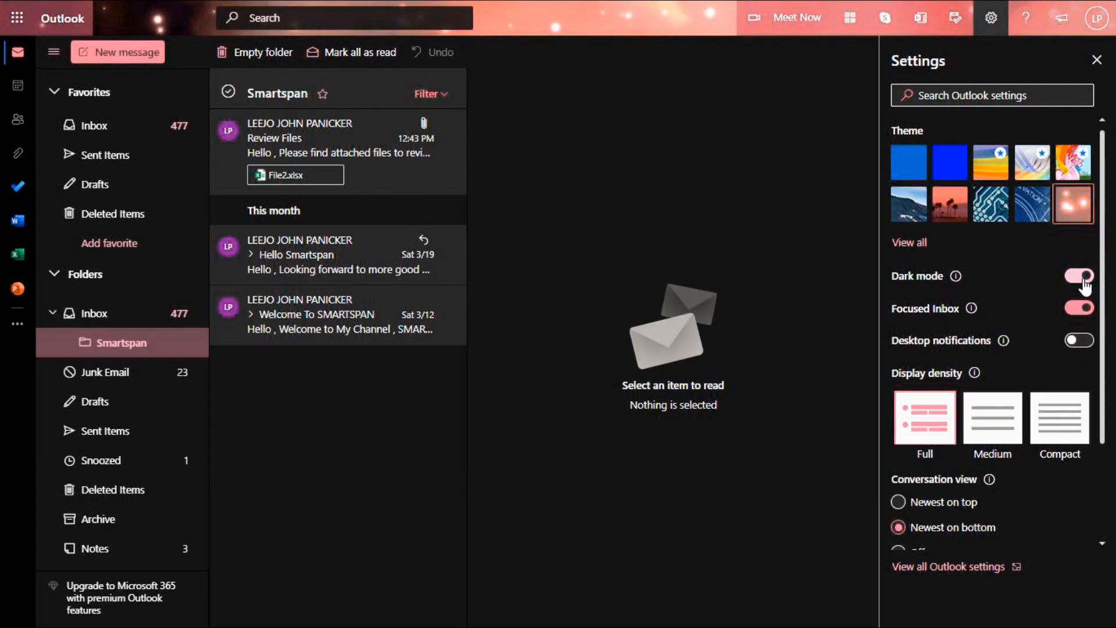
{"action": "left_click", "coordinate": [1078, 340]}
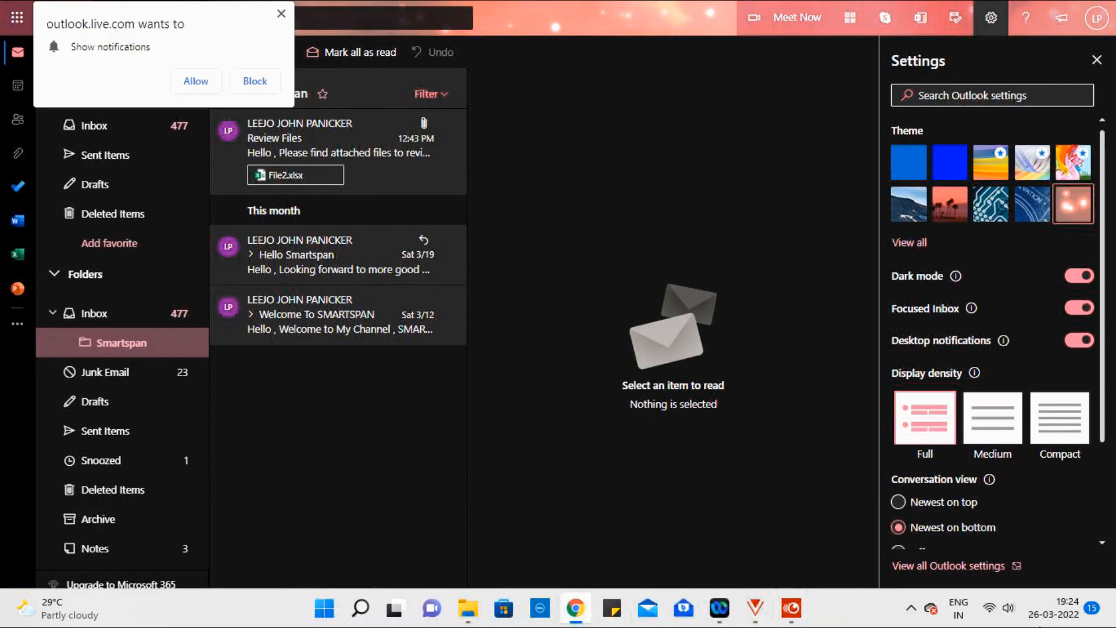
{"action": "left_click", "coordinate": [254, 81]}
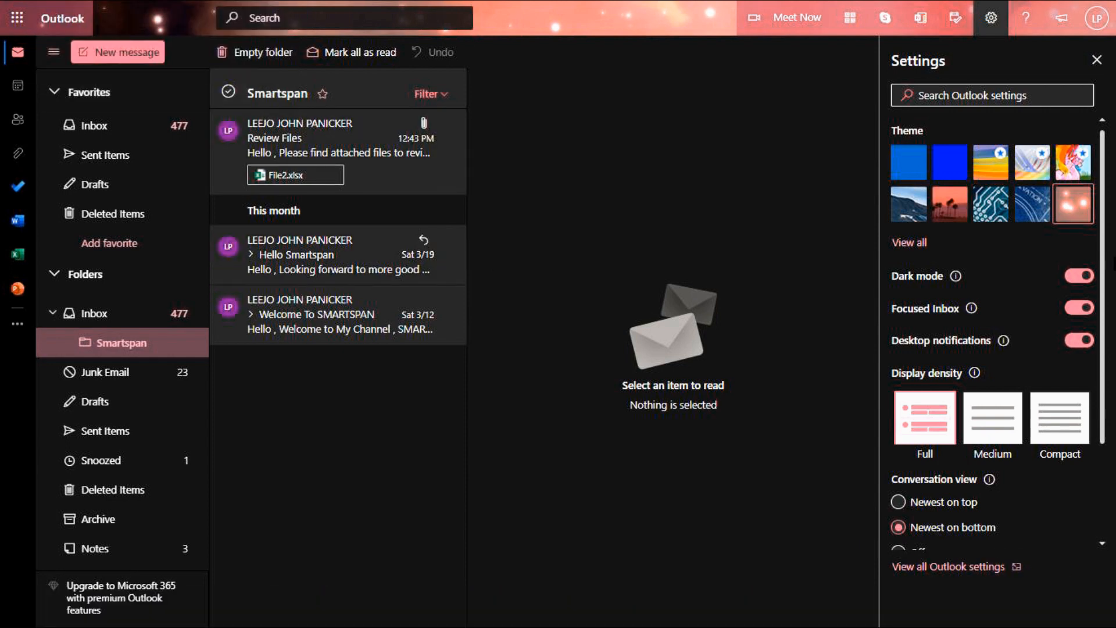
{"action": "left_click", "coordinate": [1079, 339]}
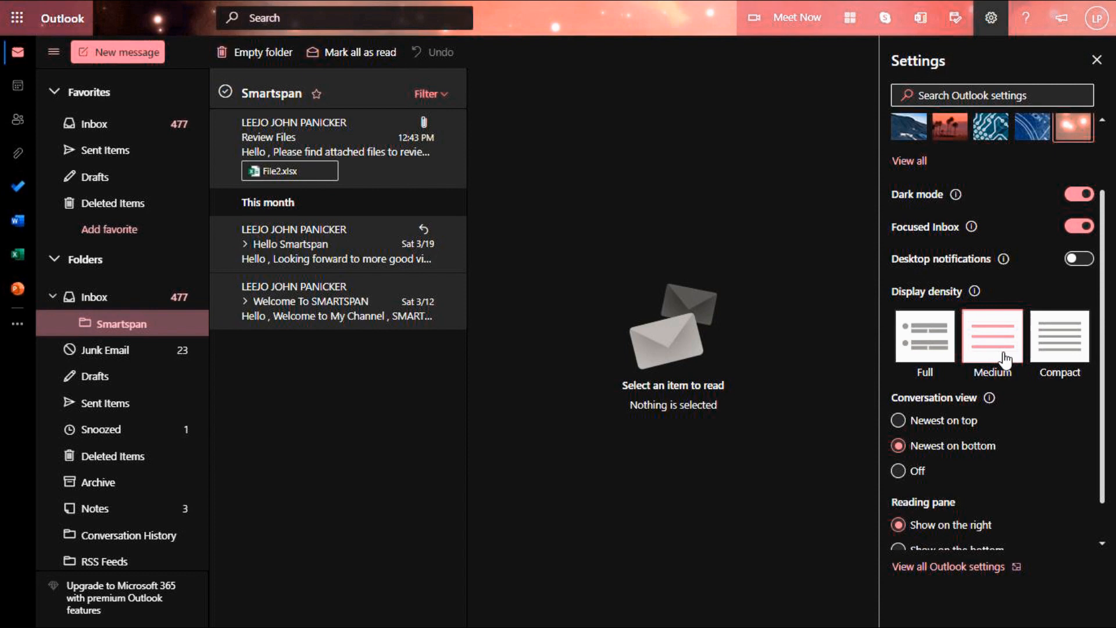
- Set compact message density and a bottom reading pane, then view all Outlook settings
{"action": "left_click", "coordinate": [1059, 335]}
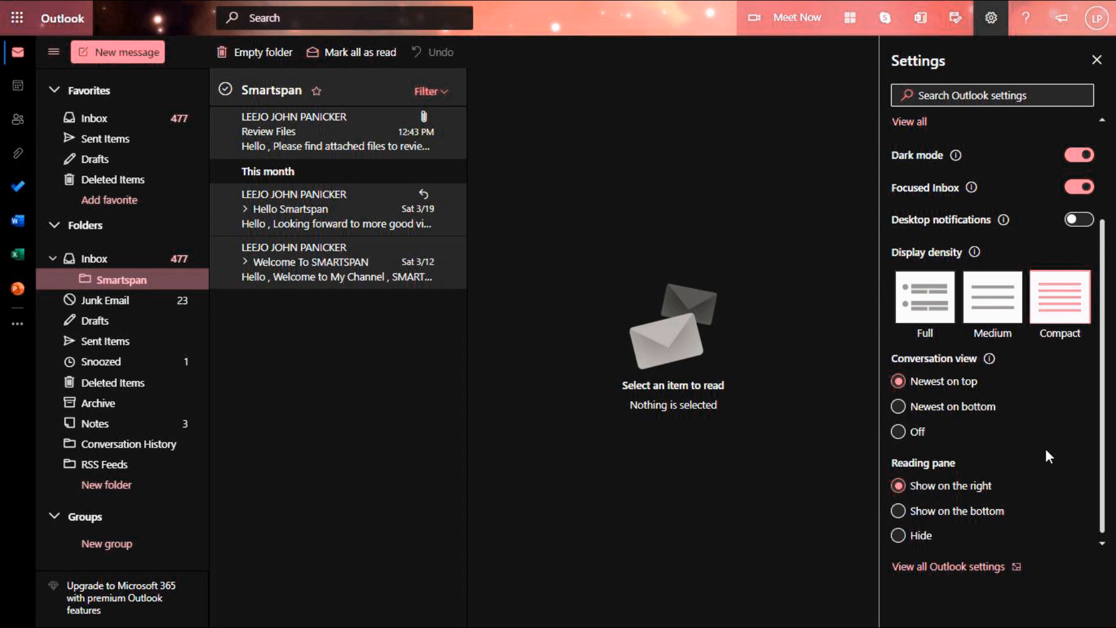
{"action": "left_click", "coordinate": [900, 511]}
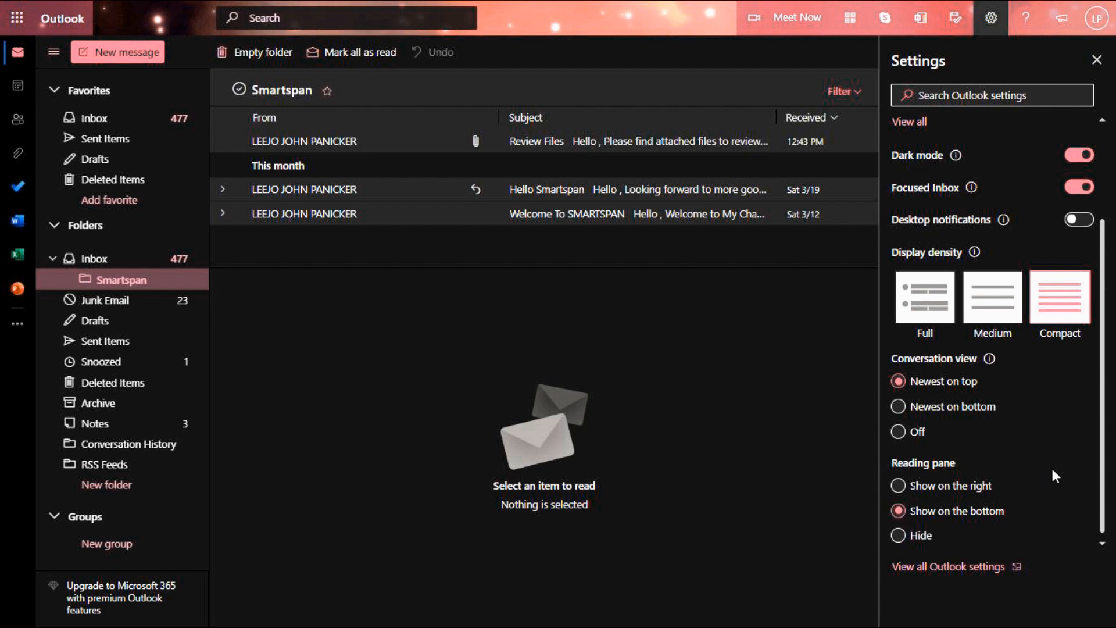
{"action": "mouse_move", "coordinate": [389, 168]}
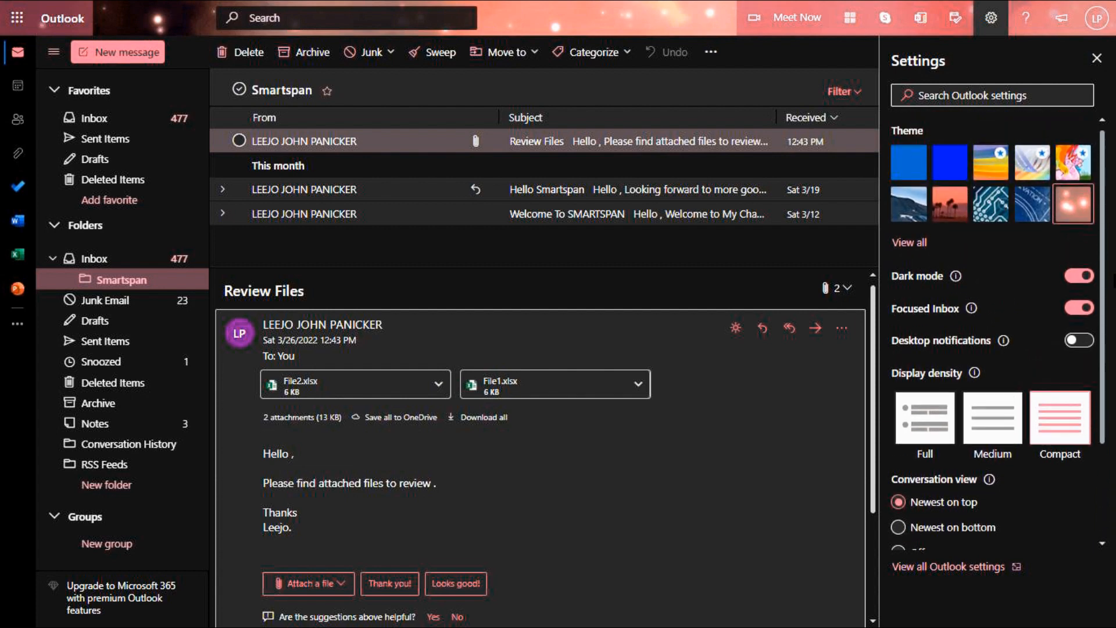
{"action": "scroll", "scroll_direction": "down", "scroll_amount": 3}
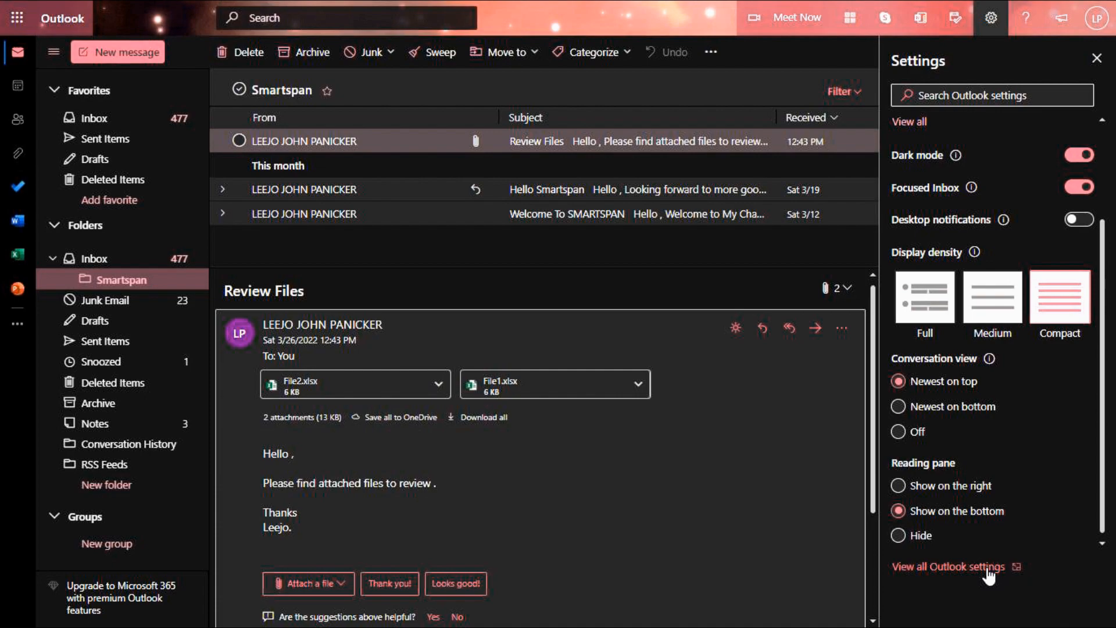
{"action": "left_click", "coordinate": [947, 566]}
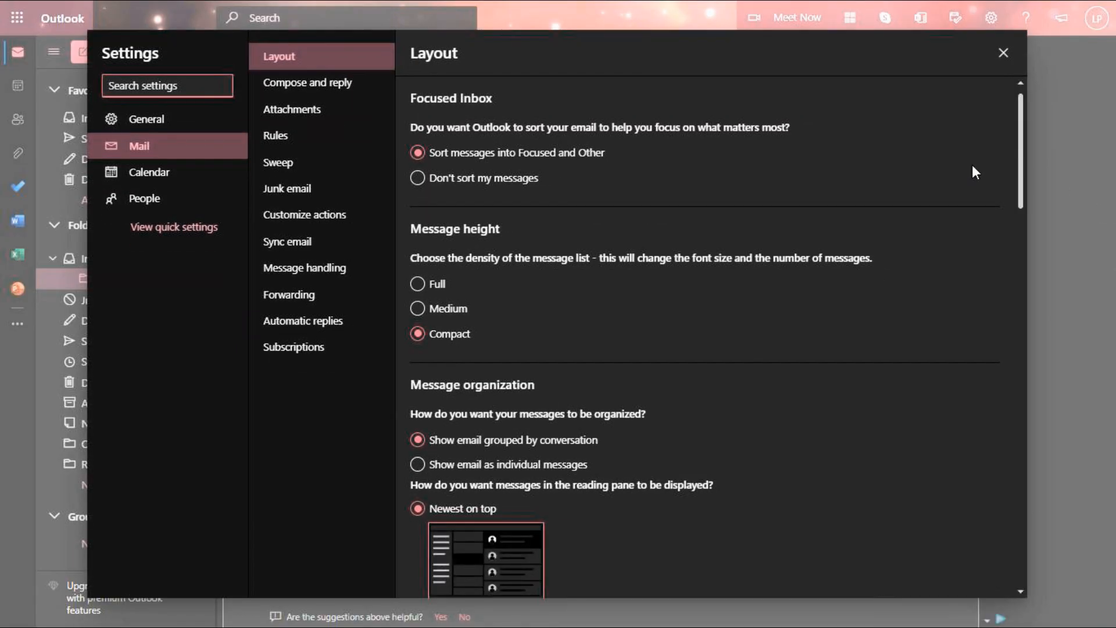
- Create a signature named 'Personal' reading 'Thanks & Regards' and scroll the compose options
{"action": "left_click", "coordinate": [307, 82]}
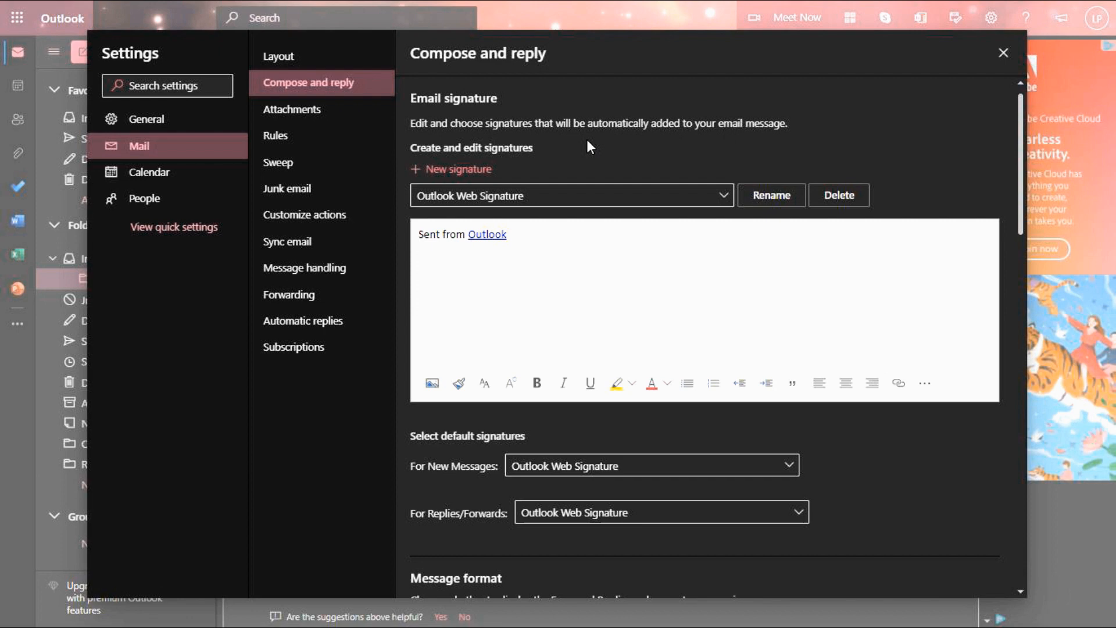
{"action": "left_click", "coordinate": [452, 168]}
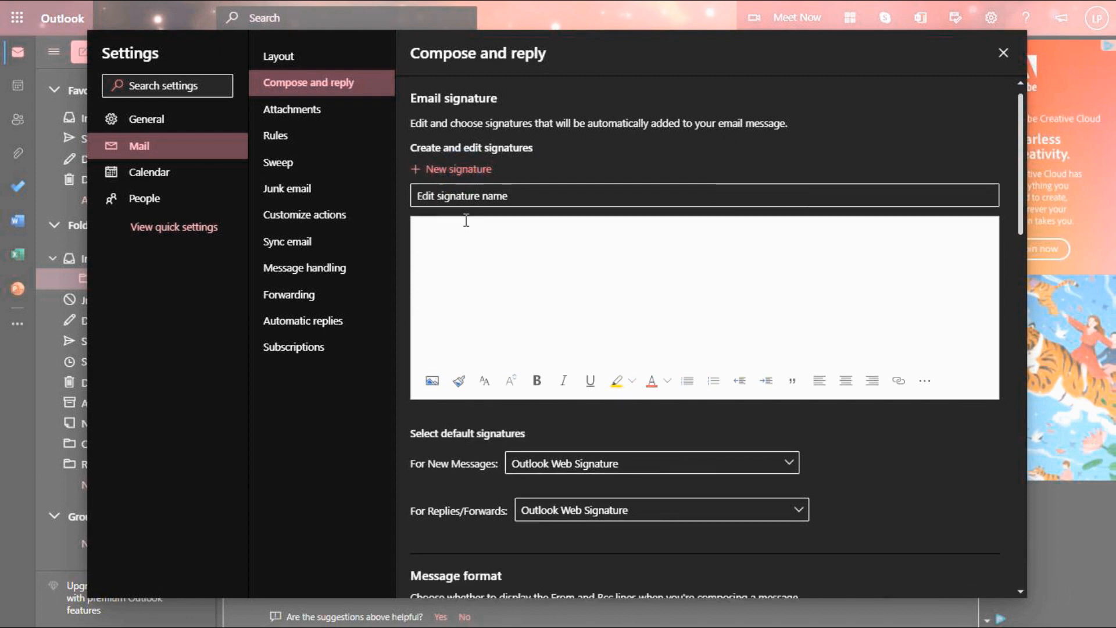
{"action": "type", "text": "Thanks &"}
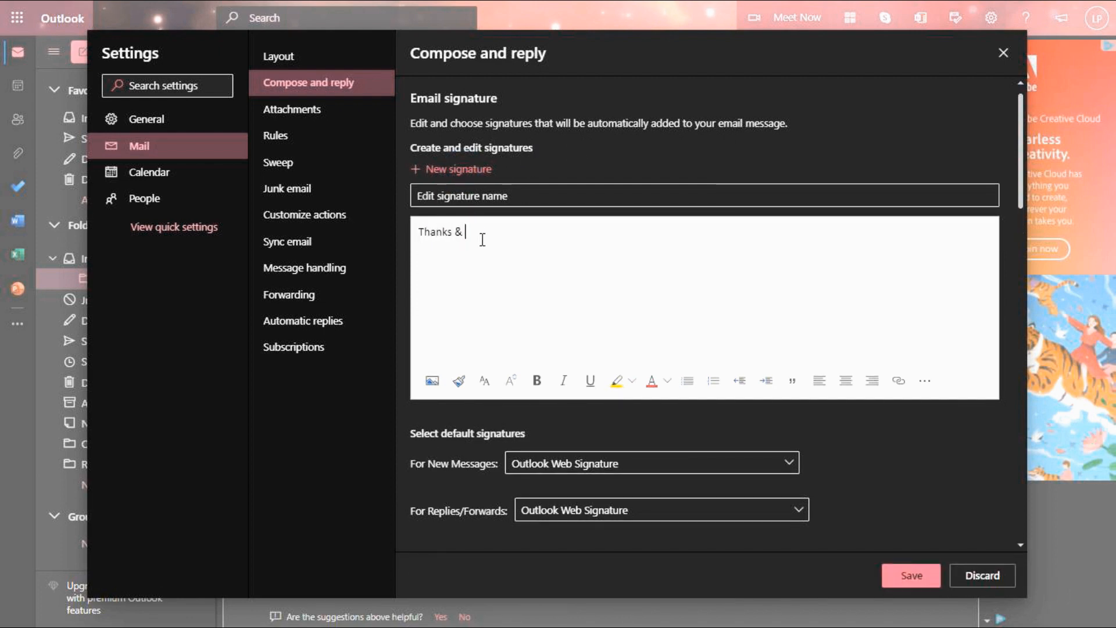
{"action": "type", "text": "Regards"}
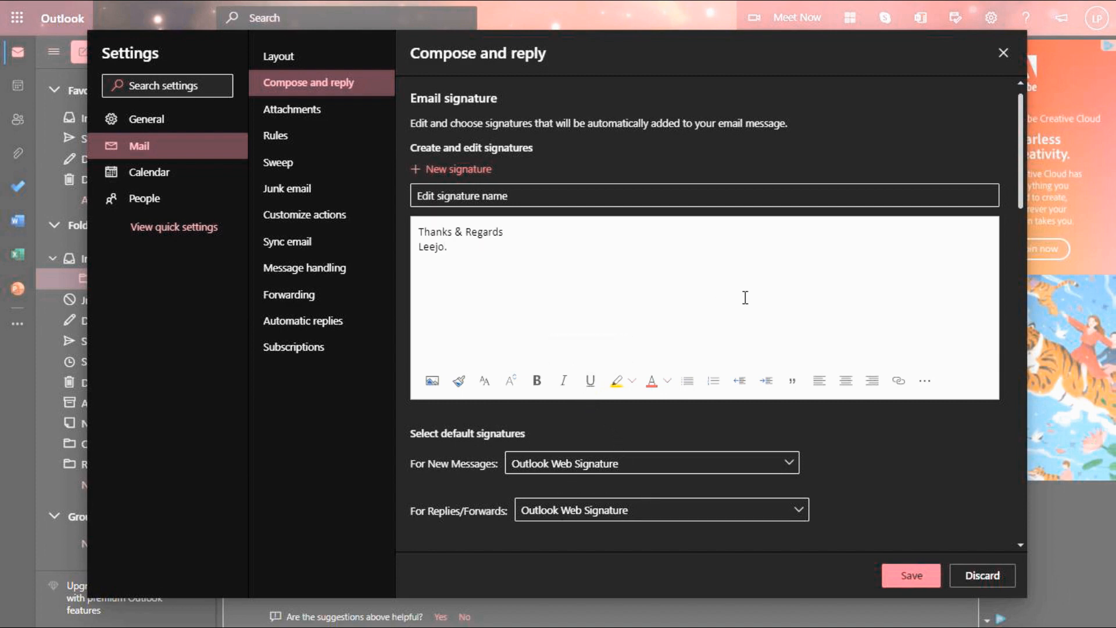
{"action": "left_click", "coordinate": [705, 195]}
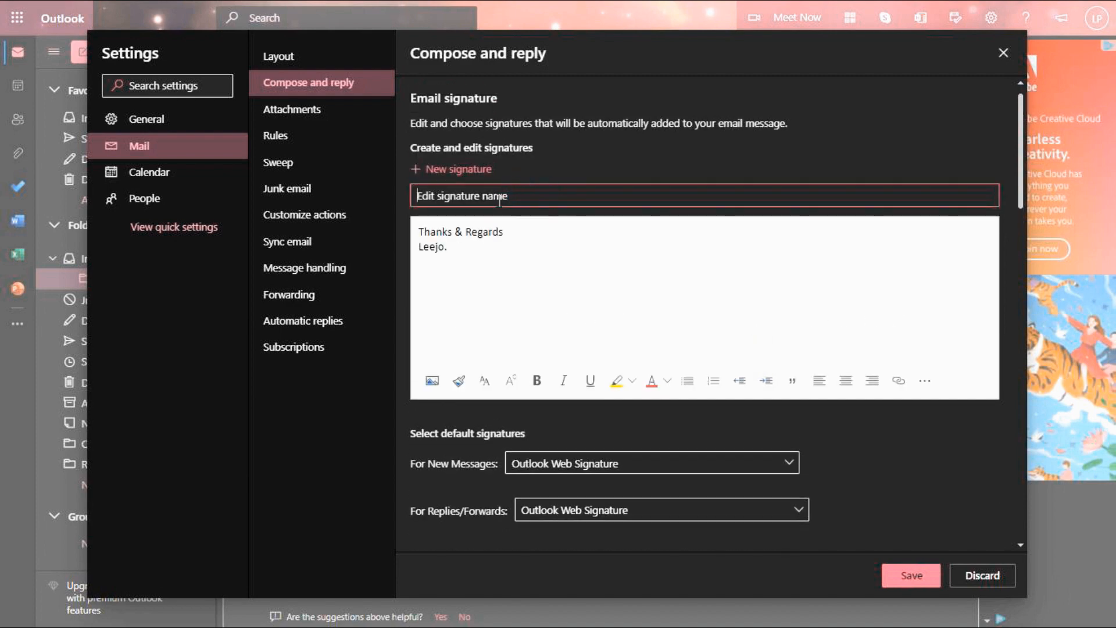
{"action": "type", "text": "Personal"}
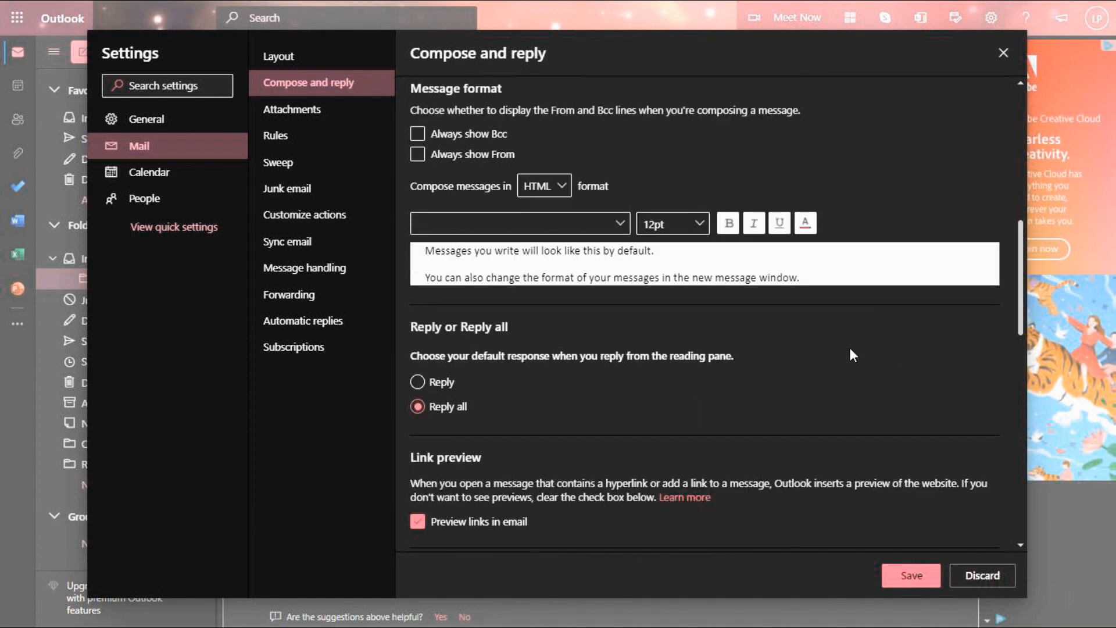
{"action": "scroll", "scroll_direction": "down", "scroll_amount": 3}
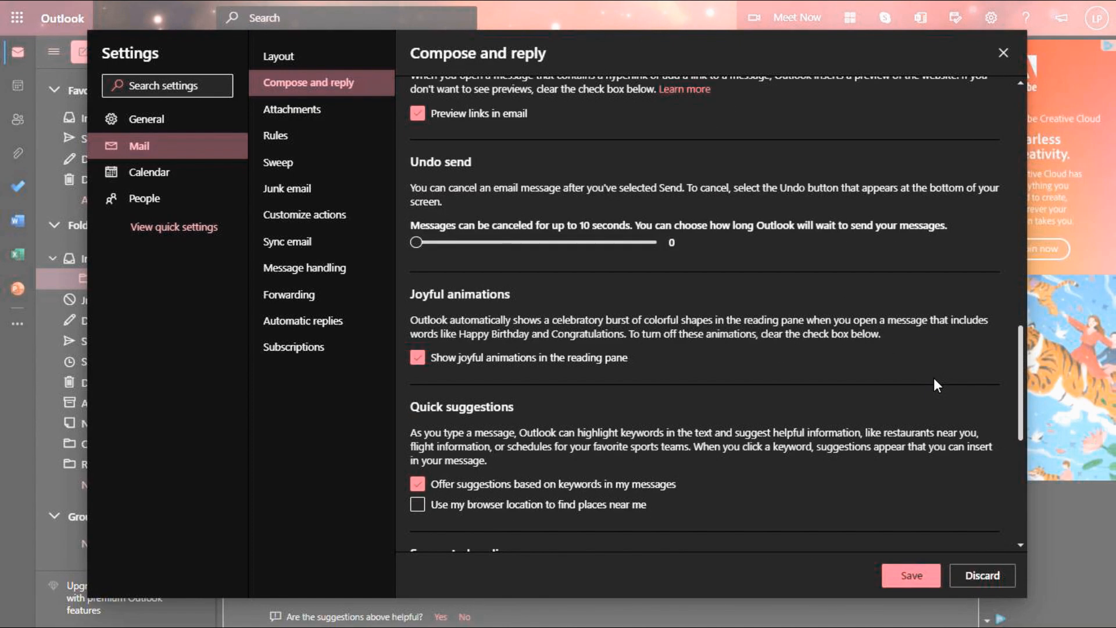
{"action": "scroll", "scroll_direction": "down", "scroll_amount": 3}
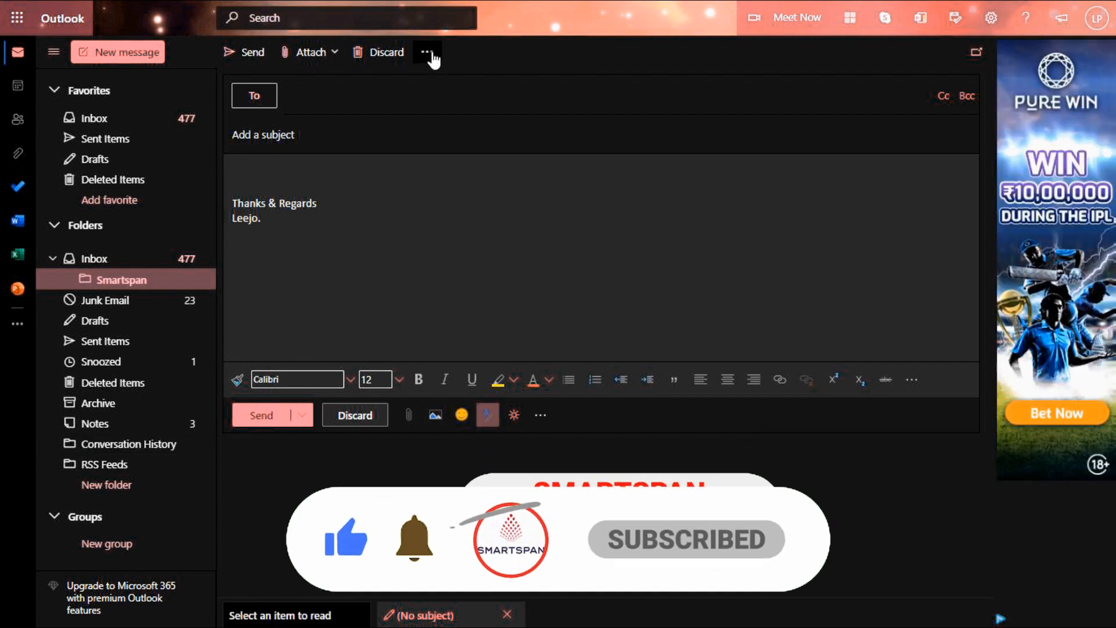
- Insert the Outlook Web Signature into the new message from the more-options menu
{"action": "left_click", "coordinate": [426, 51]}
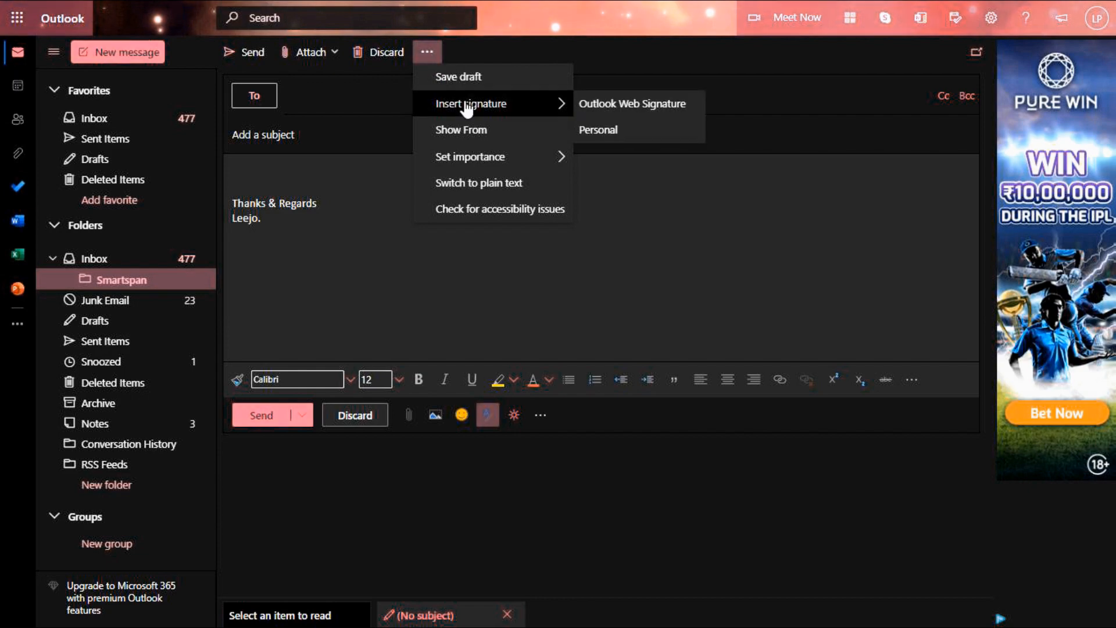
{"action": "left_click", "coordinate": [631, 104]}
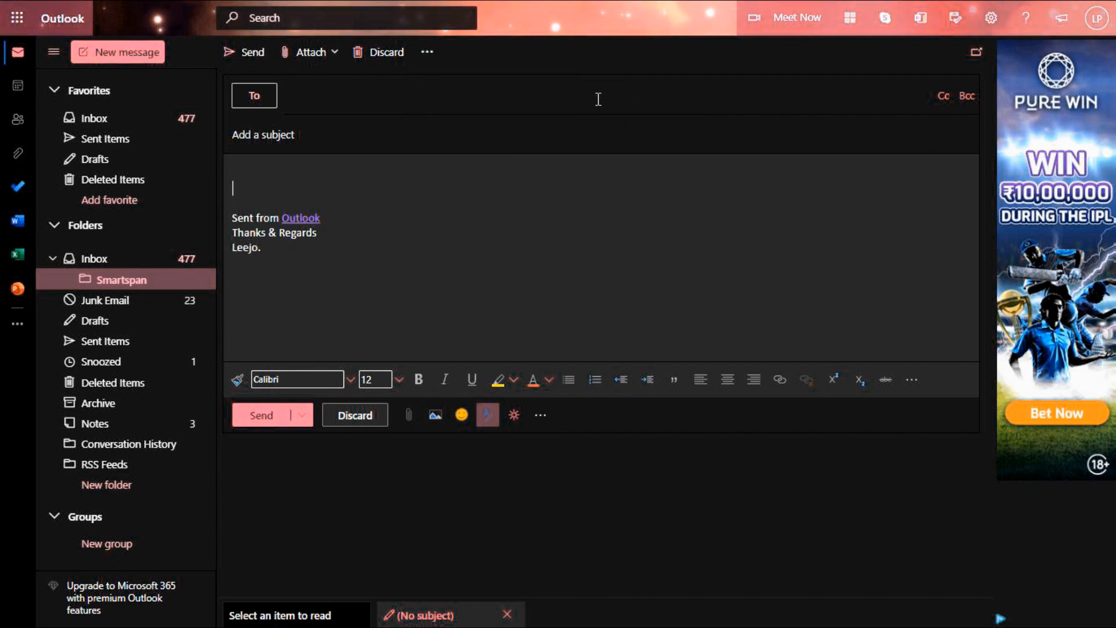
{"action": "left_click", "coordinate": [990, 18]}
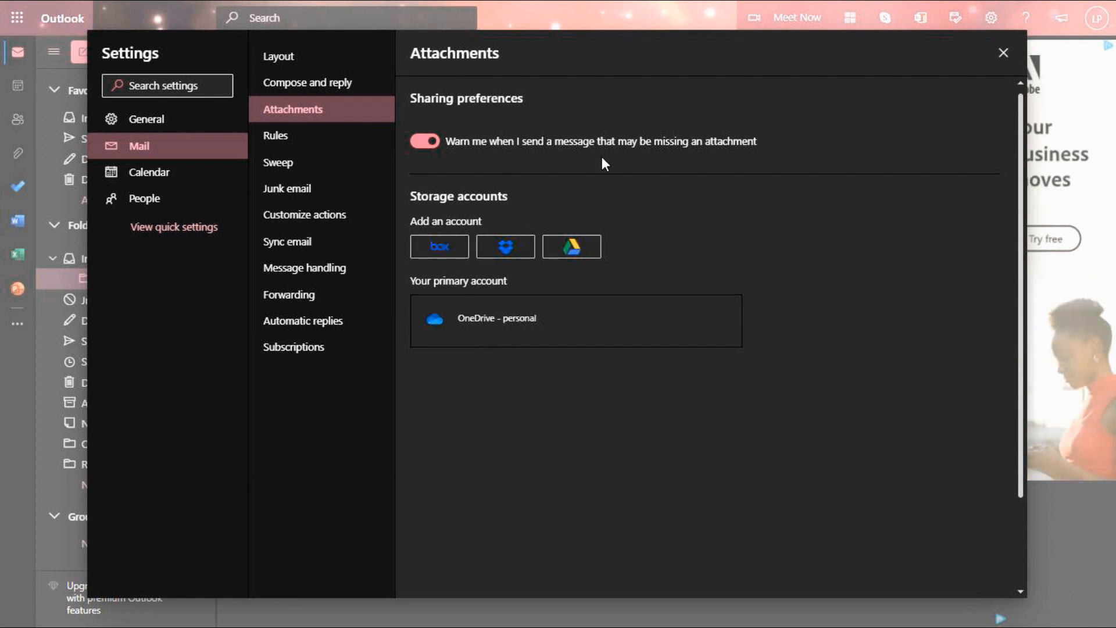
{"action": "mouse_move", "coordinate": [636, 269]}
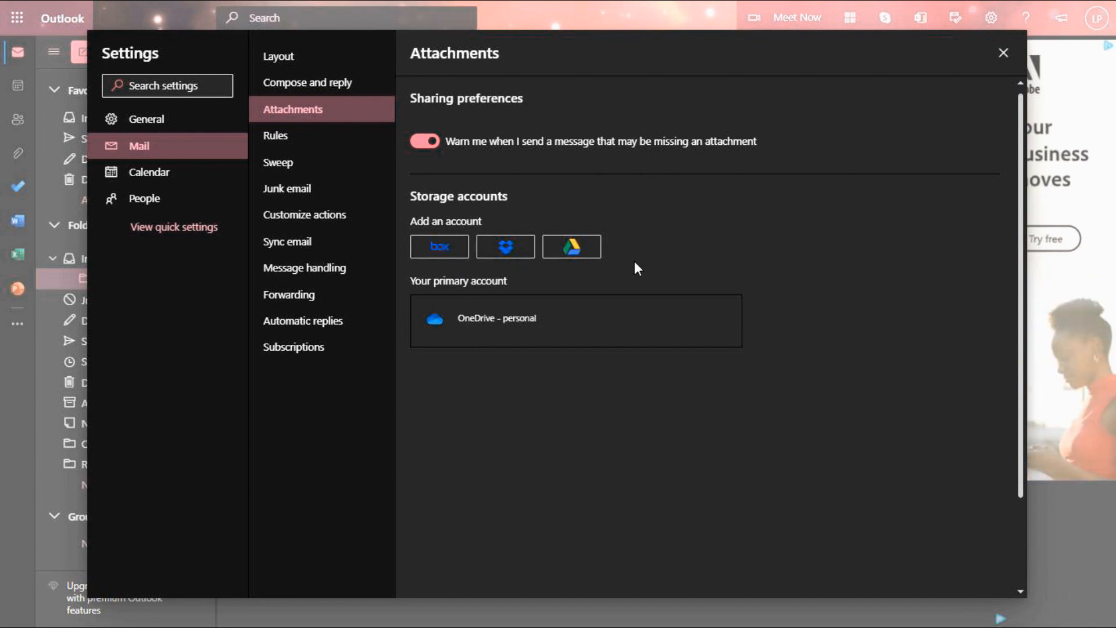
{"action": "mouse_move", "coordinate": [634, 293]}
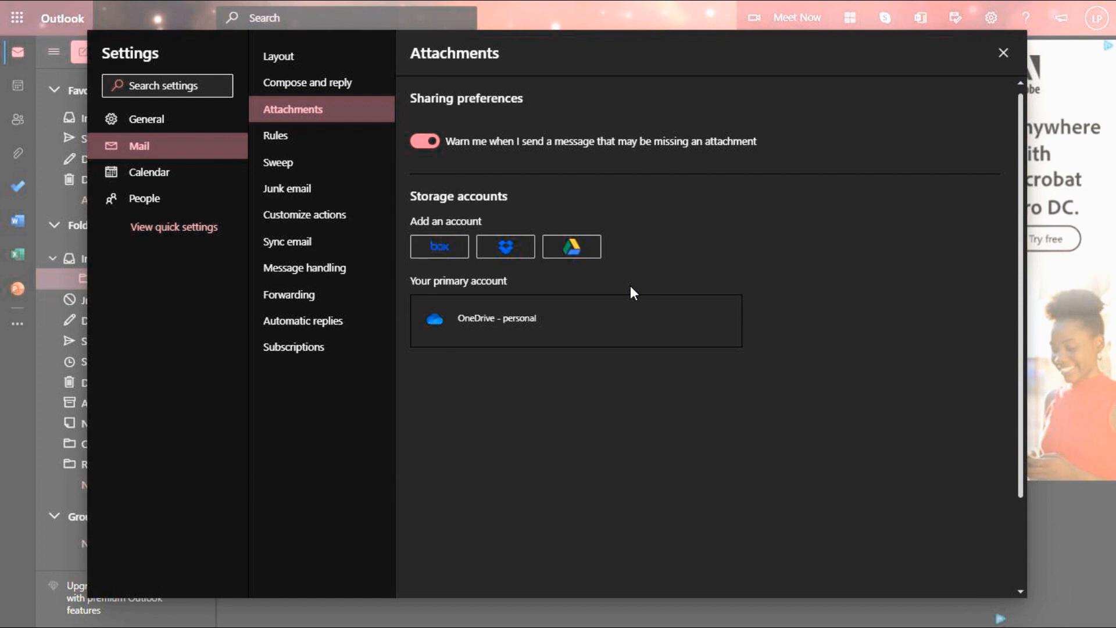
- Browse Sweep and Junk email settings, then toggle the Archive quick action
{"action": "left_click", "coordinate": [279, 162]}
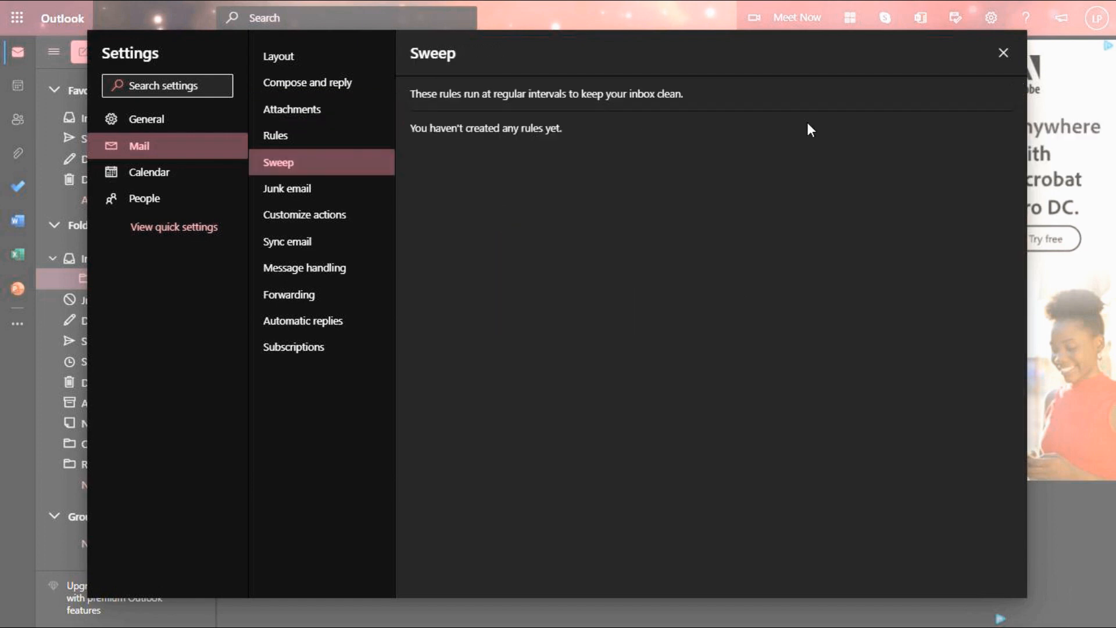
{"action": "left_click", "coordinate": [287, 188]}
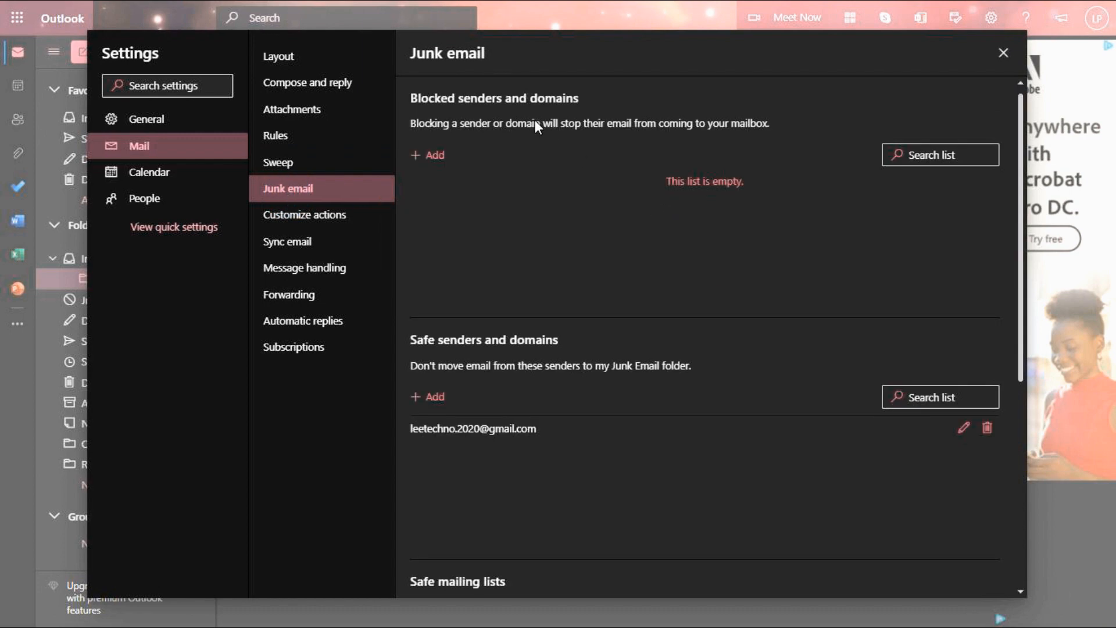
{"action": "scroll", "scroll_direction": "down", "scroll_amount": 3}
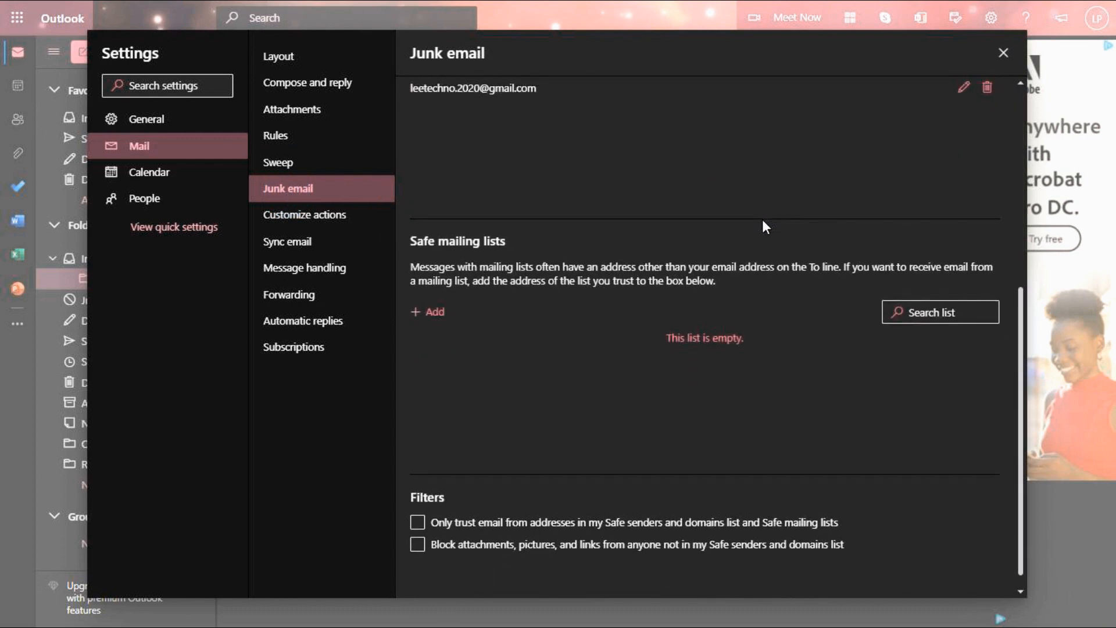
{"action": "scroll", "scroll_direction": "up", "scroll_amount": 3}
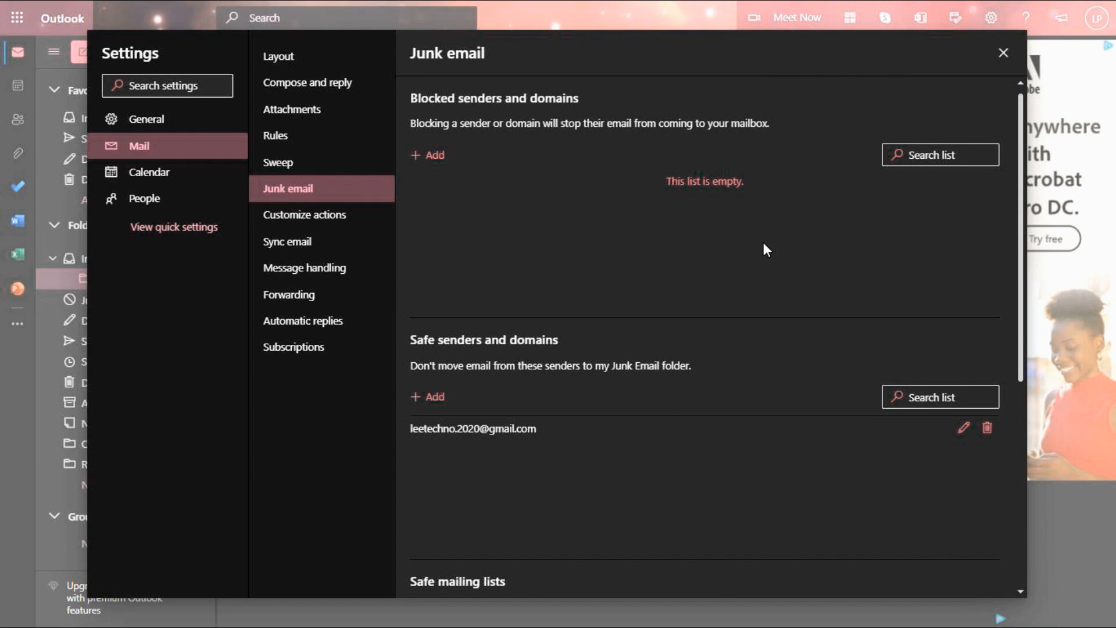
{"action": "scroll", "scroll_direction": "down", "scroll_amount": 3}
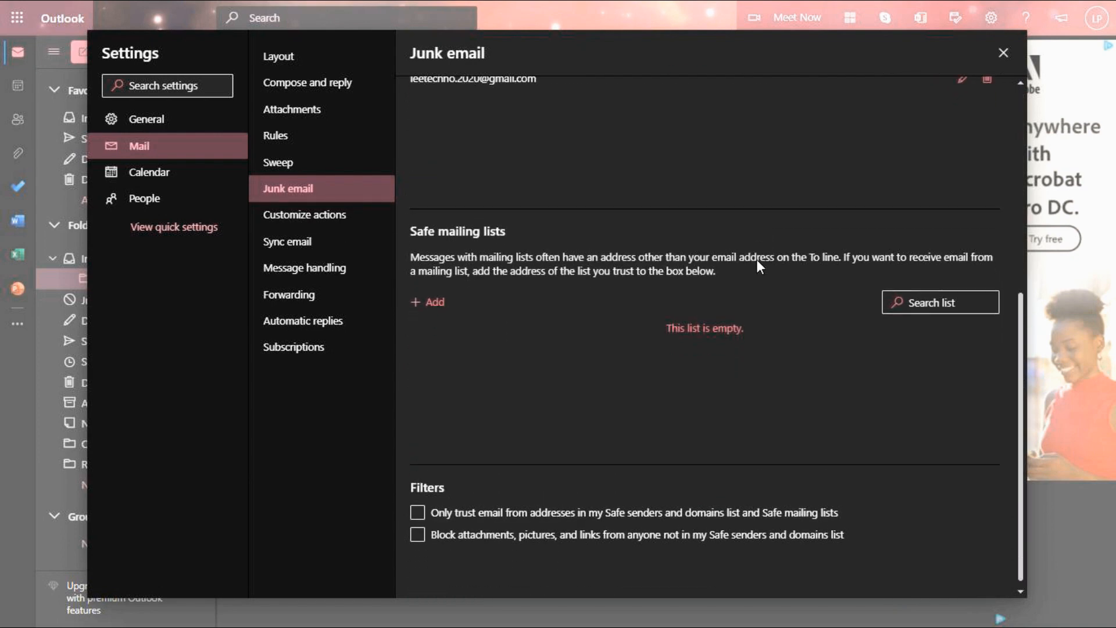
{"action": "left_click", "coordinate": [304, 214]}
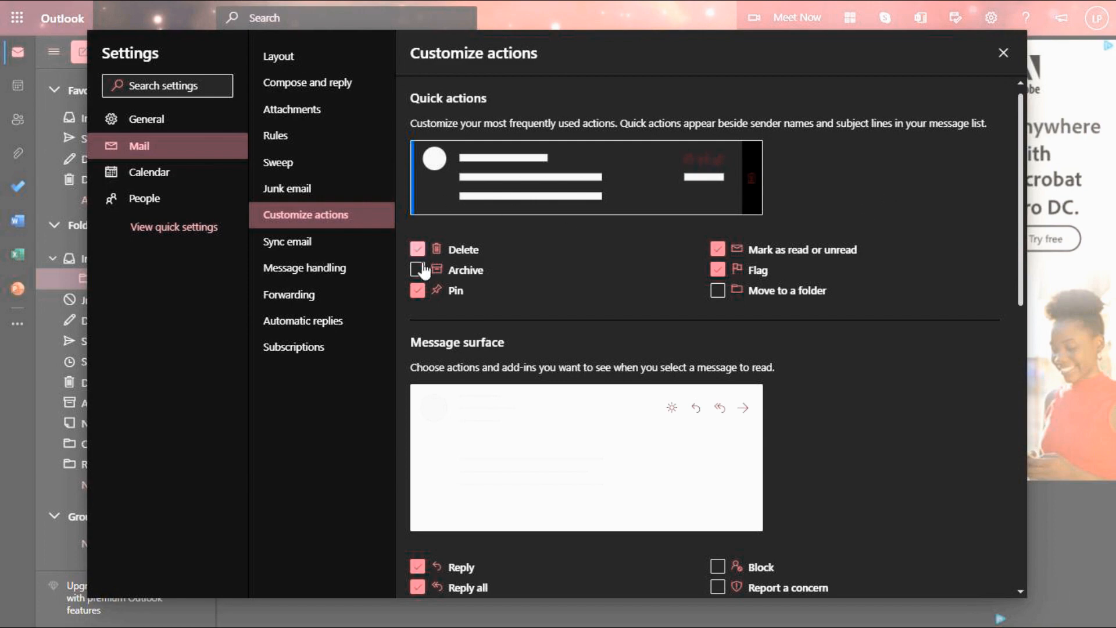
{"action": "left_click", "coordinate": [418, 269]}
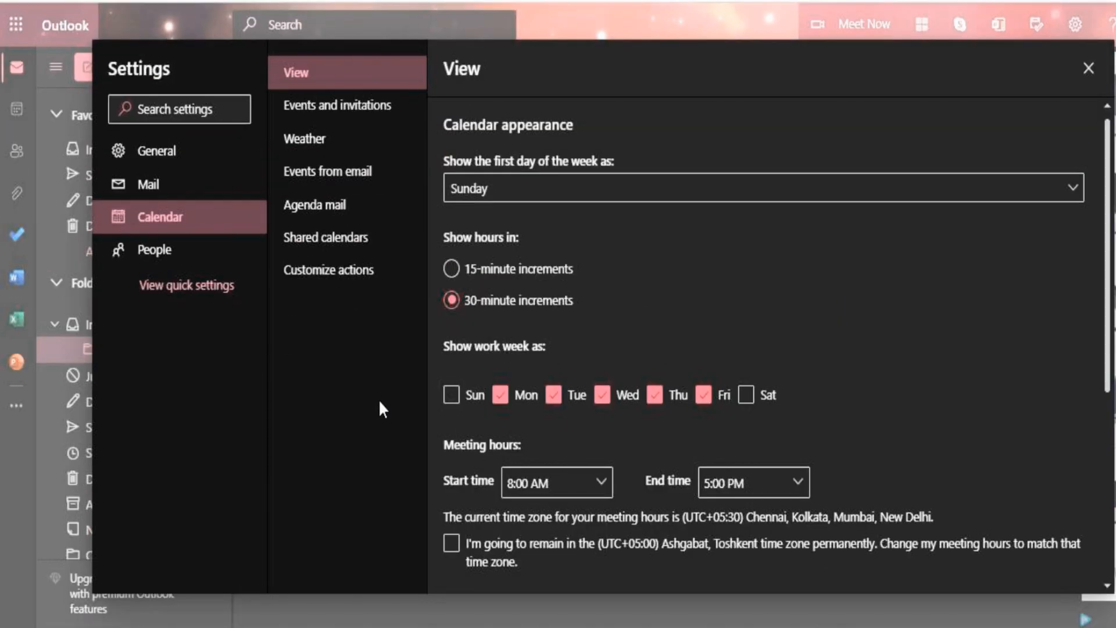
- Open General > Categories and rename the Orange category to 'Finance'
{"action": "scroll", "scroll_direction": "down", "scroll_amount": 3}
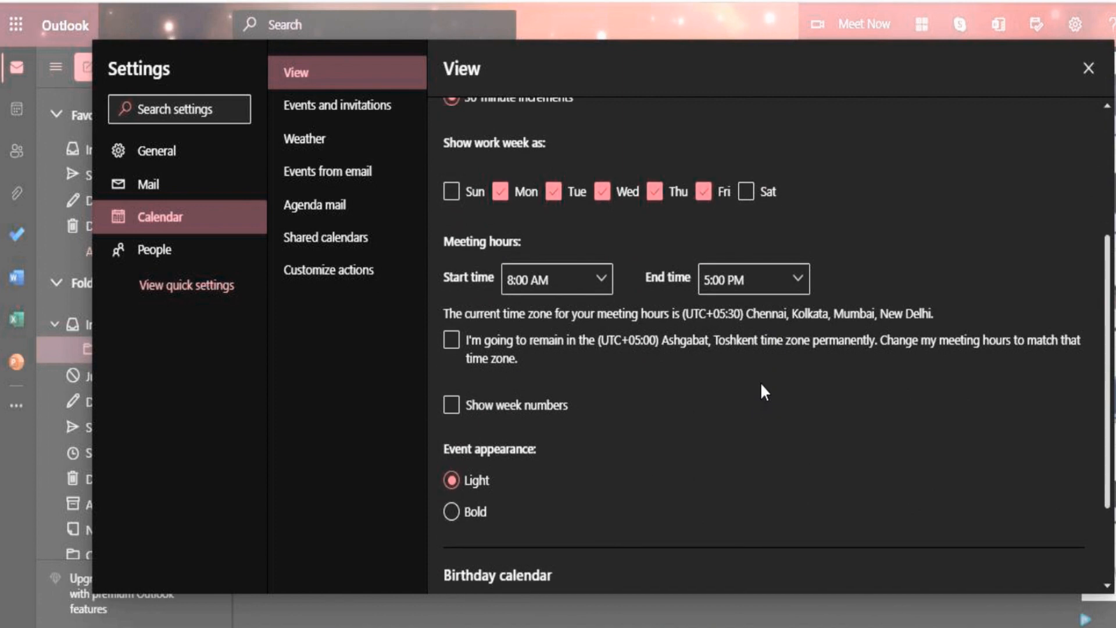
{"action": "scroll", "scroll_direction": "down", "scroll_amount": 3}
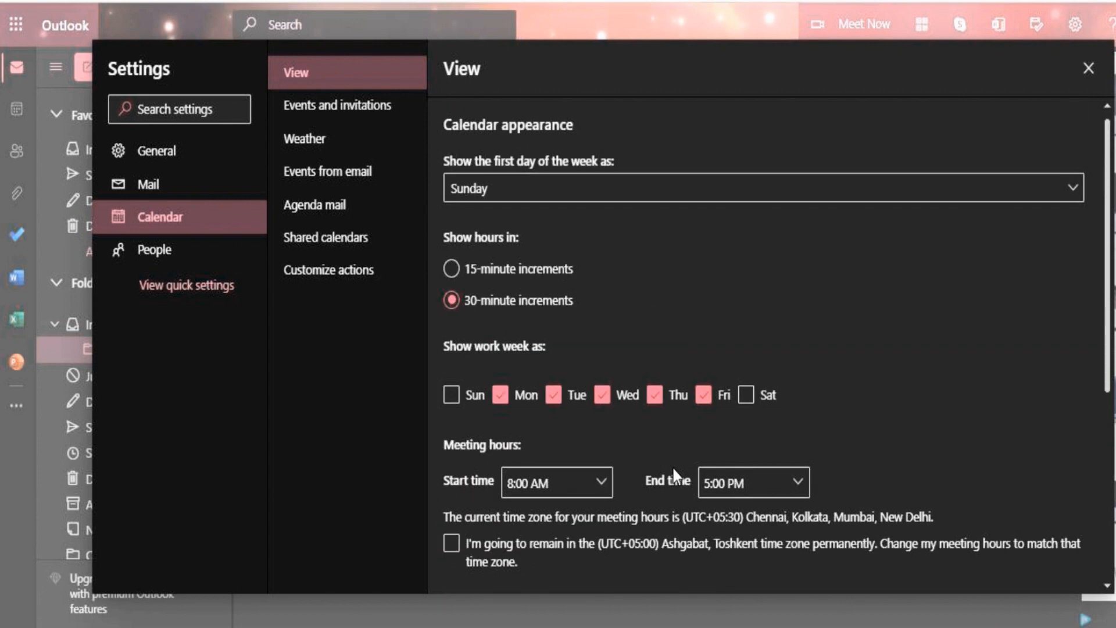
{"action": "left_click", "coordinate": [153, 150]}
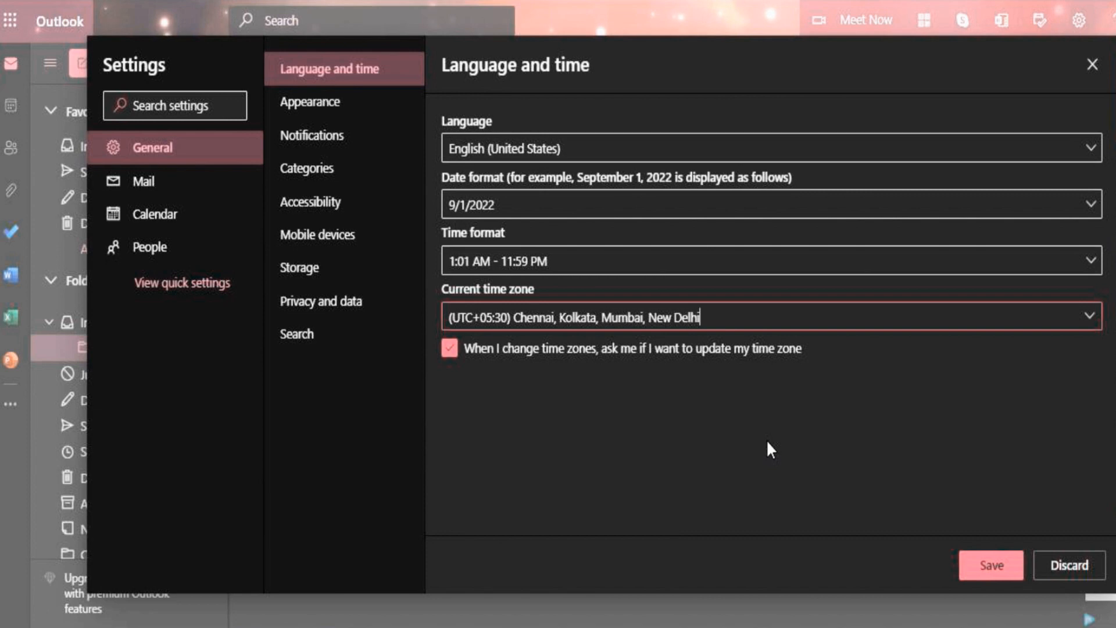
{"action": "left_click", "coordinate": [450, 348]}
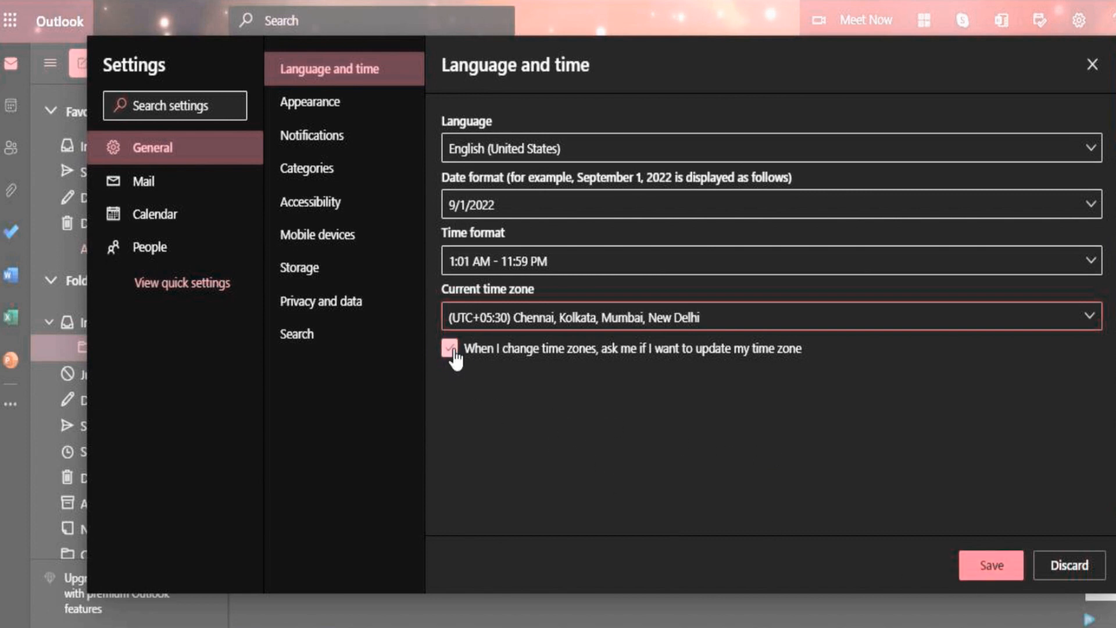
{"action": "left_click", "coordinate": [307, 168]}
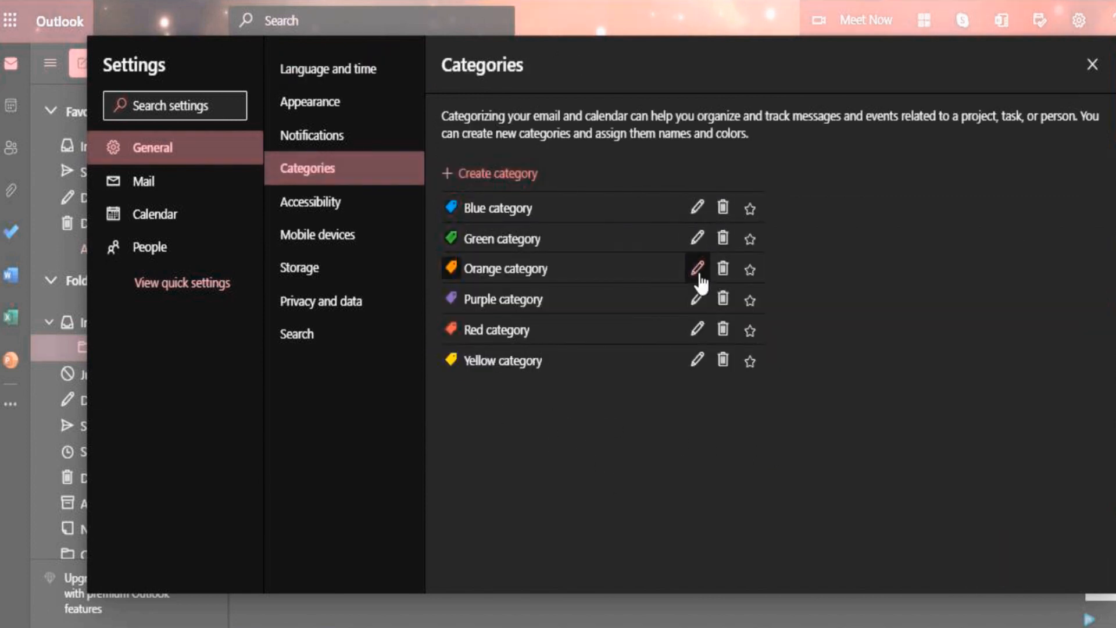
{"action": "left_click", "coordinate": [698, 269]}
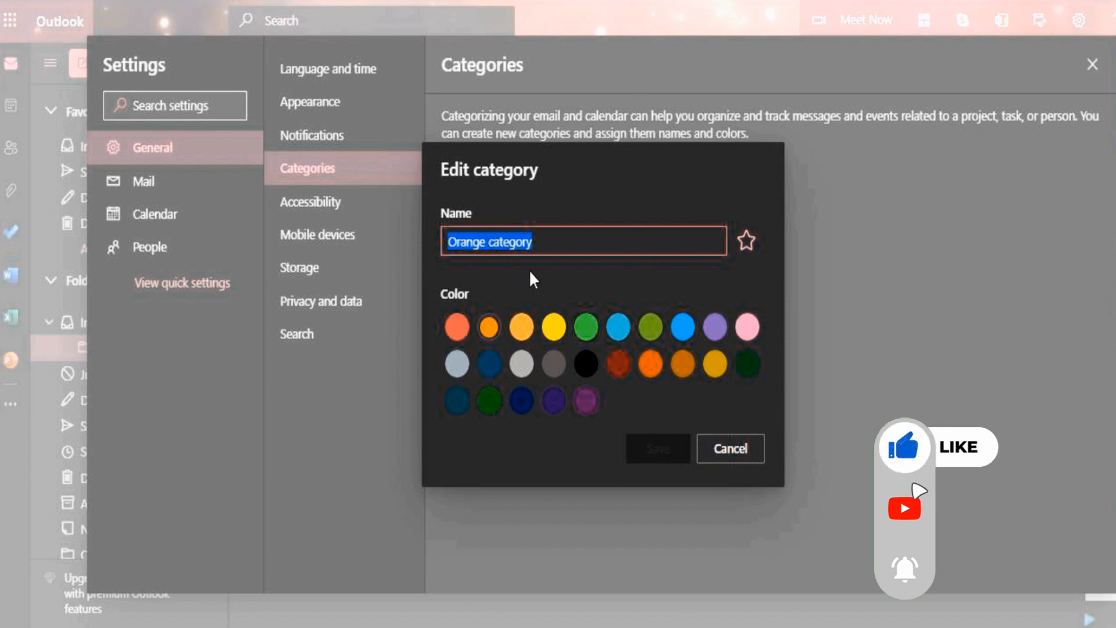
{"action": "type", "text": "F"}
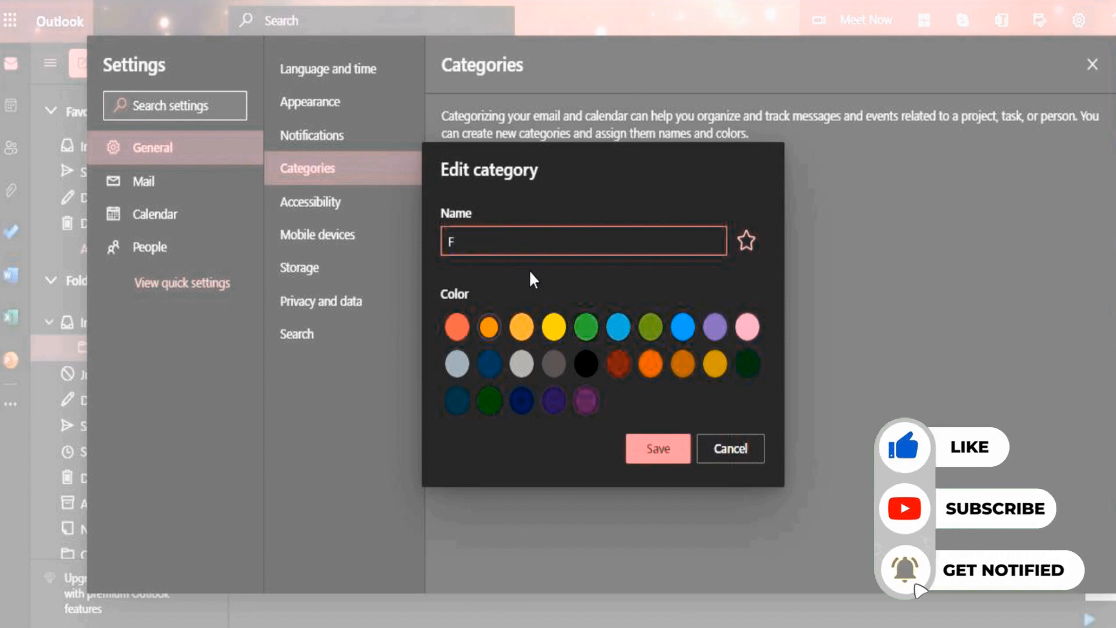
{"action": "left_click", "coordinate": [657, 449]}
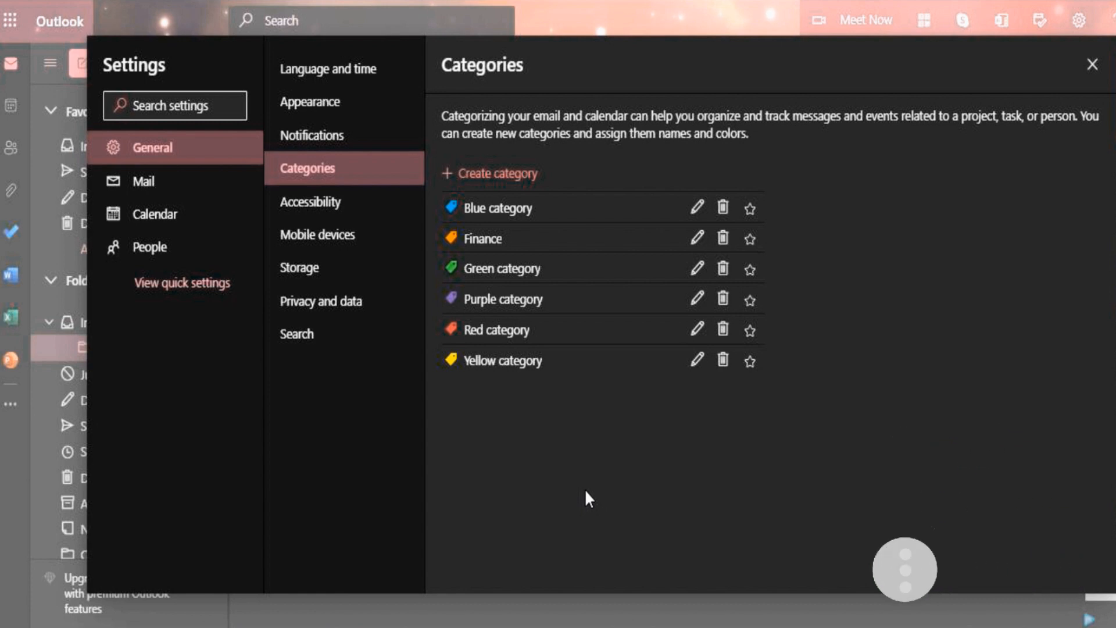
- Raise the Undo send delay to 10 seconds in Compose and reply settings
{"action": "left_click", "coordinate": [146, 180]}
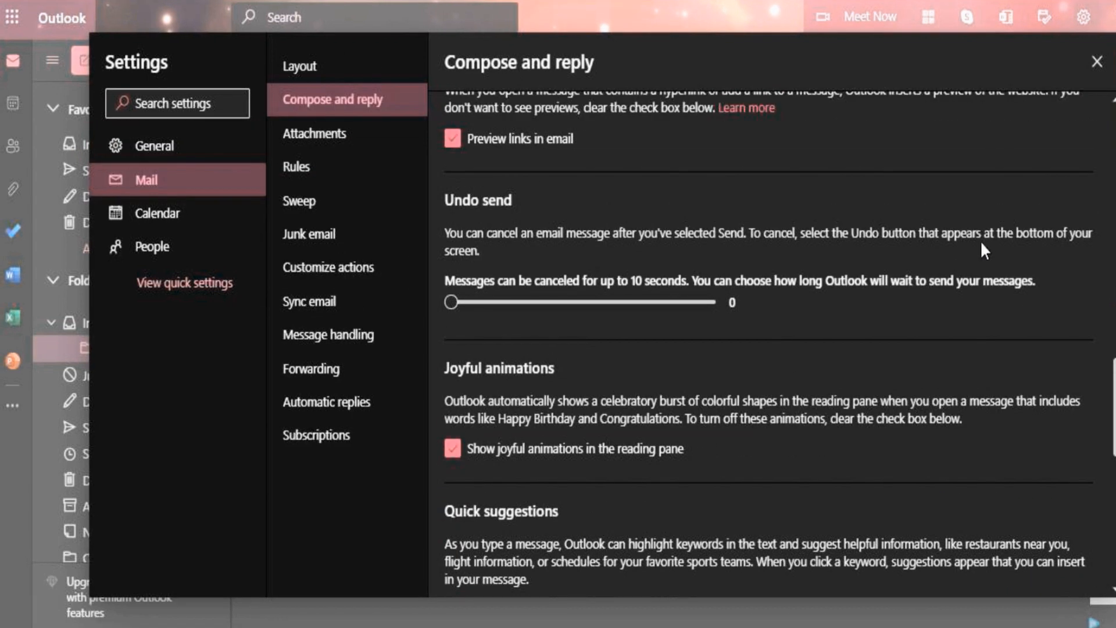
{"action": "mouse_move", "coordinate": [520, 235]}
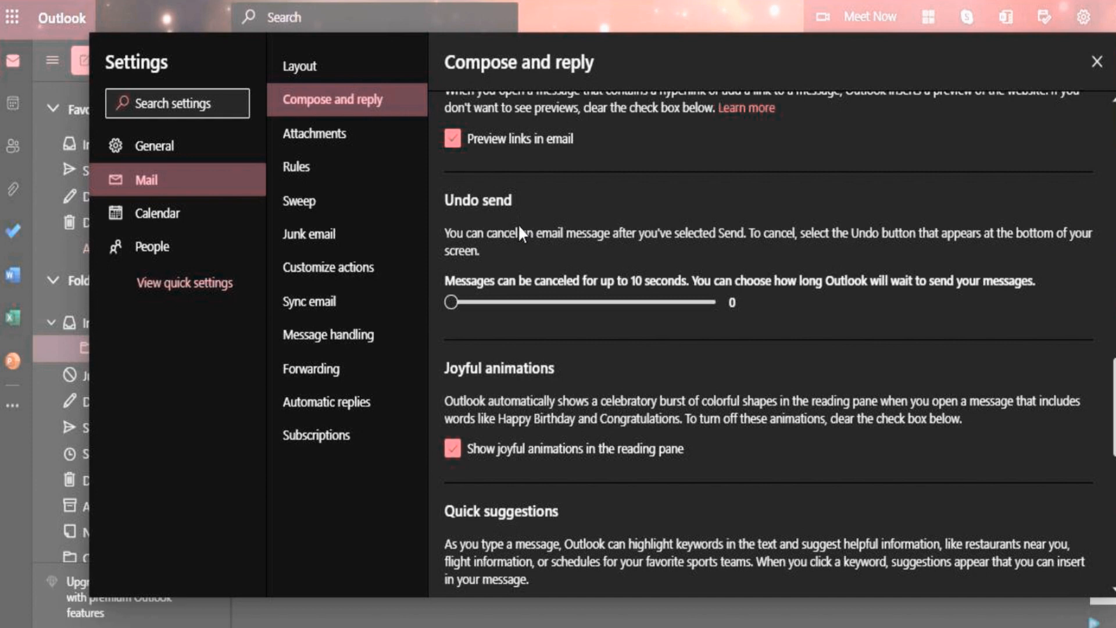
{"action": "left_click_drag", "start_coordinate": [450, 301], "coordinate": [711, 301]}
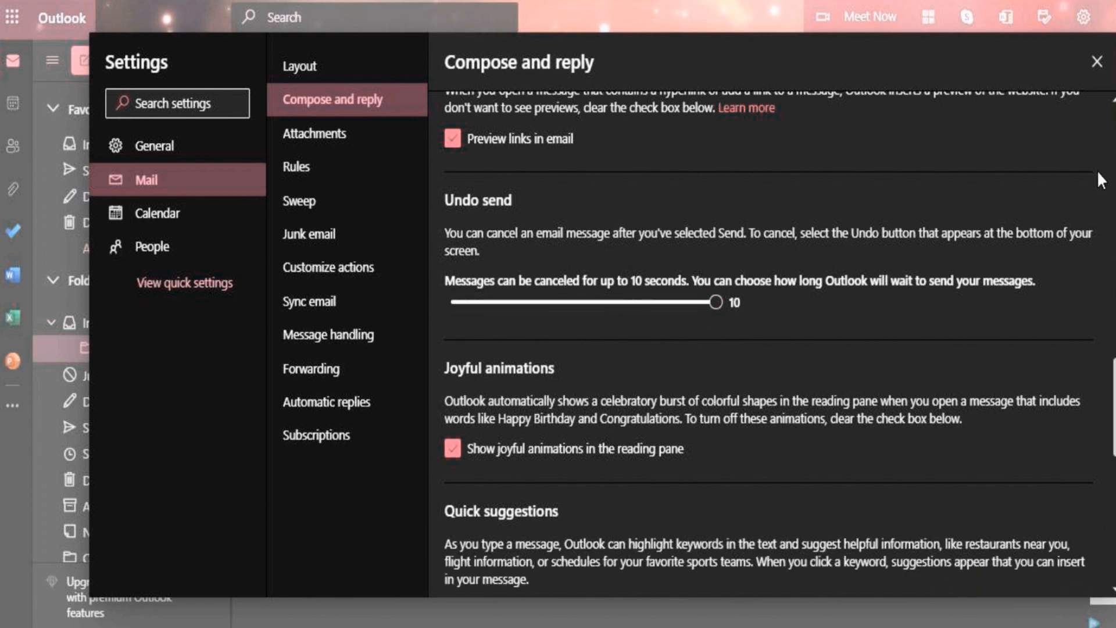
- Write 'Hello, How are you doing today?' above the signature and send the message
{"action": "left_click", "coordinate": [1097, 61]}
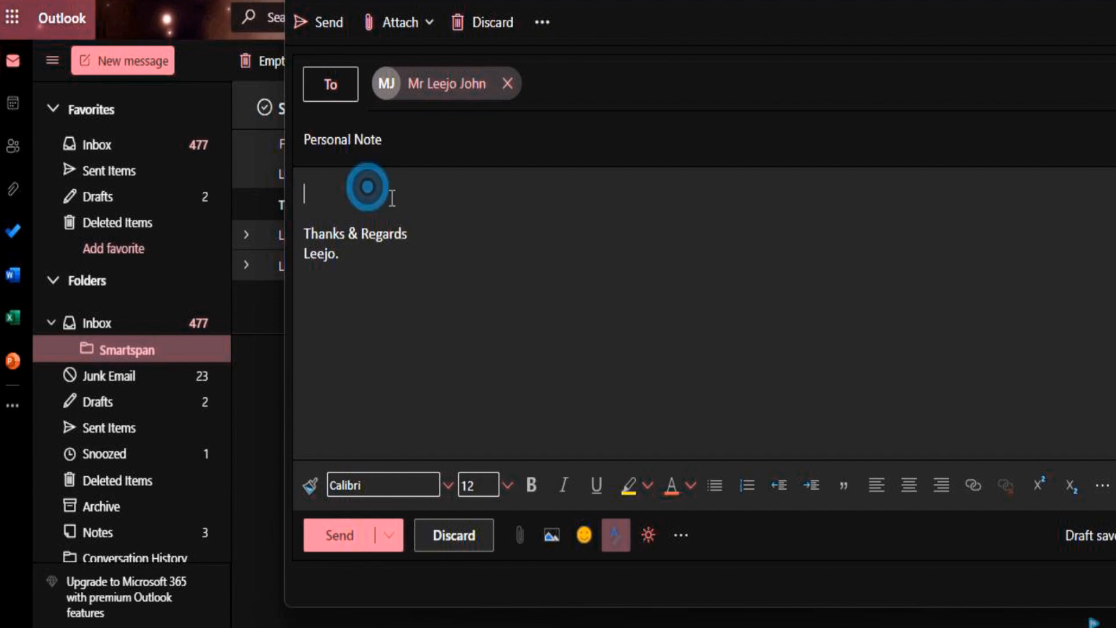
{"action": "type", "text": "Hello ,"}
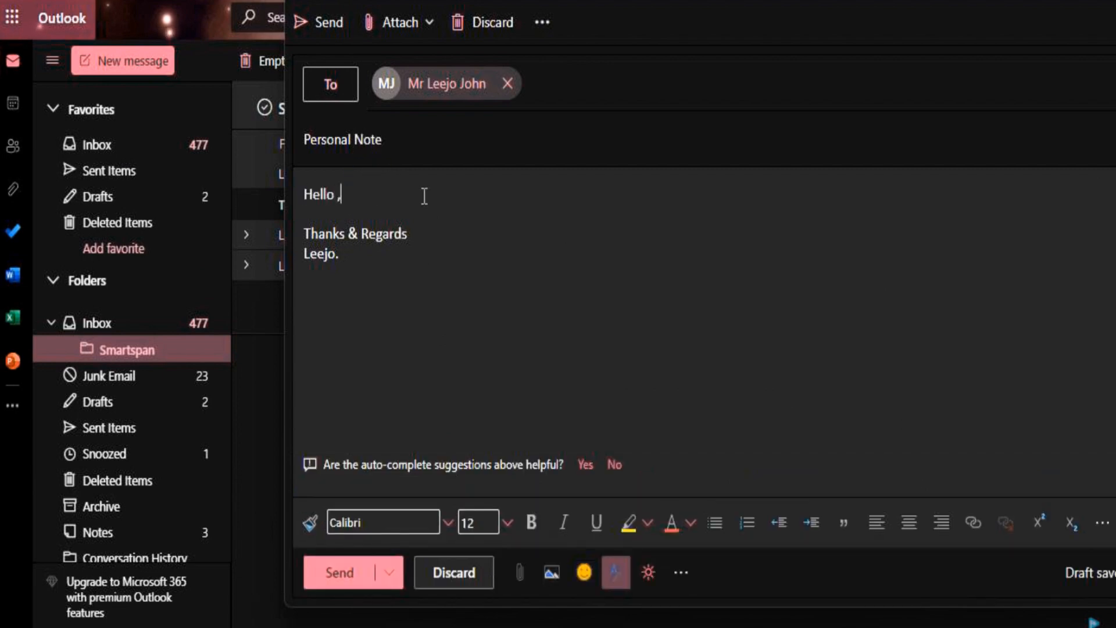
{"action": "type", "text": "How are"}
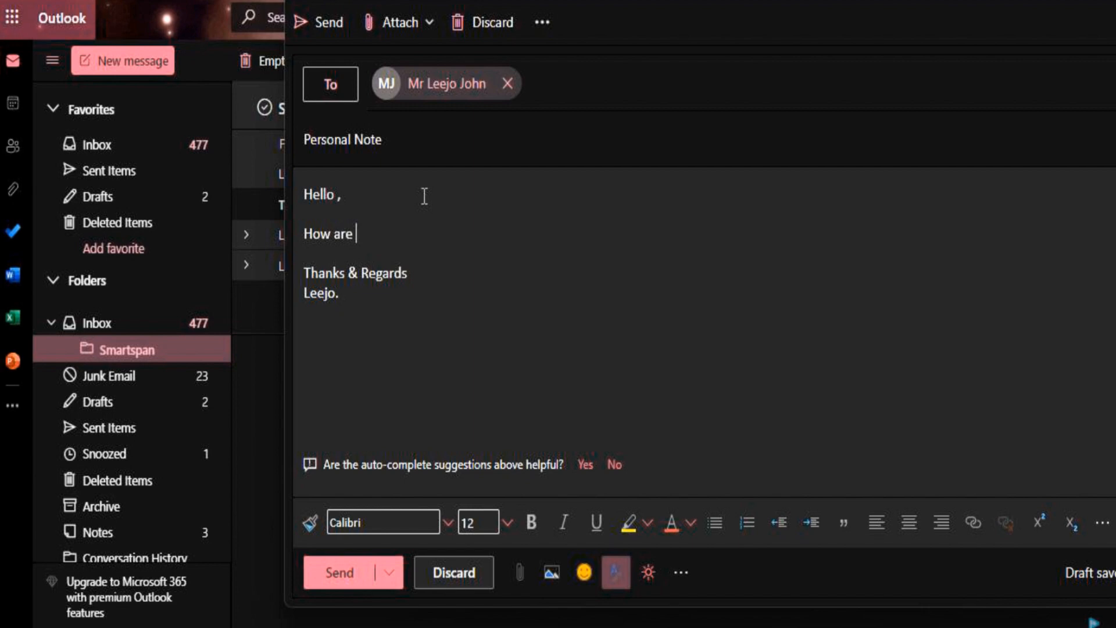
{"action": "type", "text": "you doijn"}
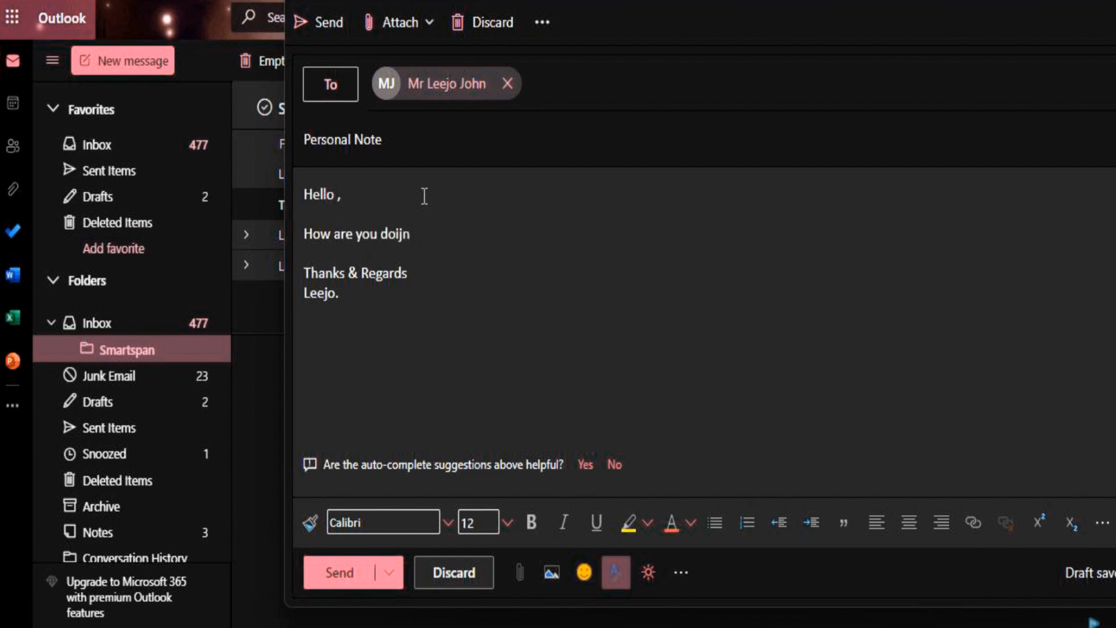
{"action": "type", "text": "ing today ?"}
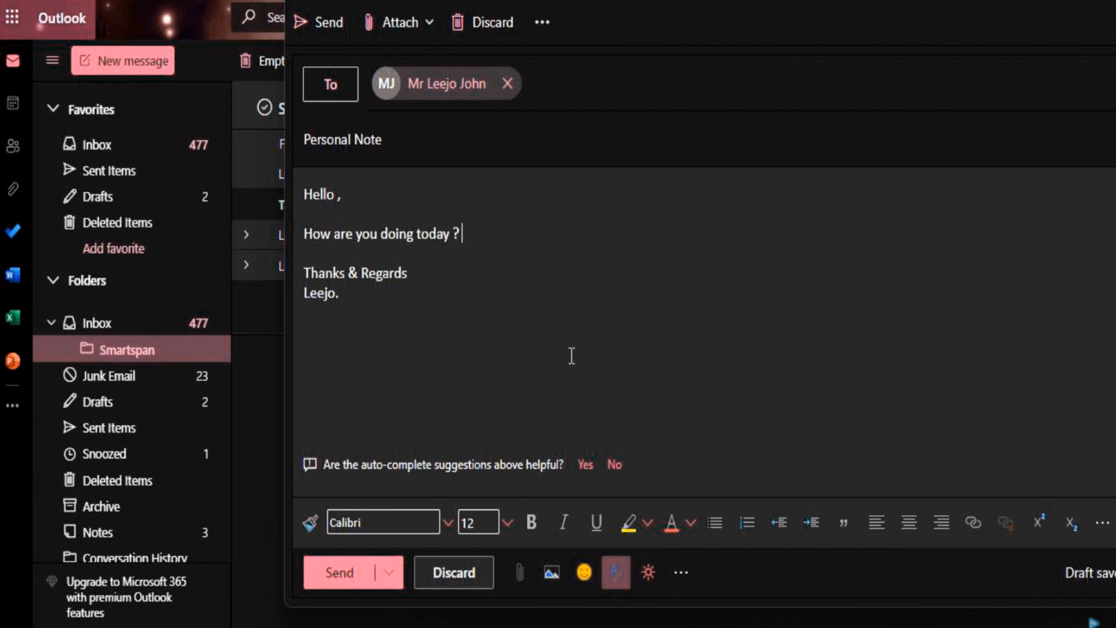
{"action": "mouse_move", "coordinate": [339, 572]}
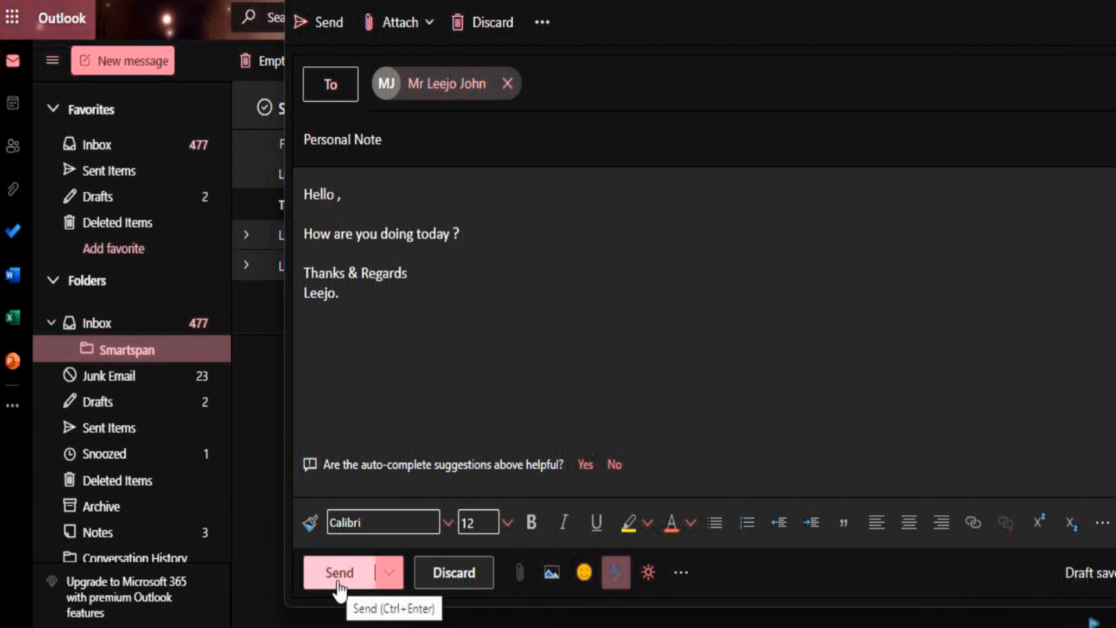
{"action": "left_click", "coordinate": [339, 572]}
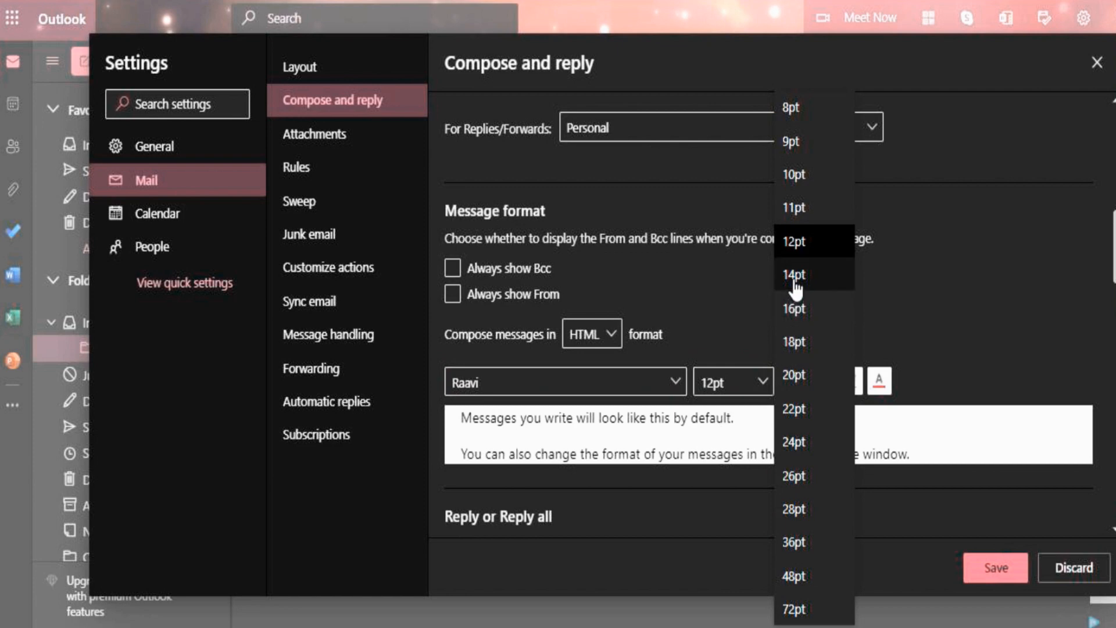
- Set the default message font size to 14pt and close settings
{"action": "left_click", "coordinate": [792, 274]}
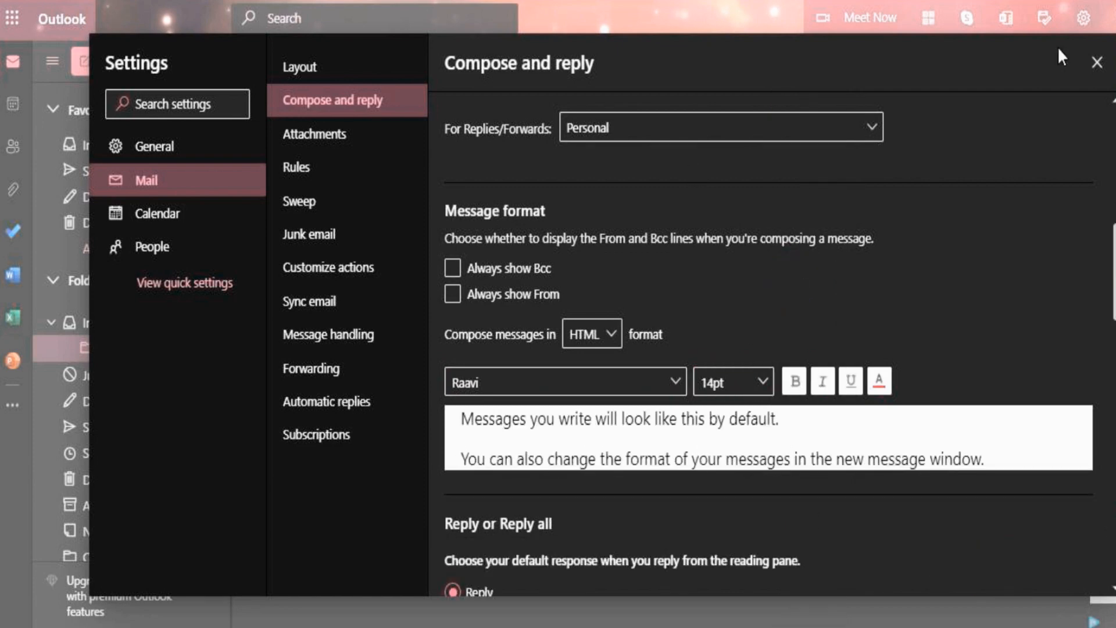
{"action": "left_click", "coordinate": [1098, 63]}
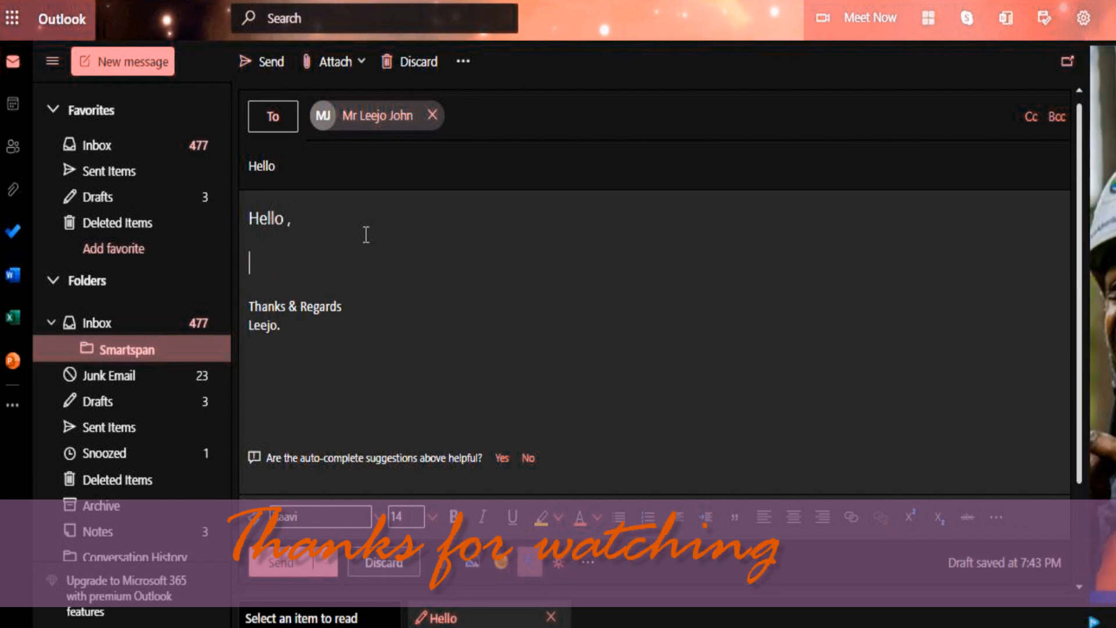
{"action": "mouse_move", "coordinate": [466, 286]}
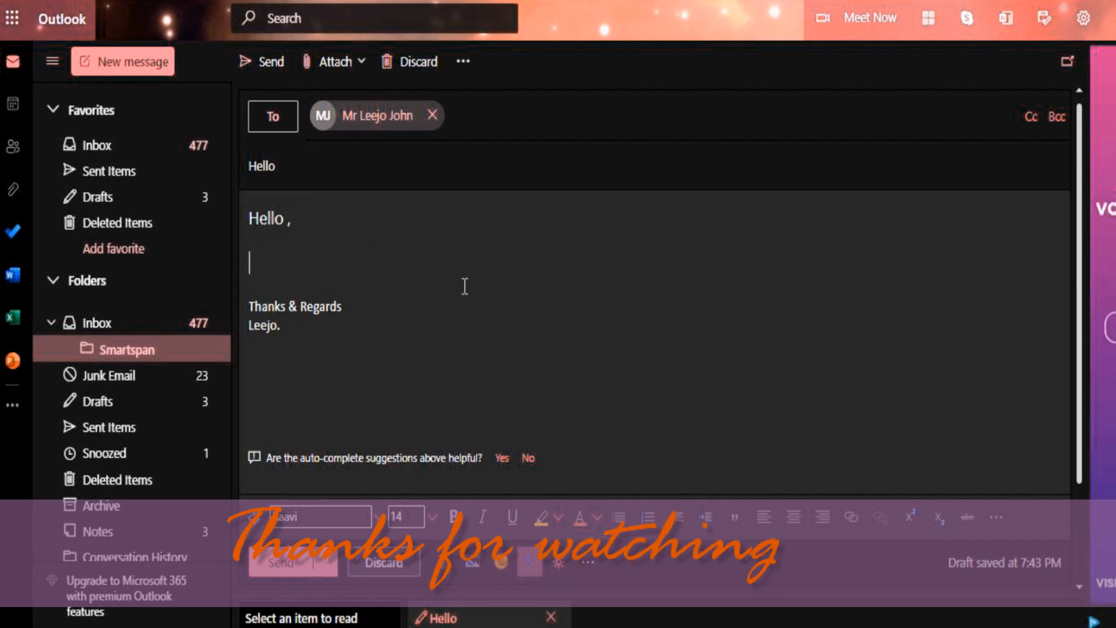
- Type 'How are you doing today' in the Hello draft body above the signature
{"action": "type", "text": "How are you"}
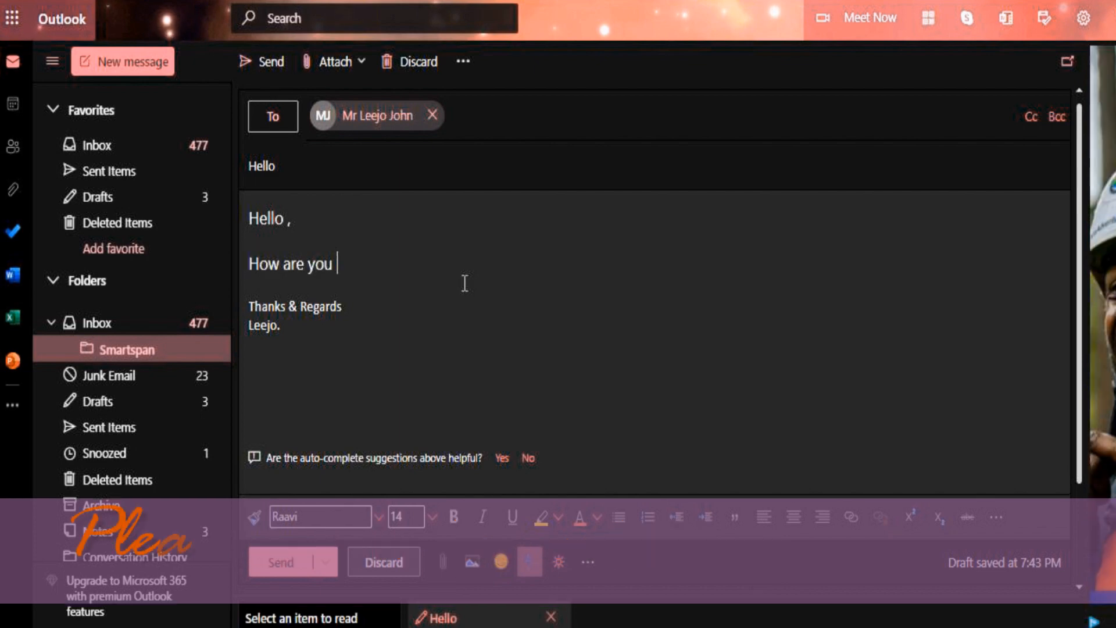
{"action": "type", "text": "doing tody"}
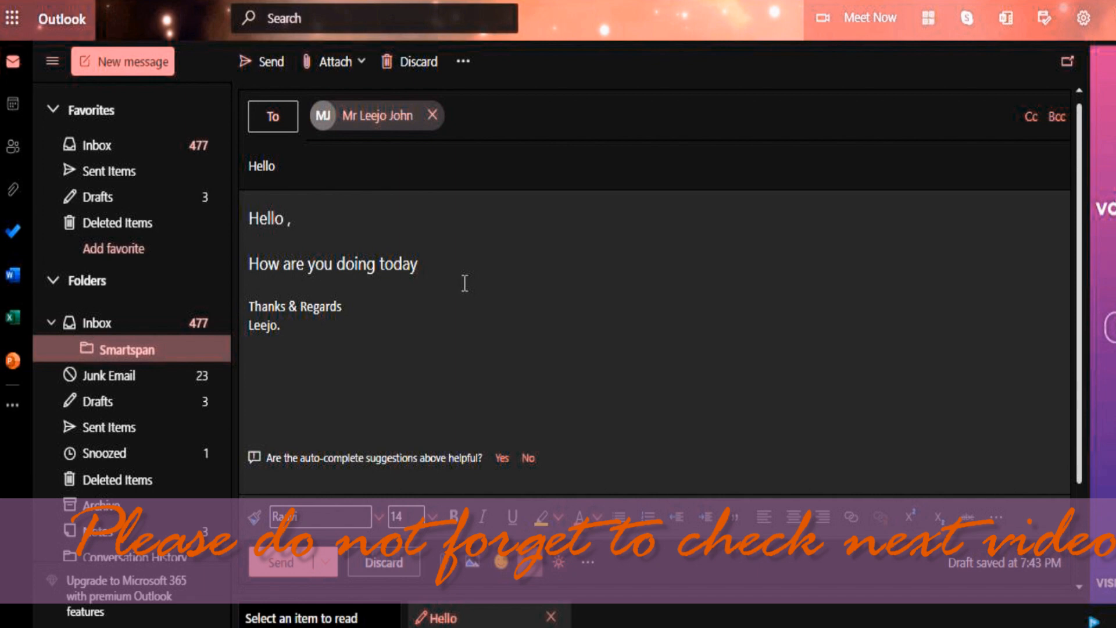
{"action": "left_click", "coordinate": [422, 264]}
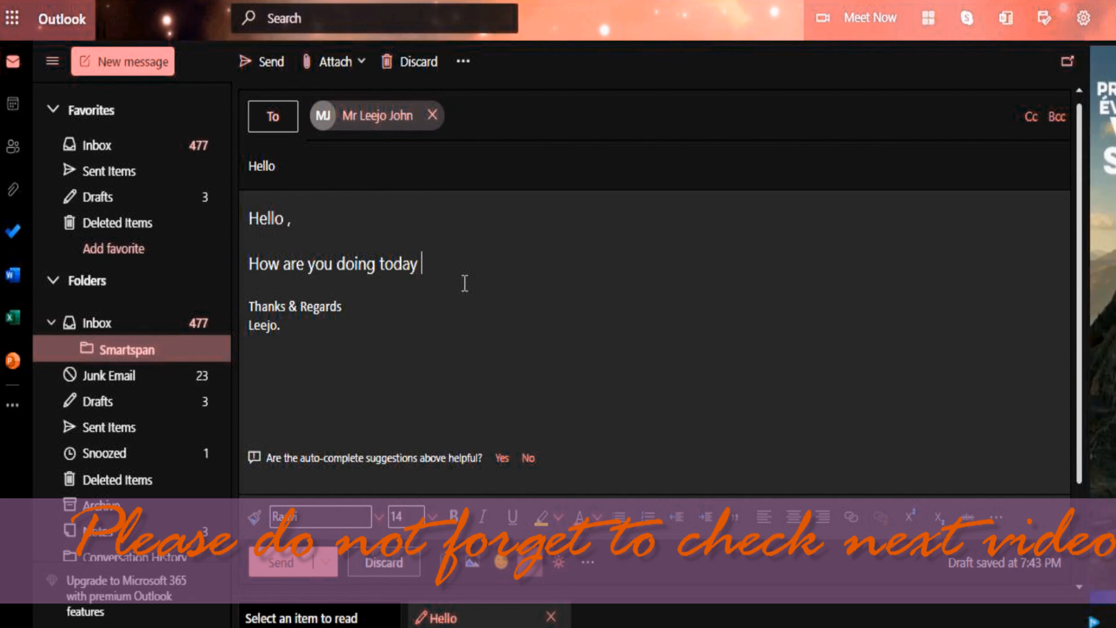